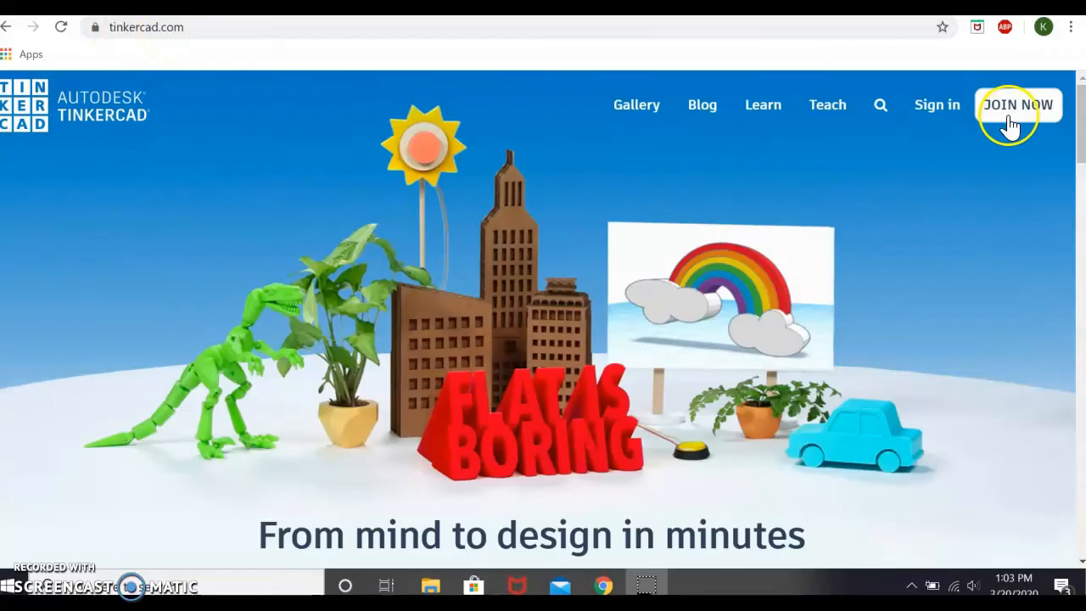
{"action": "mouse_move", "coordinate": [1016, 115]}
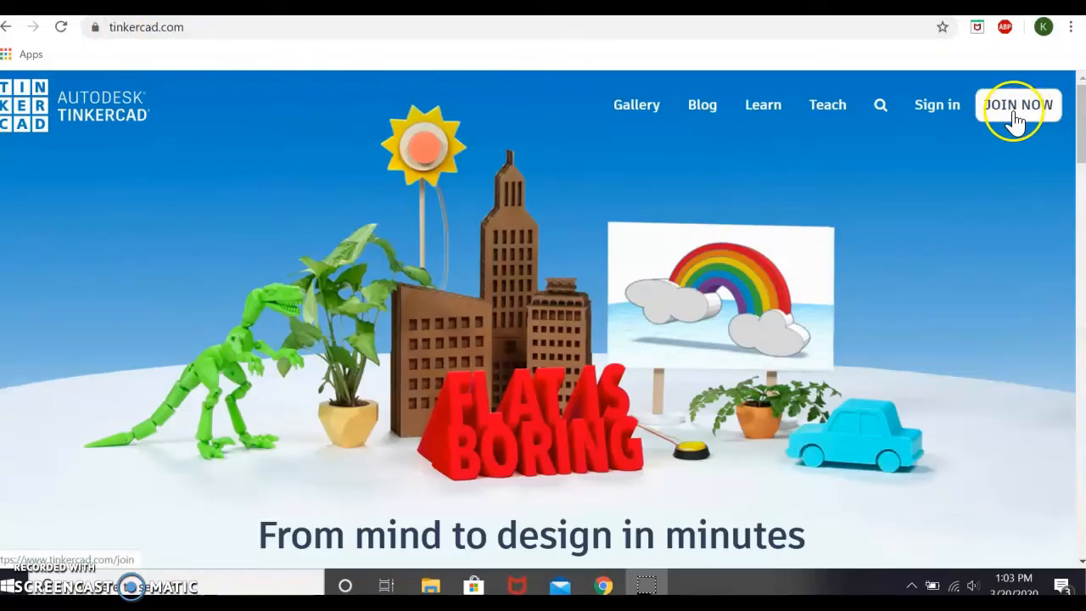
{"action": "mouse_move", "coordinate": [936, 105]}
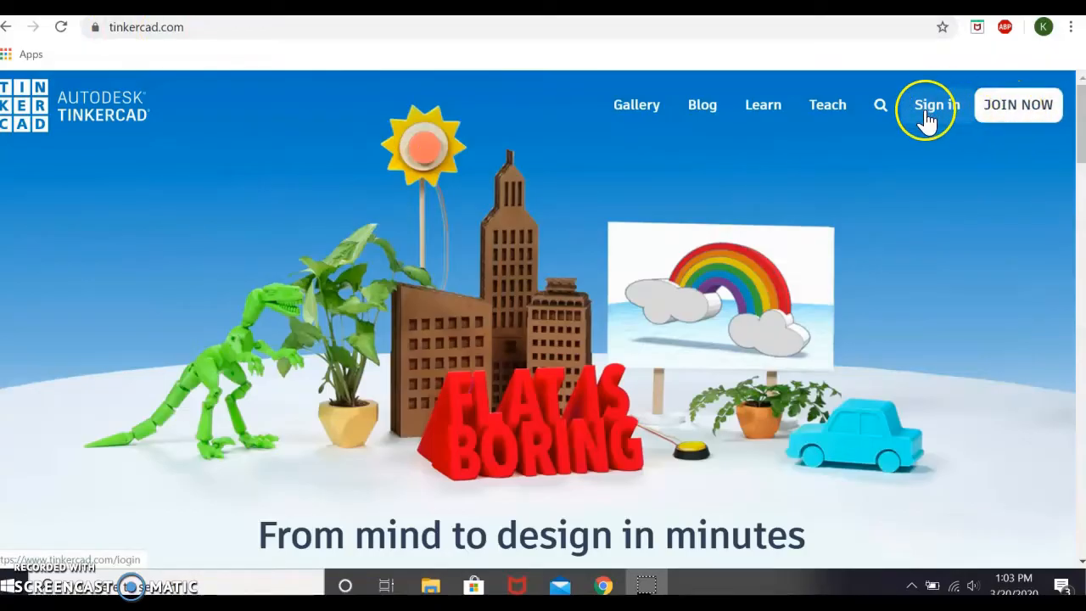
{"action": "mouse_move", "coordinate": [1000, 119]}
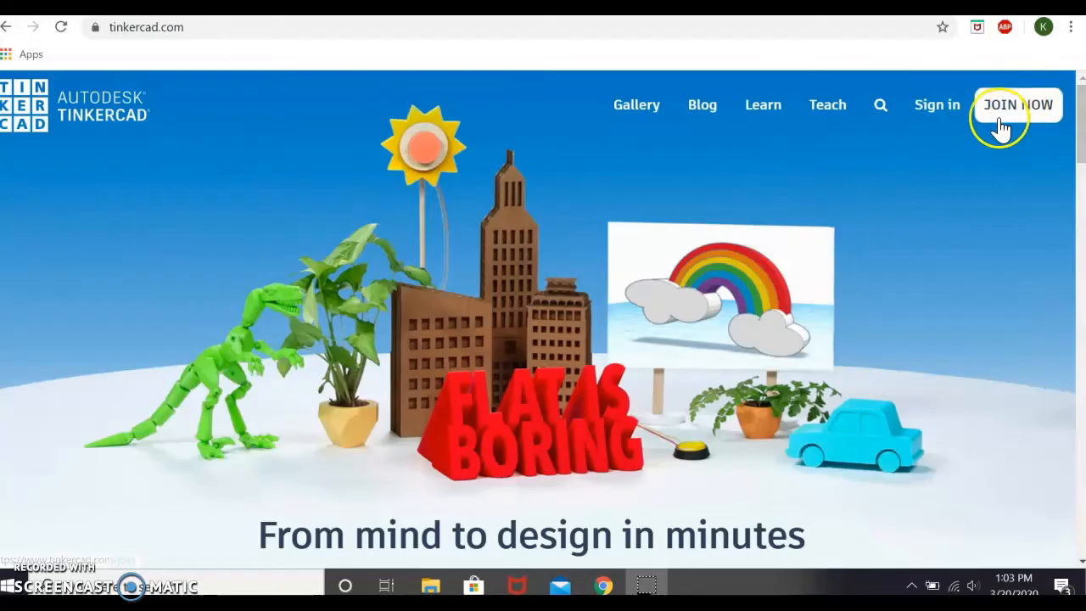
{"action": "mouse_move", "coordinate": [1014, 118]}
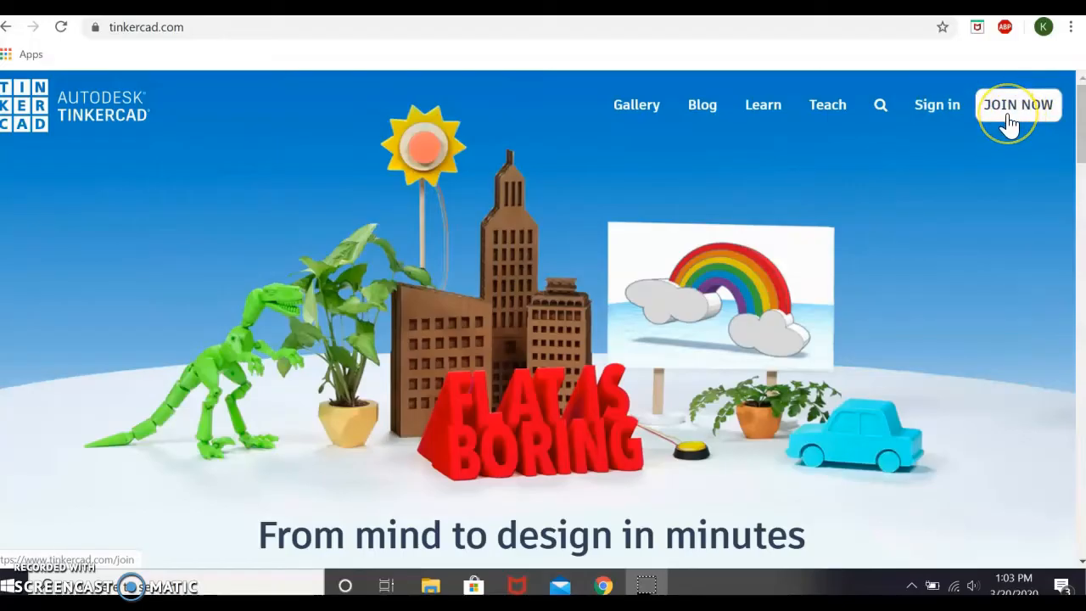
{"action": "mouse_move", "coordinate": [1005, 127]}
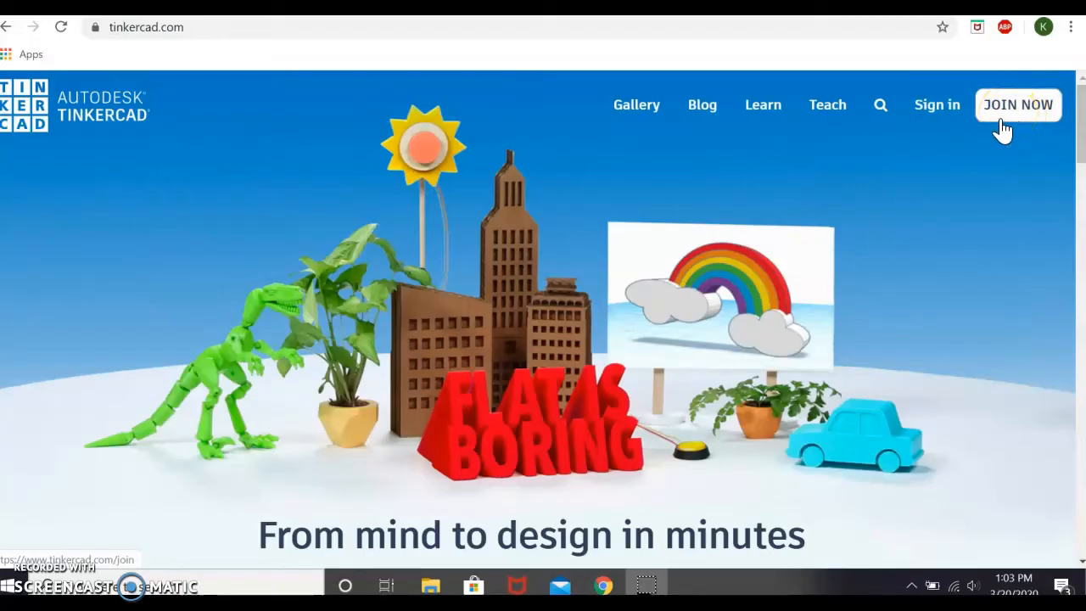
{"action": "mouse_move", "coordinate": [992, 139]}
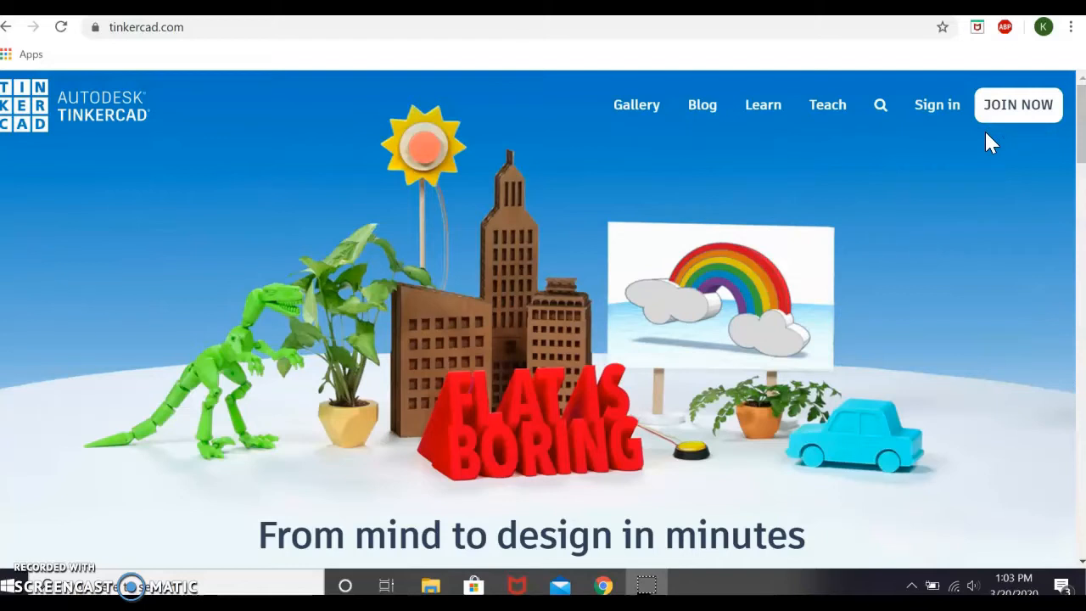
{"action": "mouse_move", "coordinate": [937, 105]}
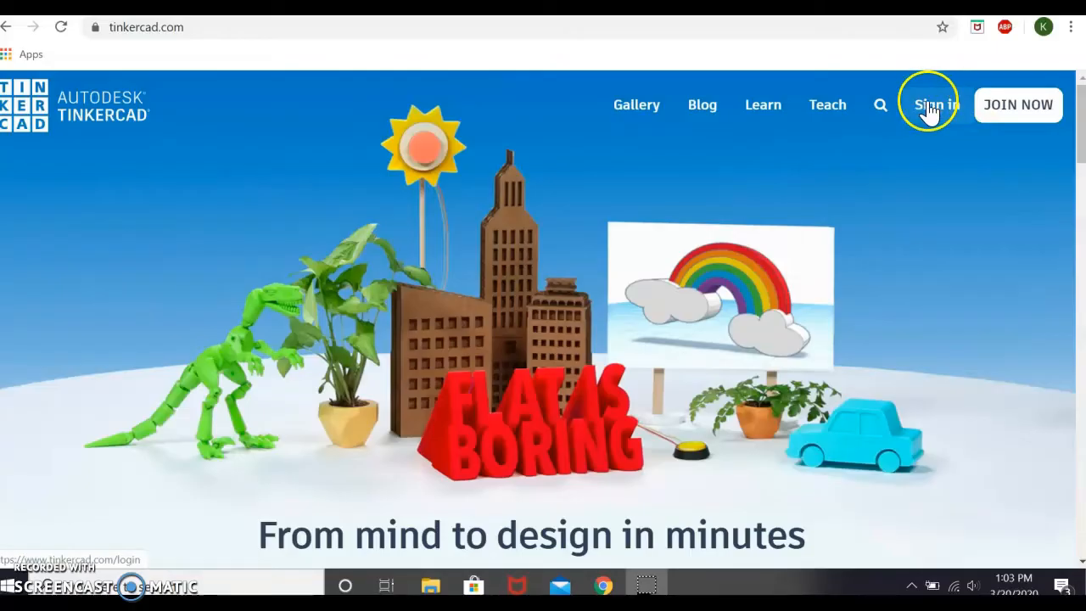
{"action": "left_click", "coordinate": [933, 105]}
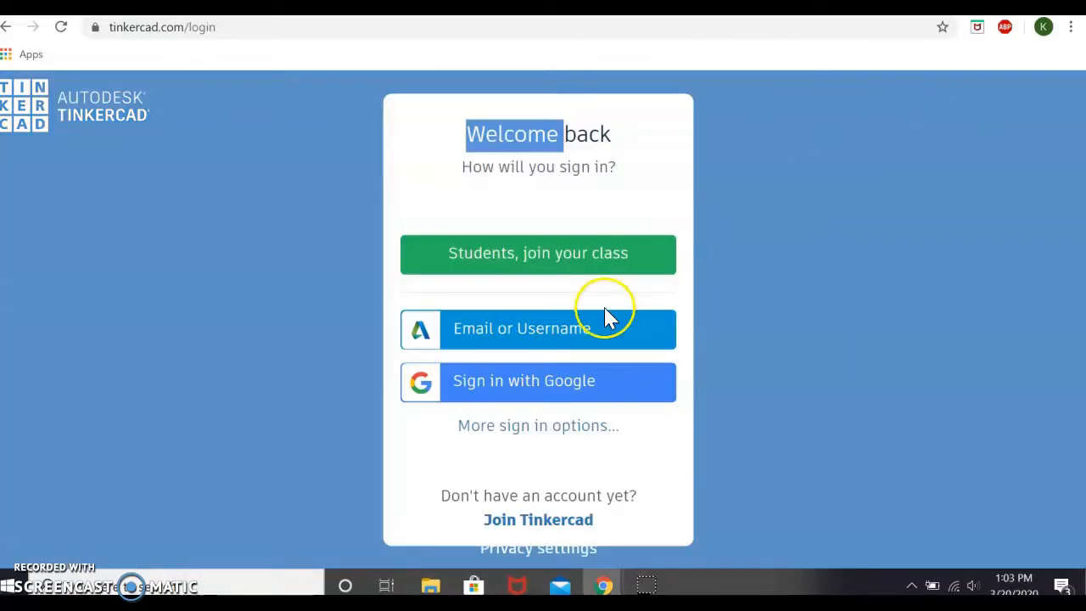
{"action": "mouse_move", "coordinate": [575, 326]}
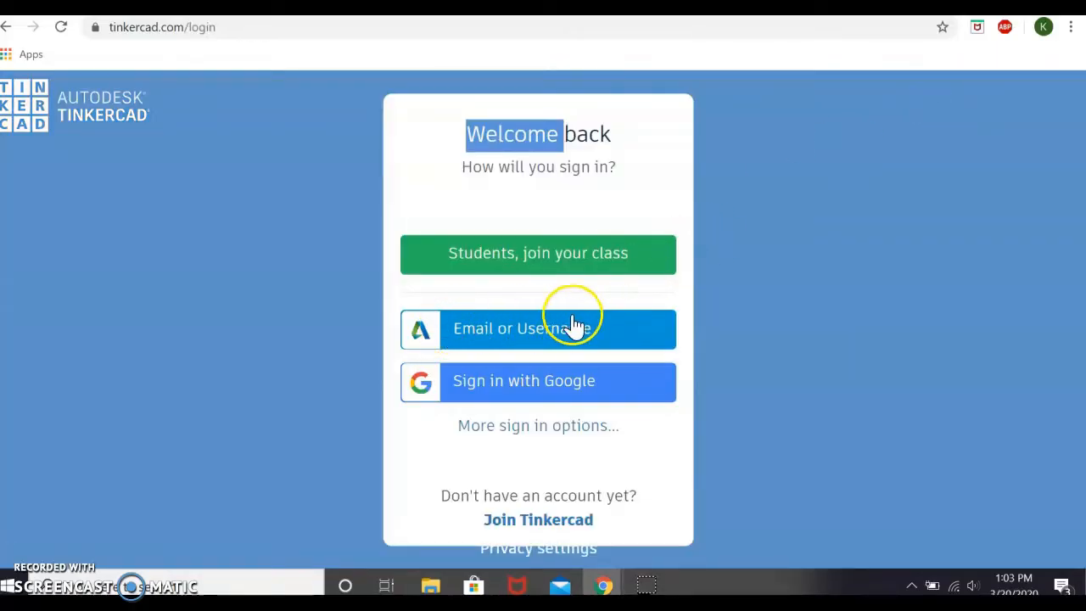
{"action": "left_click", "coordinate": [538, 329]}
{"action": "type", "text": "info@th"}
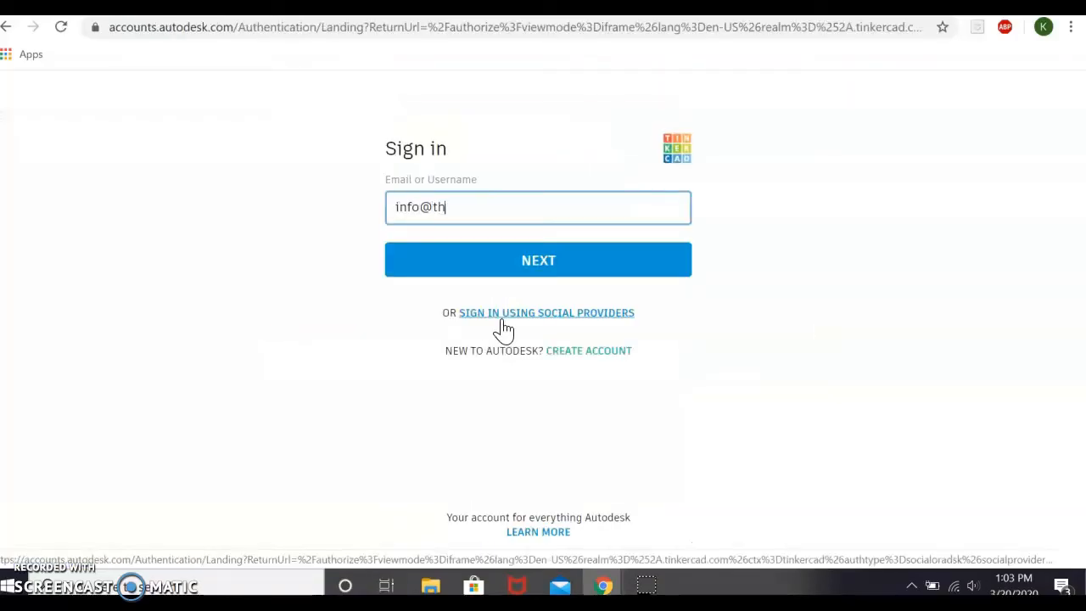
{"action": "type", "text": "emakersp"}
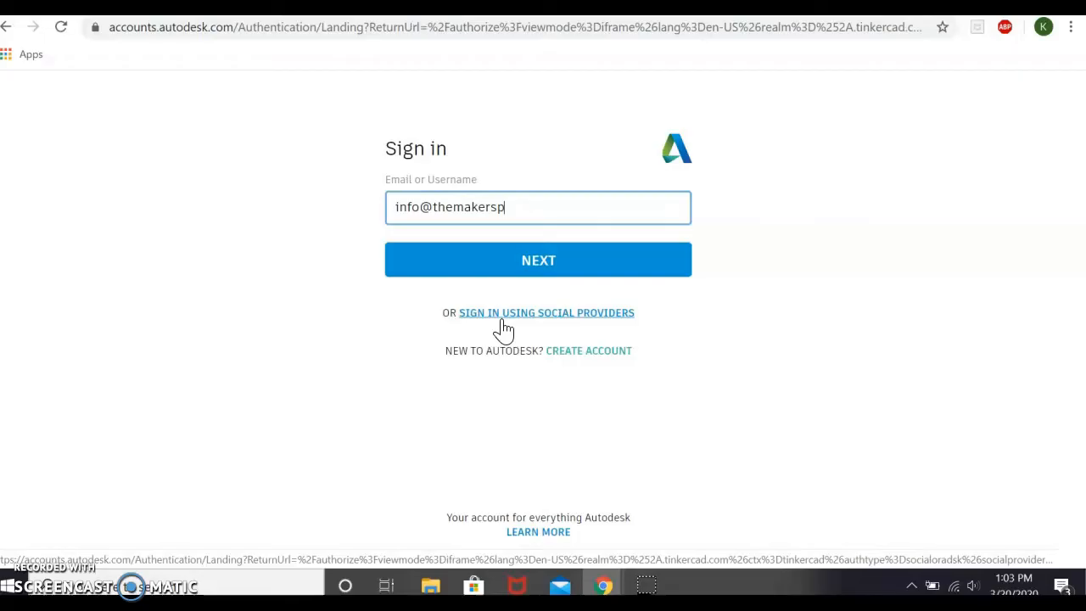
{"action": "left_click", "coordinate": [538, 260]}
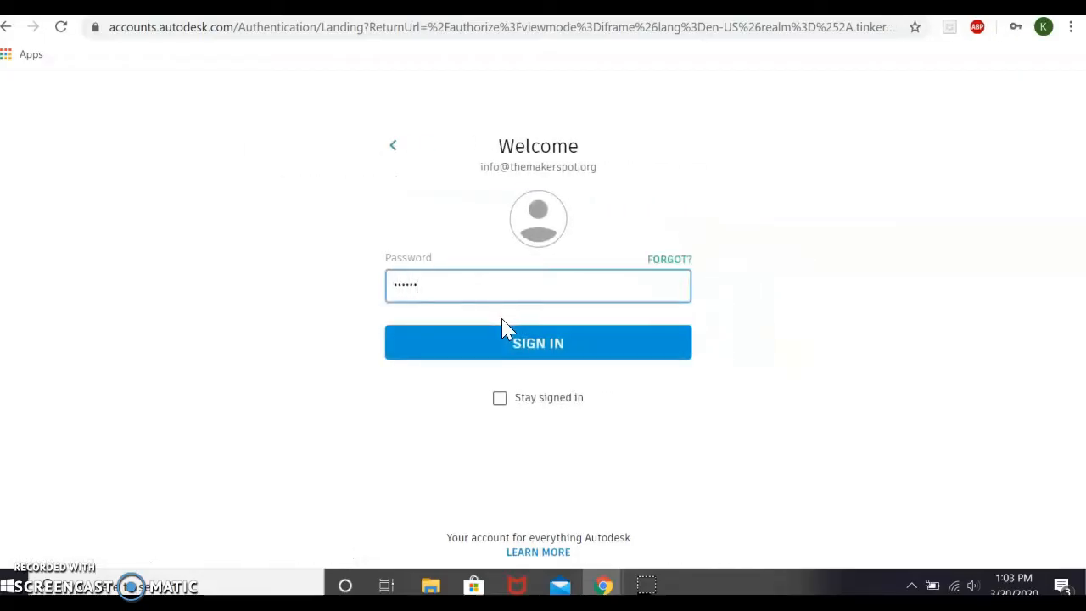
Step: Submit the password to land on the dashboard of recent designs
{"action": "left_click", "coordinate": [537, 343]}
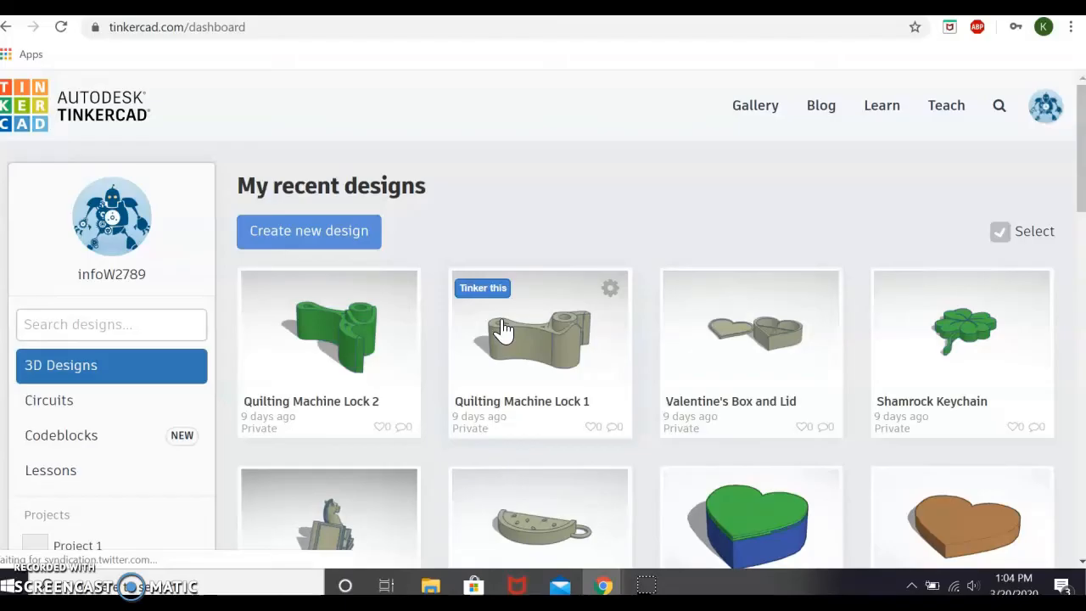
{"action": "mouse_move", "coordinate": [546, 263]}
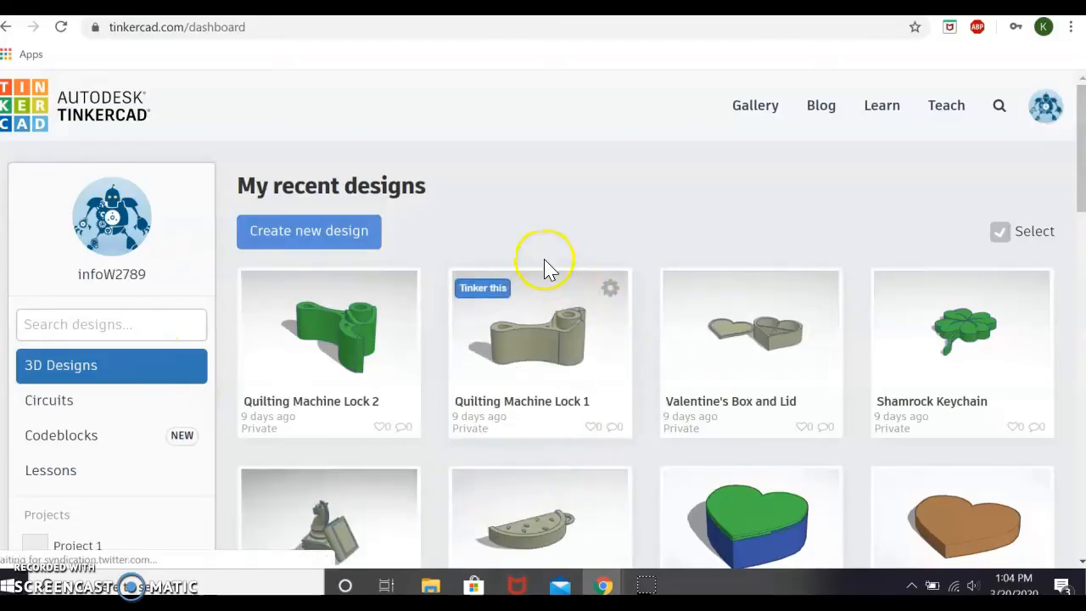
{"action": "mouse_move", "coordinate": [546, 241]}
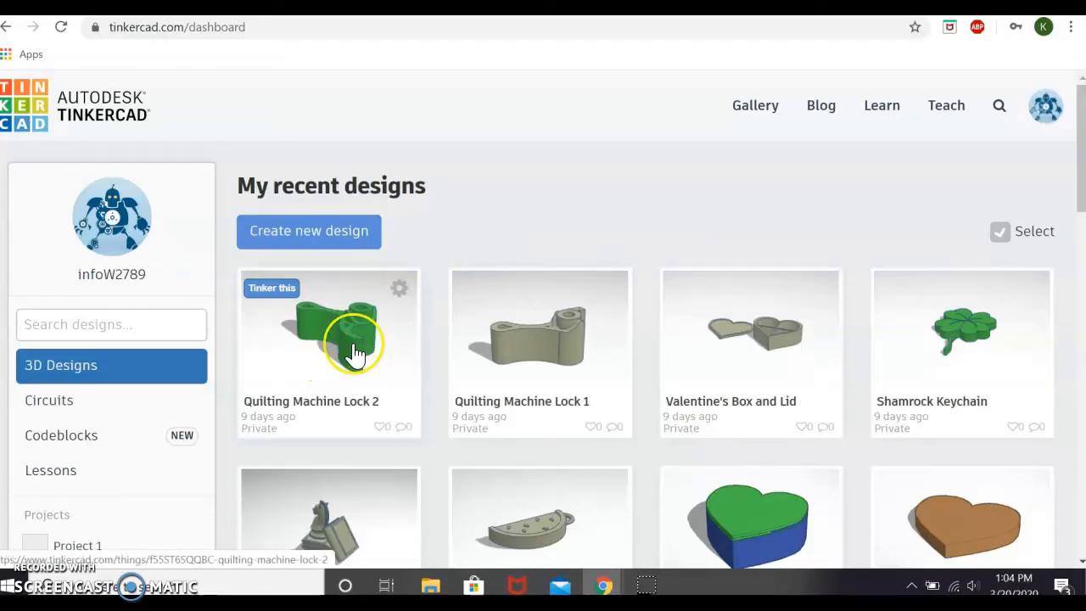
{"action": "mouse_move", "coordinate": [466, 238]}
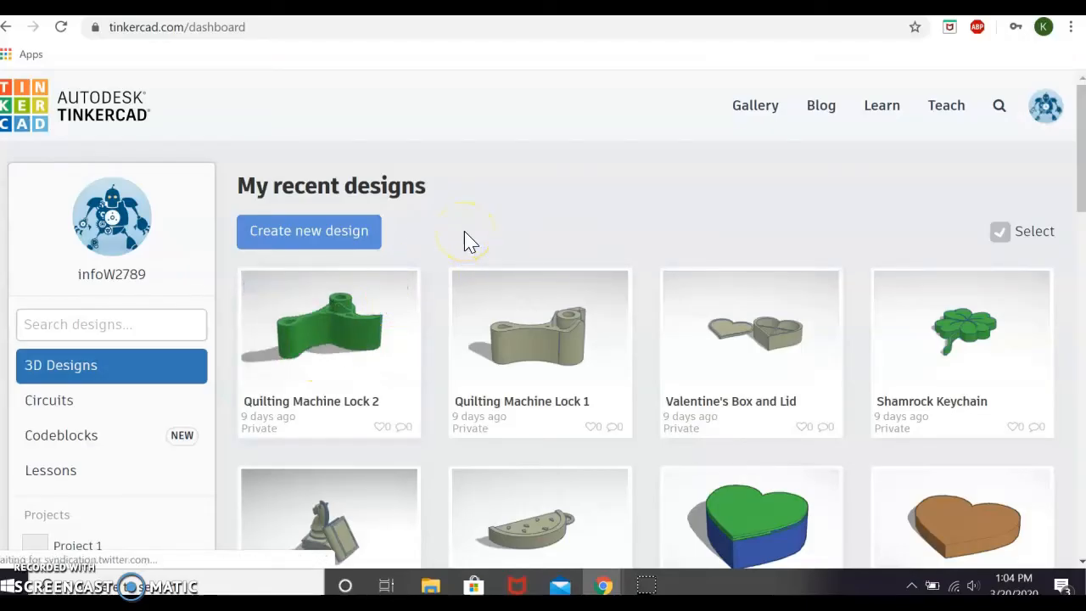
{"action": "mouse_move", "coordinate": [682, 285]}
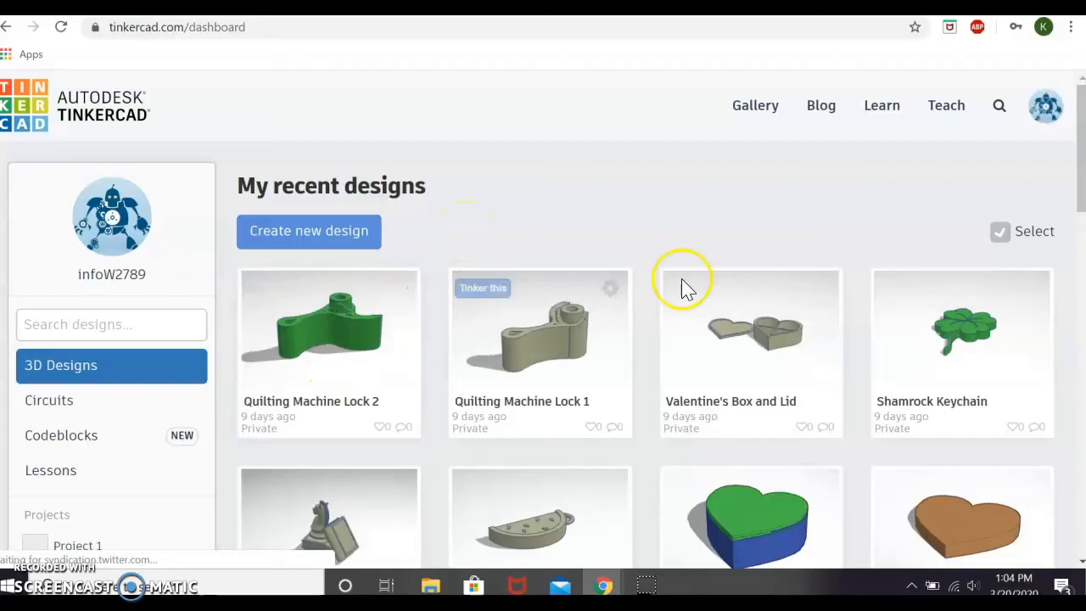
{"action": "mouse_move", "coordinate": [653, 207]}
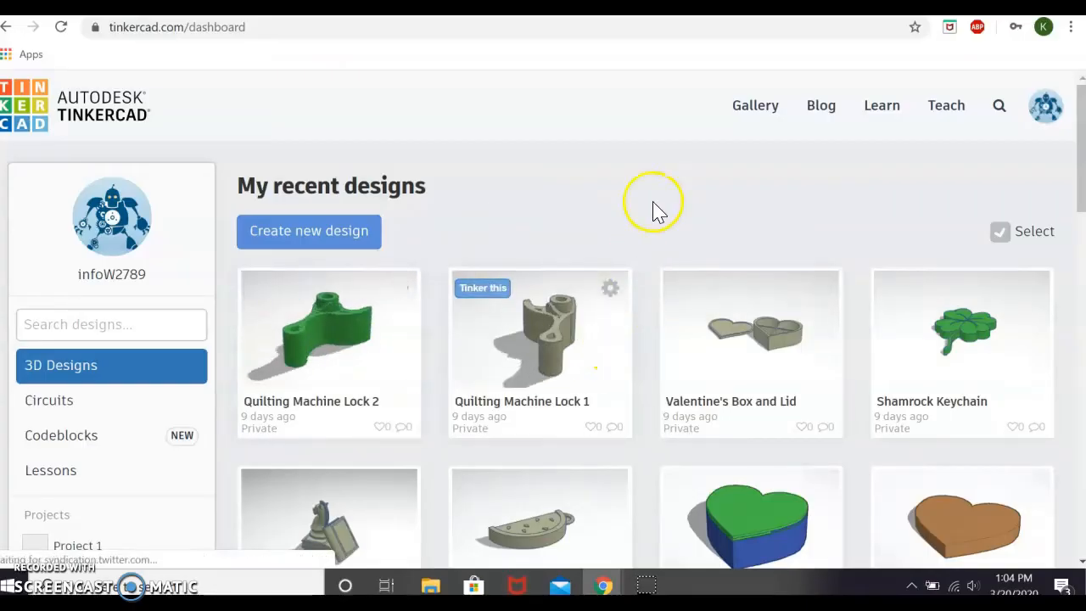
{"action": "mouse_move", "coordinate": [651, 185]}
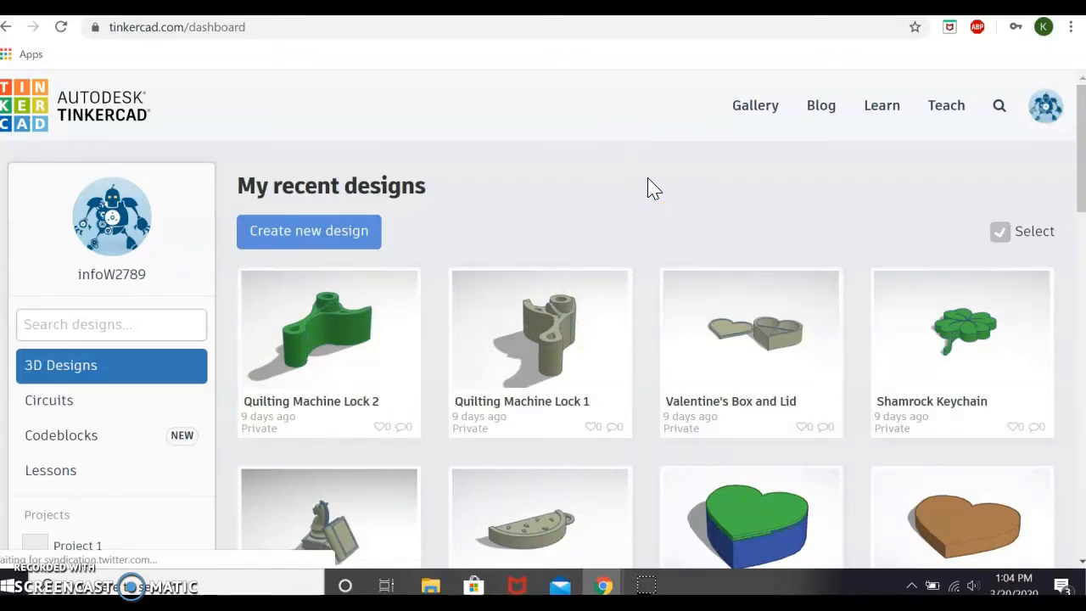
{"action": "mouse_move", "coordinate": [495, 202]}
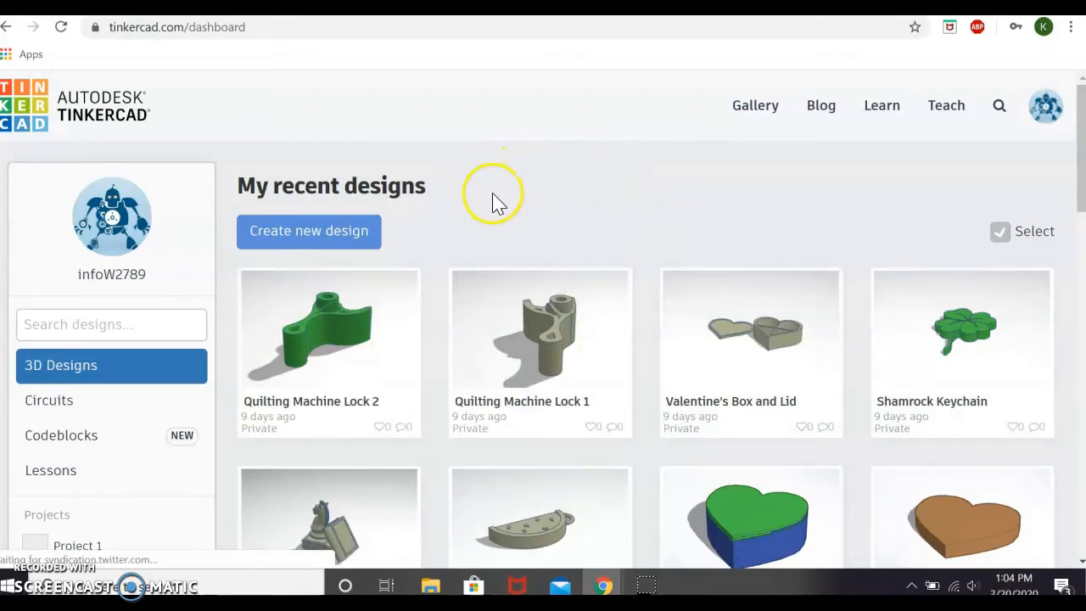
{"action": "mouse_move", "coordinate": [309, 231]}
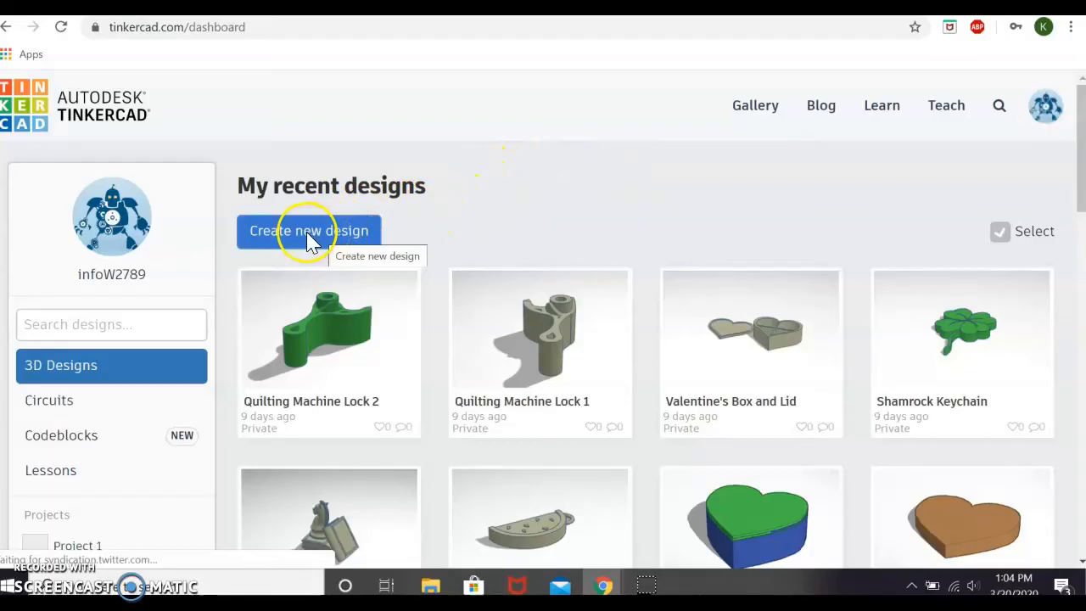
Step: Create a new blank design from the dashboard, opening an empty workplane
{"action": "left_click", "coordinate": [309, 231]}
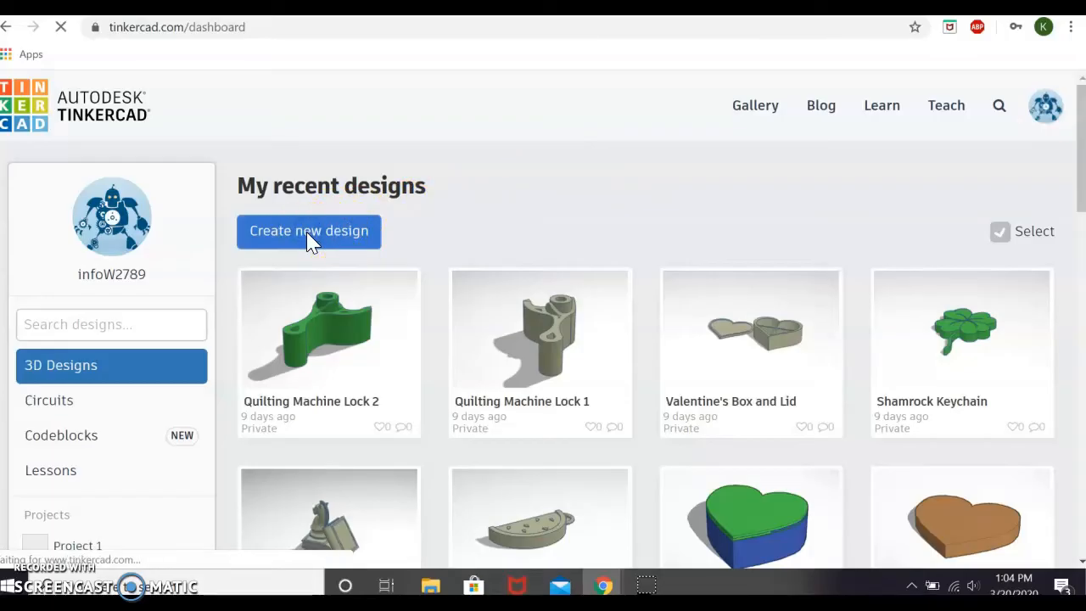
{"action": "left_click", "coordinate": [309, 231]}
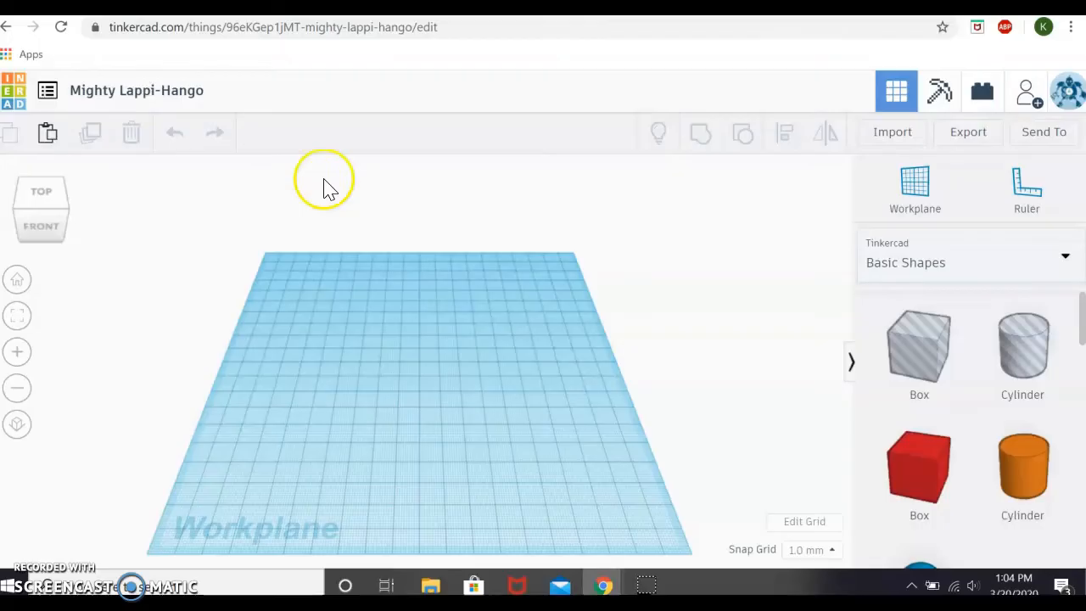
{"action": "mouse_move", "coordinate": [534, 280]}
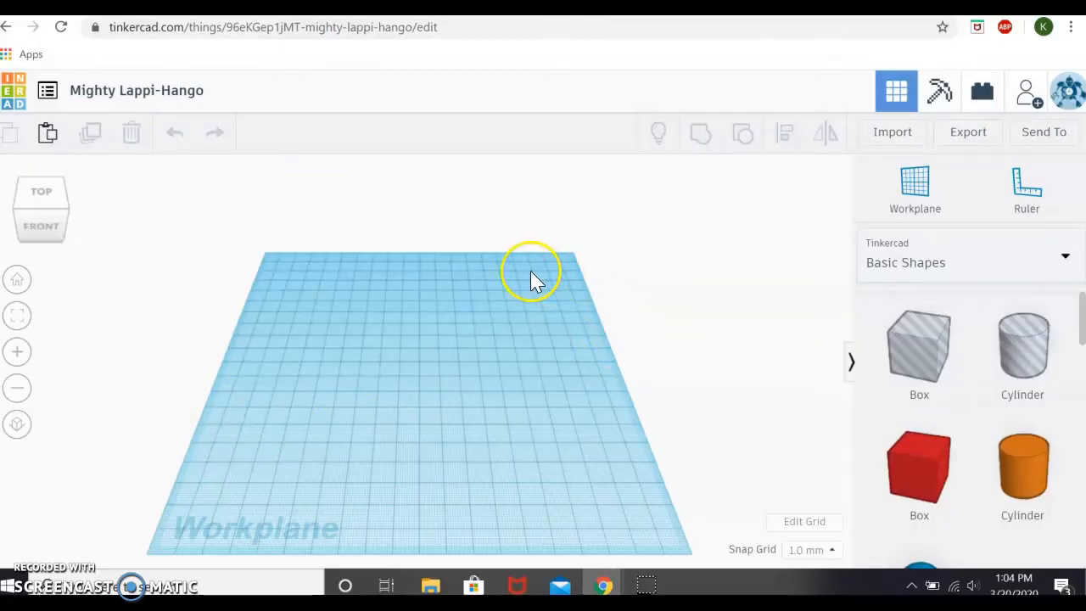
{"action": "mouse_move", "coordinate": [392, 417]}
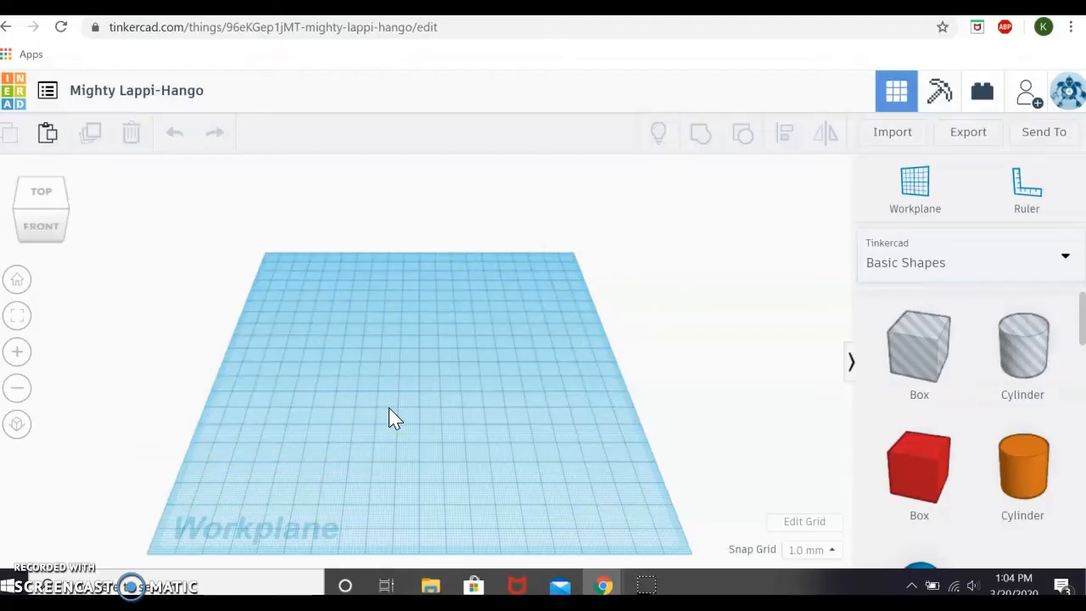
{"action": "mouse_move", "coordinate": [573, 292]}
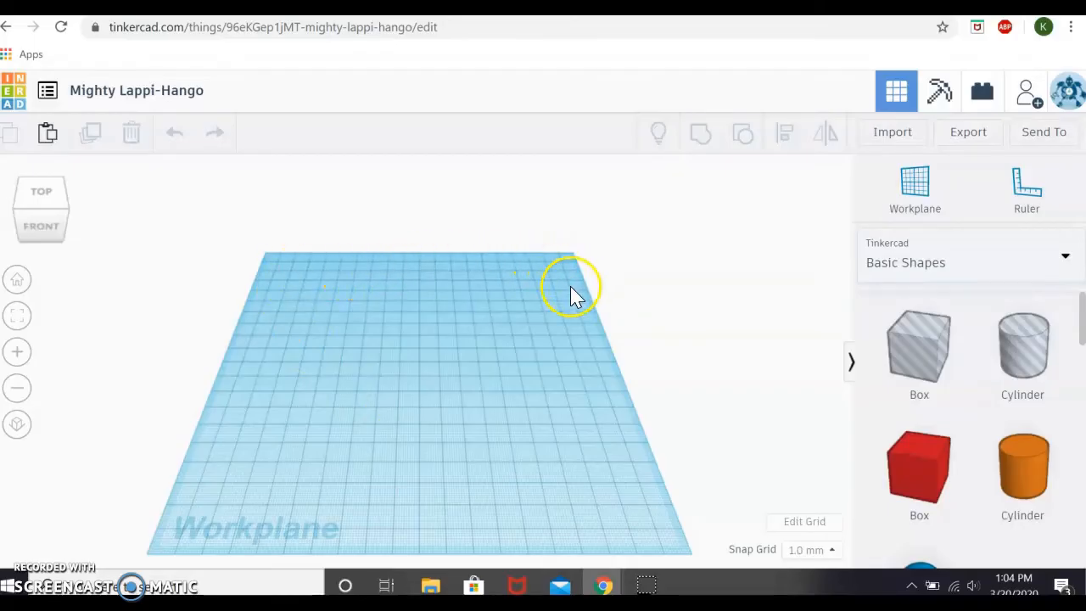
{"action": "mouse_move", "coordinate": [624, 440]}
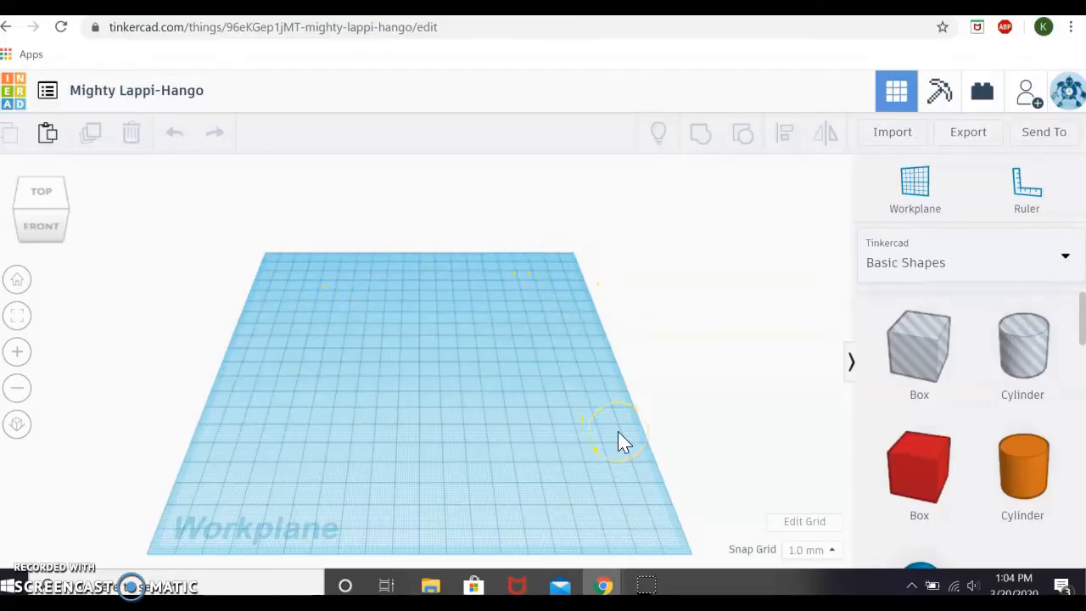
{"action": "mouse_move", "coordinate": [441, 340]}
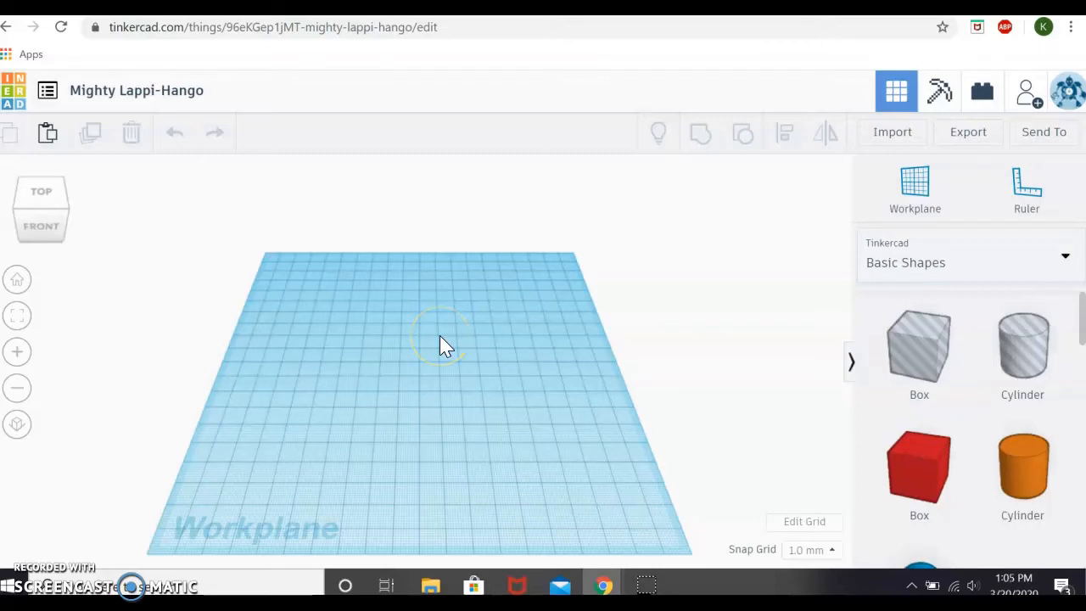
{"action": "mouse_move", "coordinate": [432, 351]}
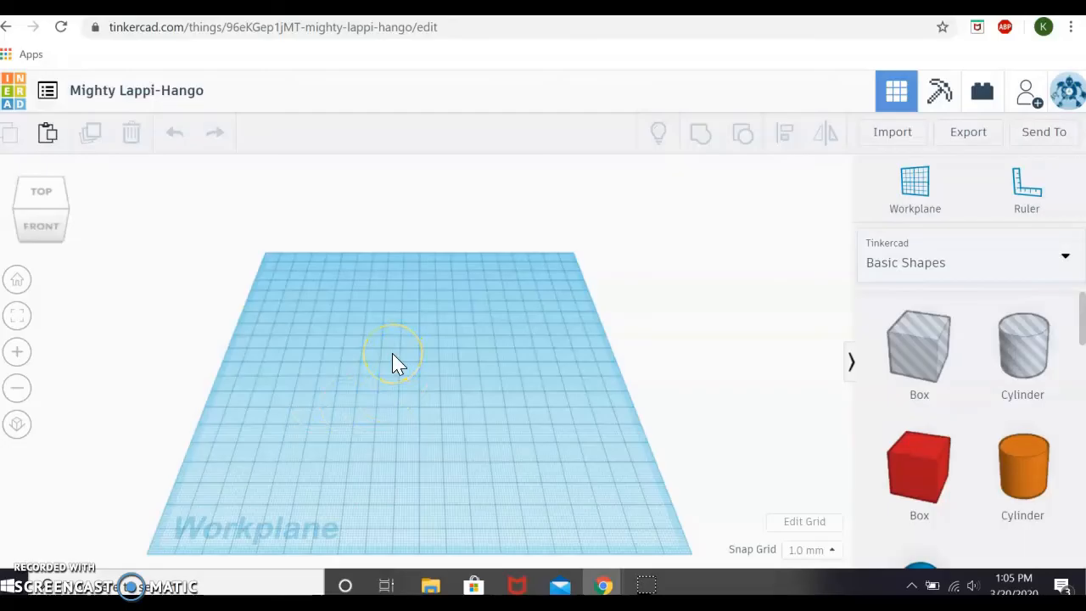
{"action": "mouse_move", "coordinate": [1077, 314]}
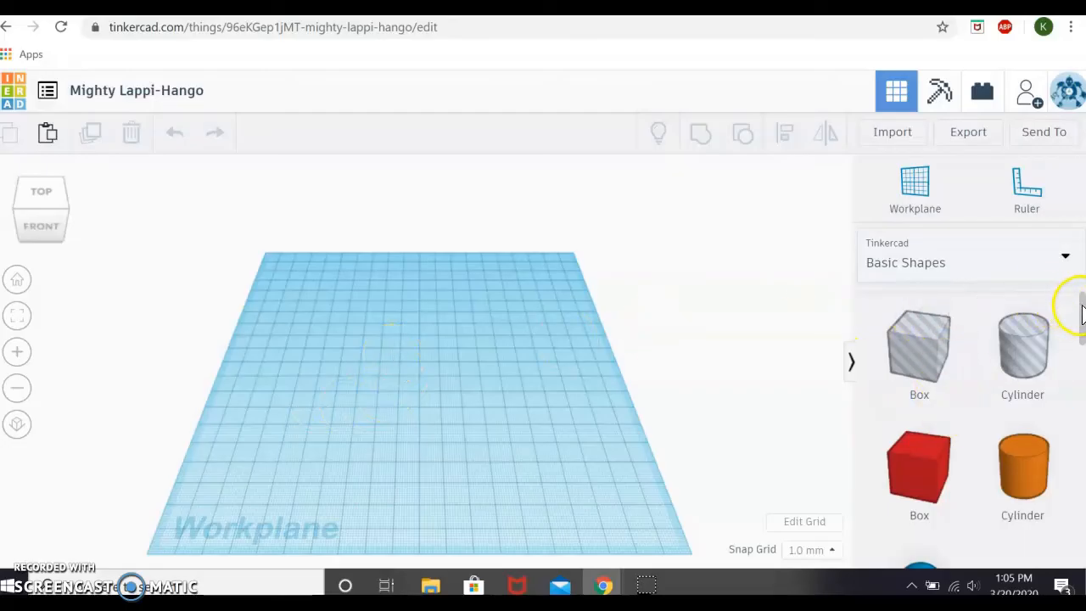
{"action": "scroll", "scroll_direction": "down", "scroll_amount": 3}
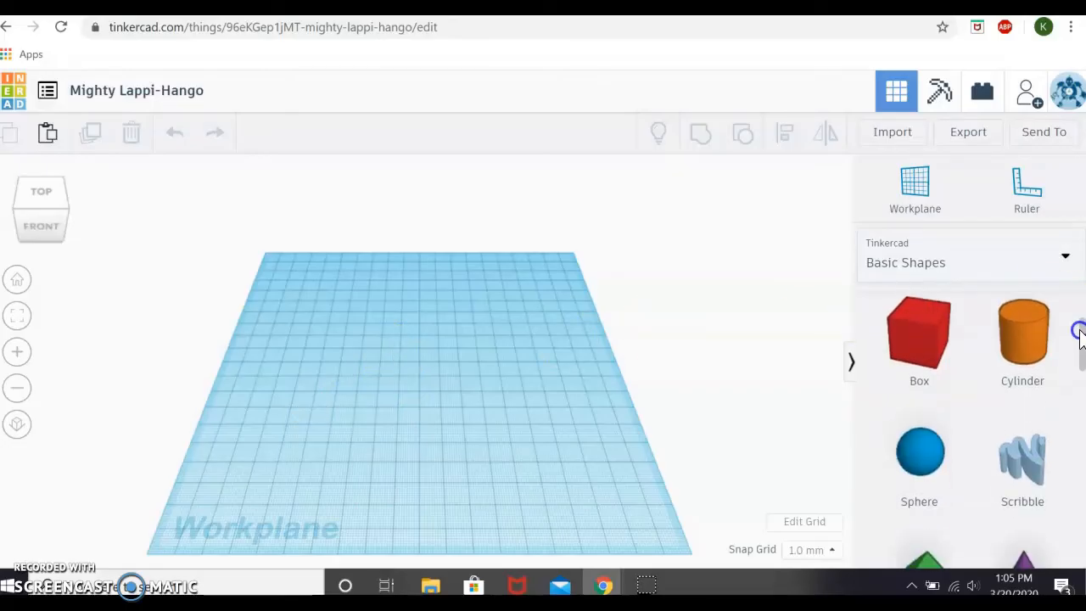
{"action": "scroll", "scroll_direction": "down", "scroll_amount": 3}
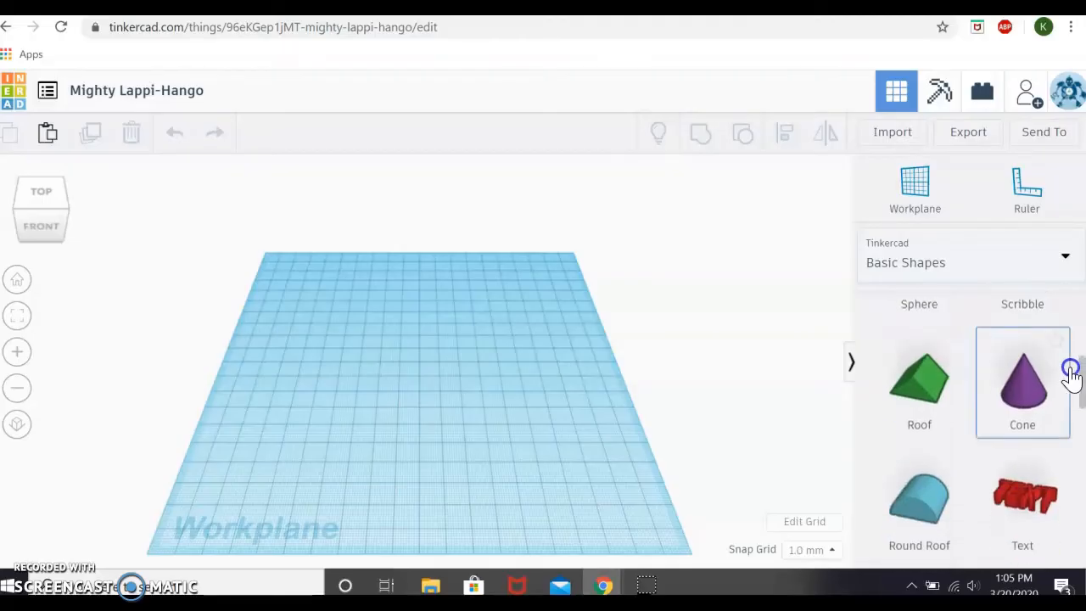
{"action": "scroll", "scroll_direction": "up", "scroll_amount": 3}
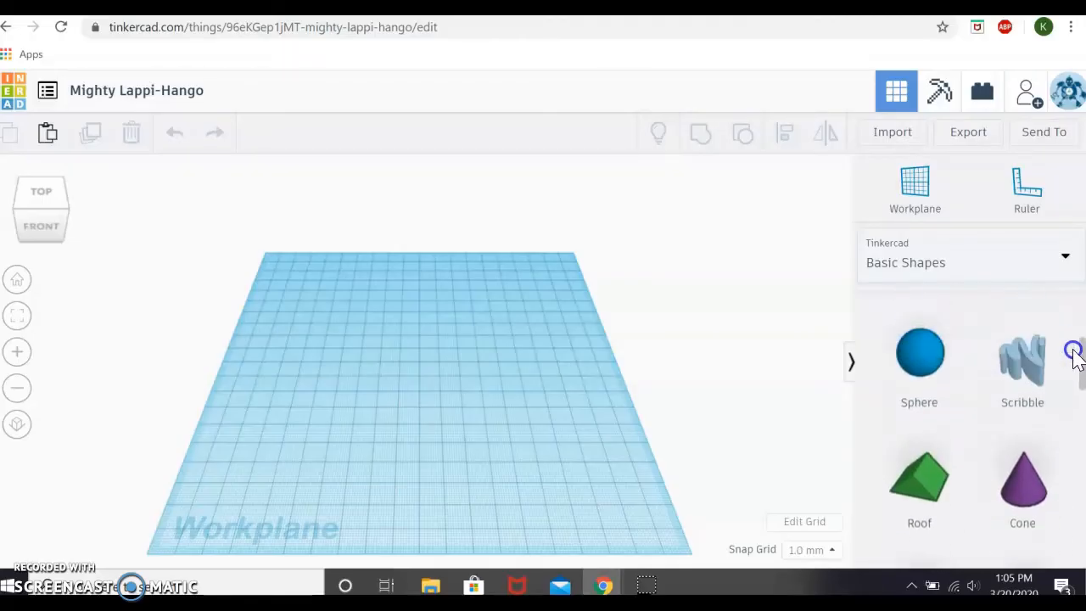
{"action": "scroll", "scroll_direction": "down", "scroll_amount": 3}
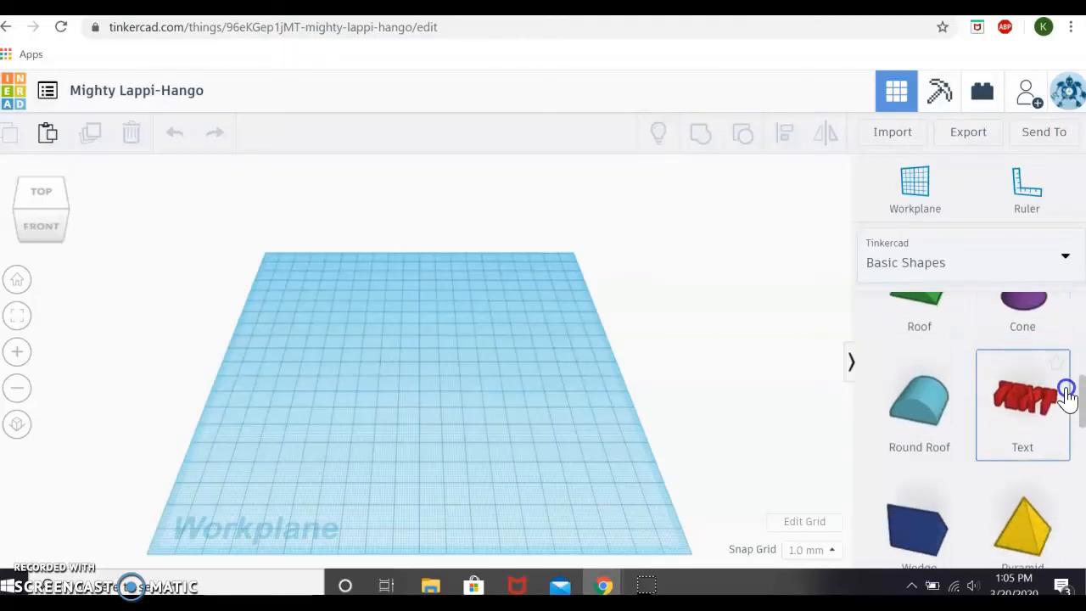
{"action": "scroll", "scroll_direction": "down", "scroll_amount": 3}
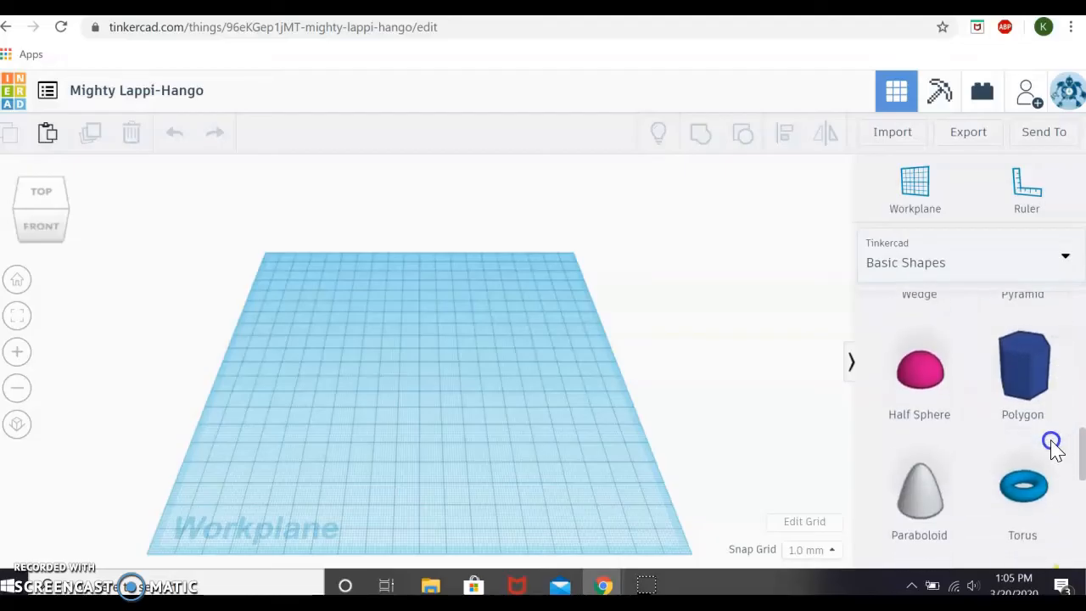
{"action": "scroll", "scroll_direction": "up", "scroll_amount": 3}
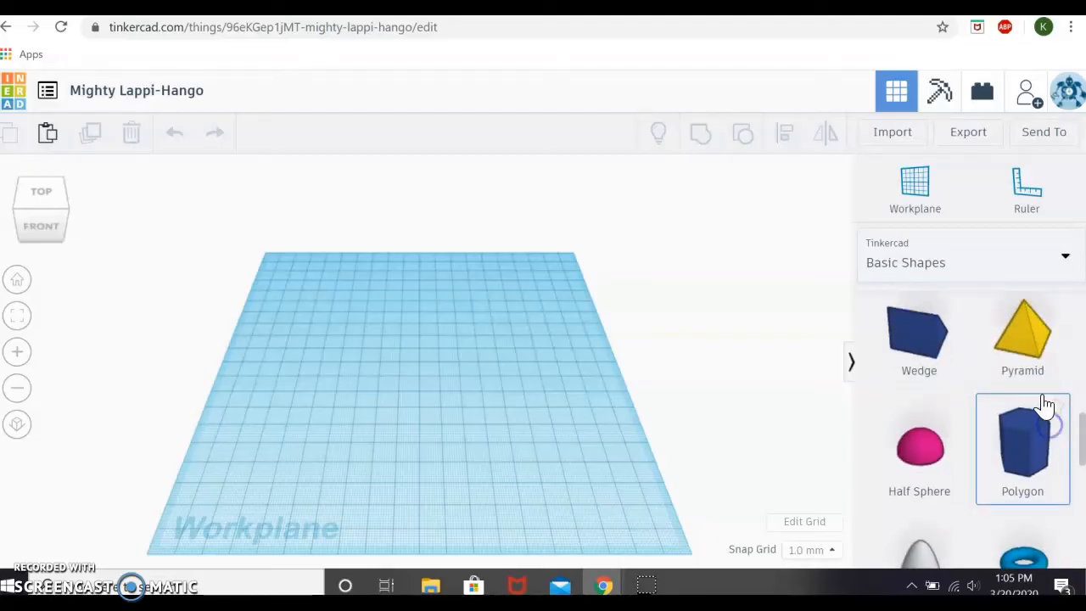
{"action": "mouse_move", "coordinate": [1077, 452]}
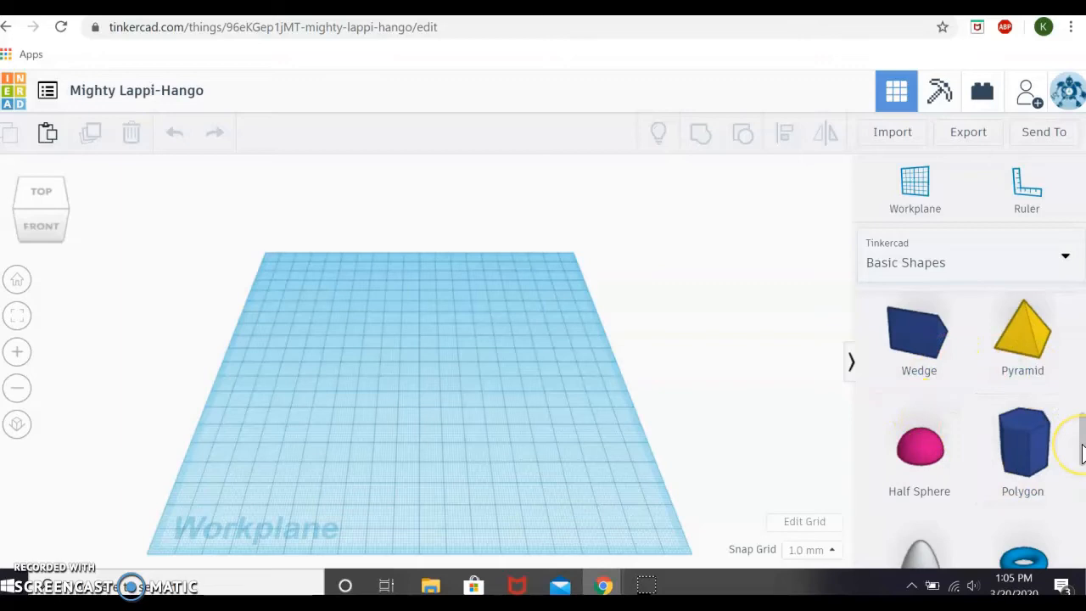
{"action": "mouse_move", "coordinate": [1078, 441]}
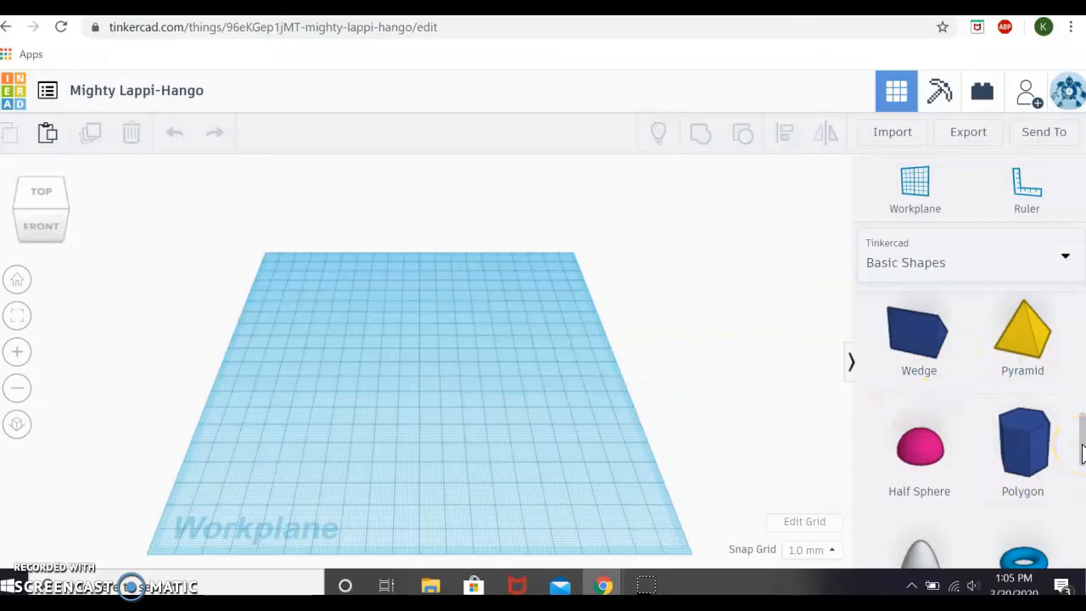
{"action": "scroll", "scroll_direction": "down", "scroll_amount": 3}
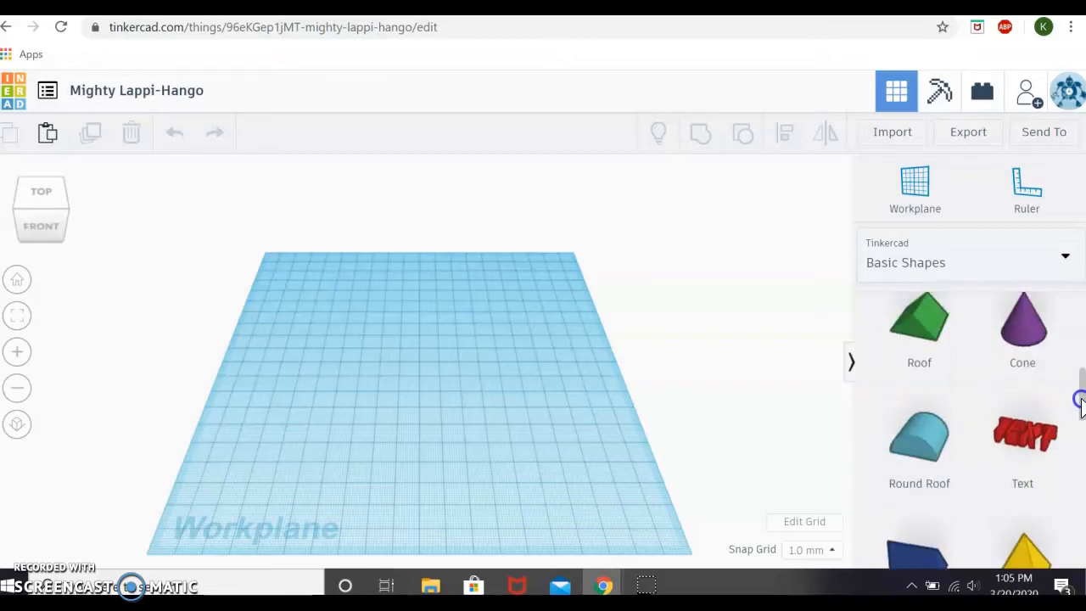
{"action": "scroll", "scroll_direction": "up", "scroll_amount": 3}
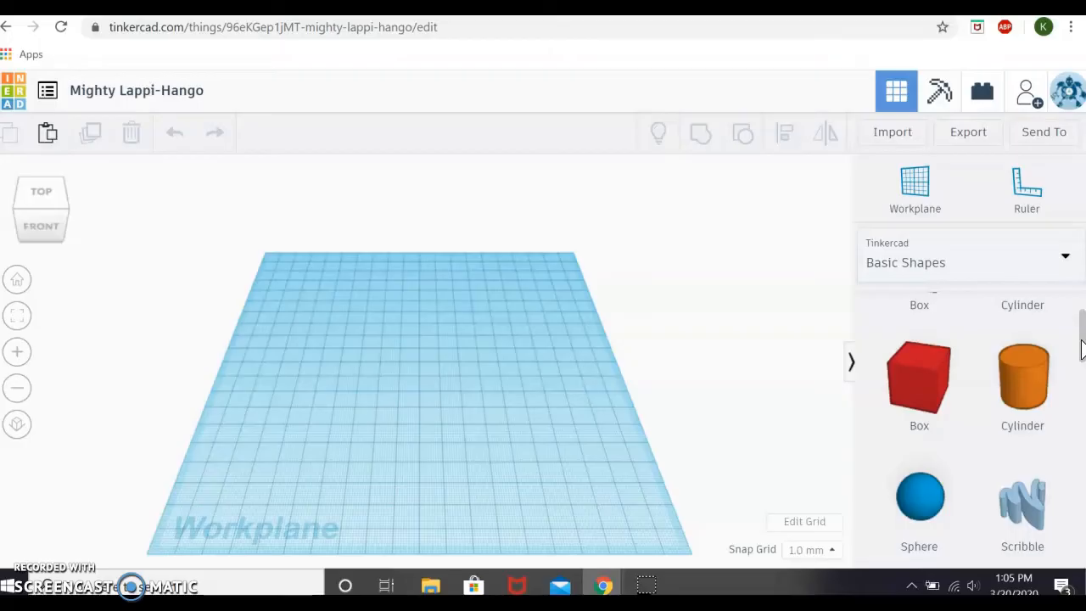
{"action": "scroll", "scroll_direction": "up", "scroll_amount": 3}
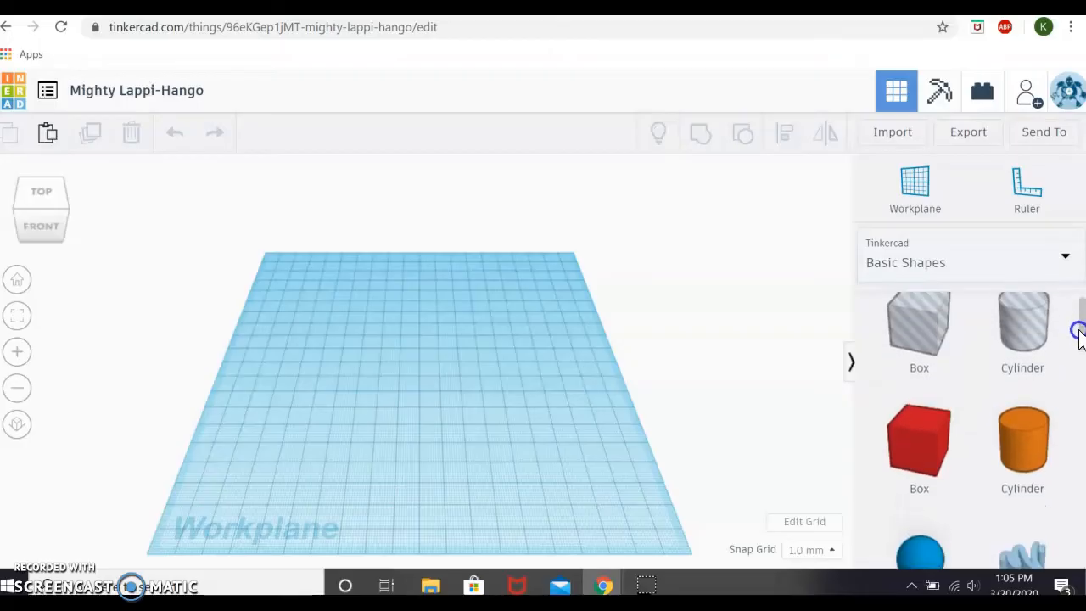
{"action": "scroll", "scroll_direction": "down", "scroll_amount": 3}
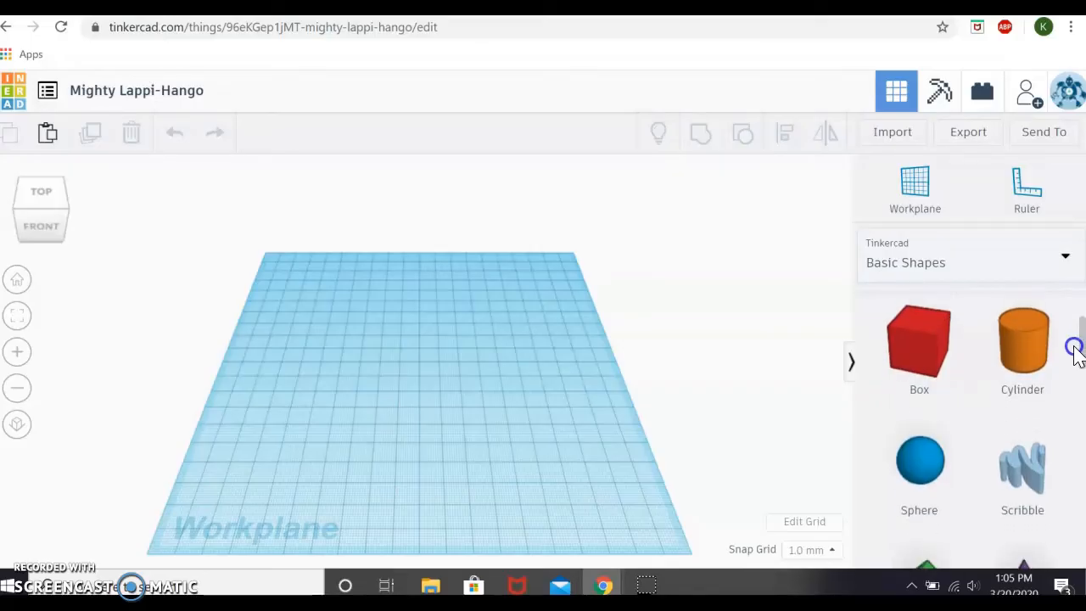
{"action": "mouse_move", "coordinate": [1021, 342]}
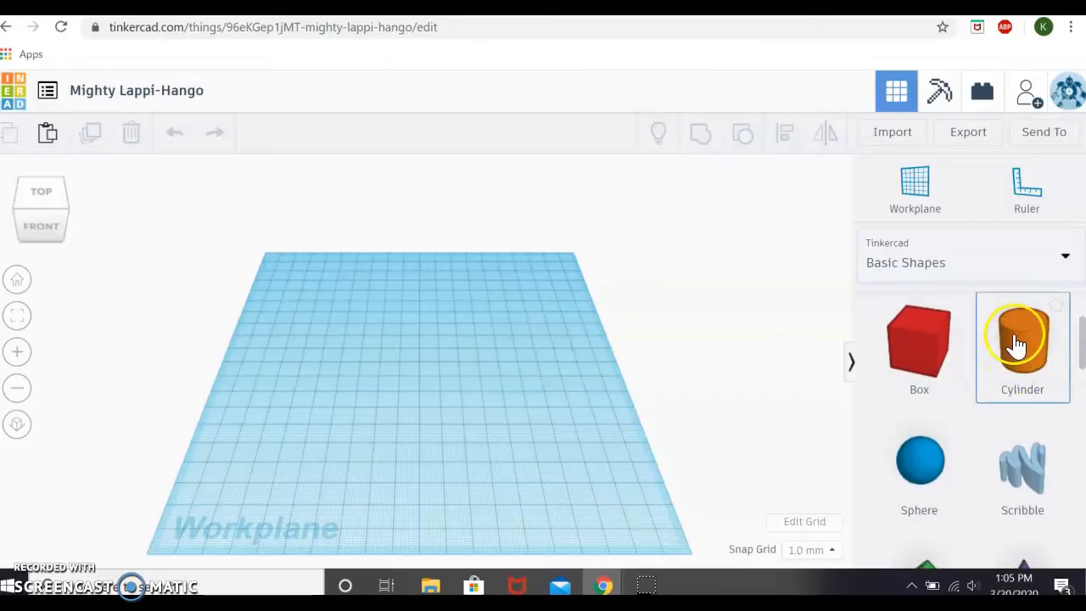
{"action": "scroll", "scroll_direction": "down", "scroll_amount": 3}
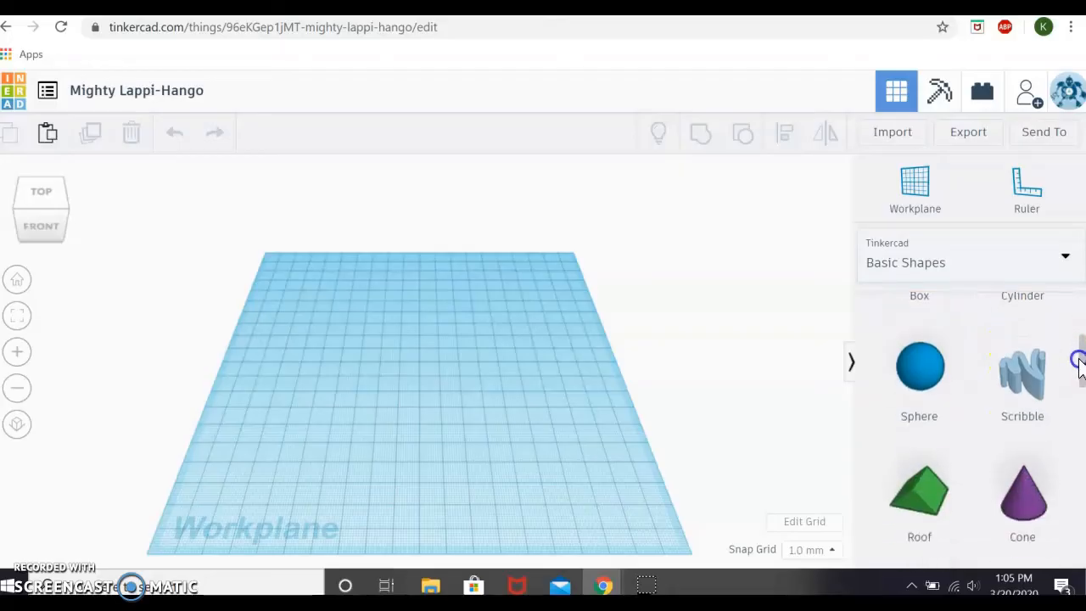
{"action": "scroll", "scroll_direction": "down", "scroll_amount": 3}
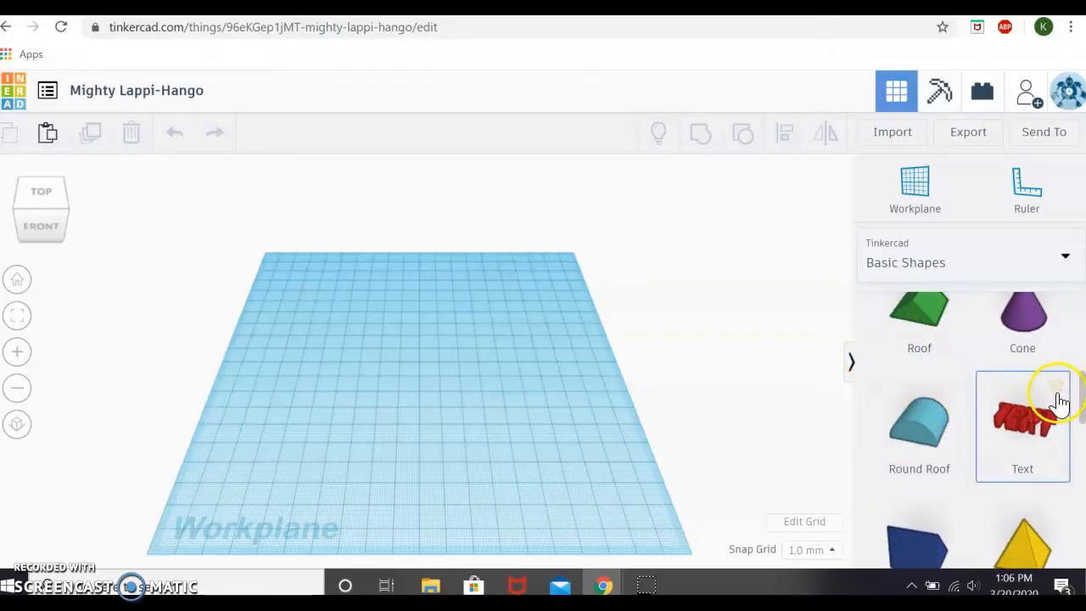
{"action": "scroll", "scroll_direction": "down", "scroll_amount": 3}
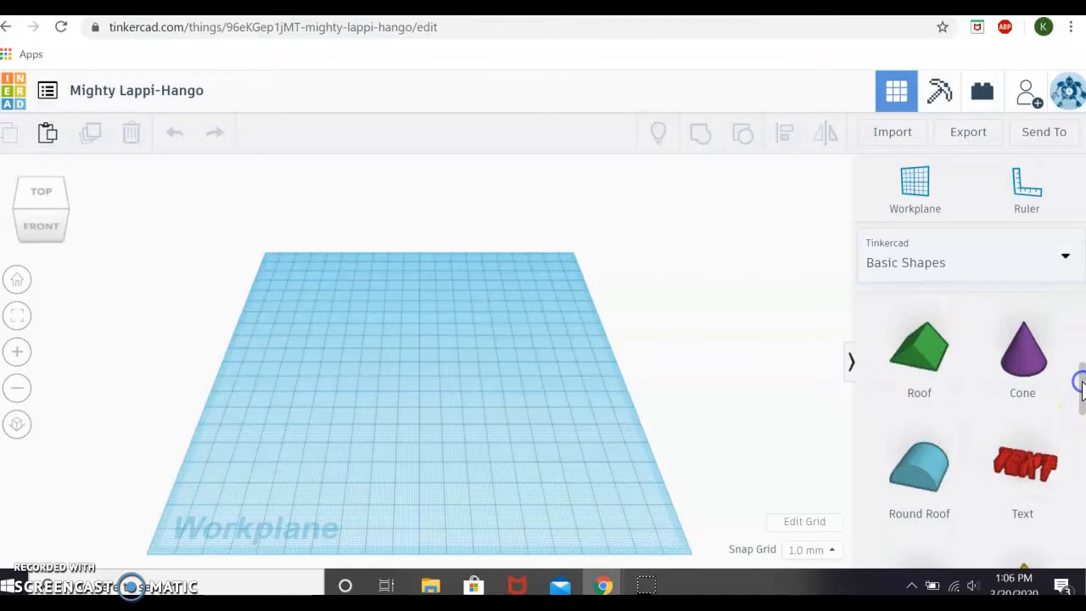
{"action": "mouse_move", "coordinate": [1021, 415]}
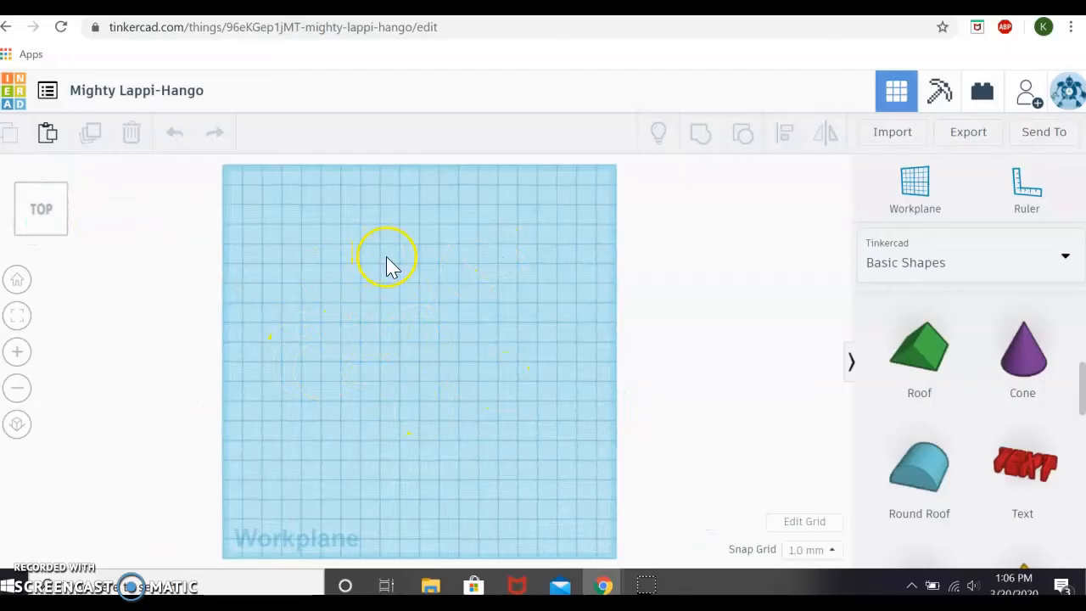
{"action": "mouse_move", "coordinate": [377, 317]}
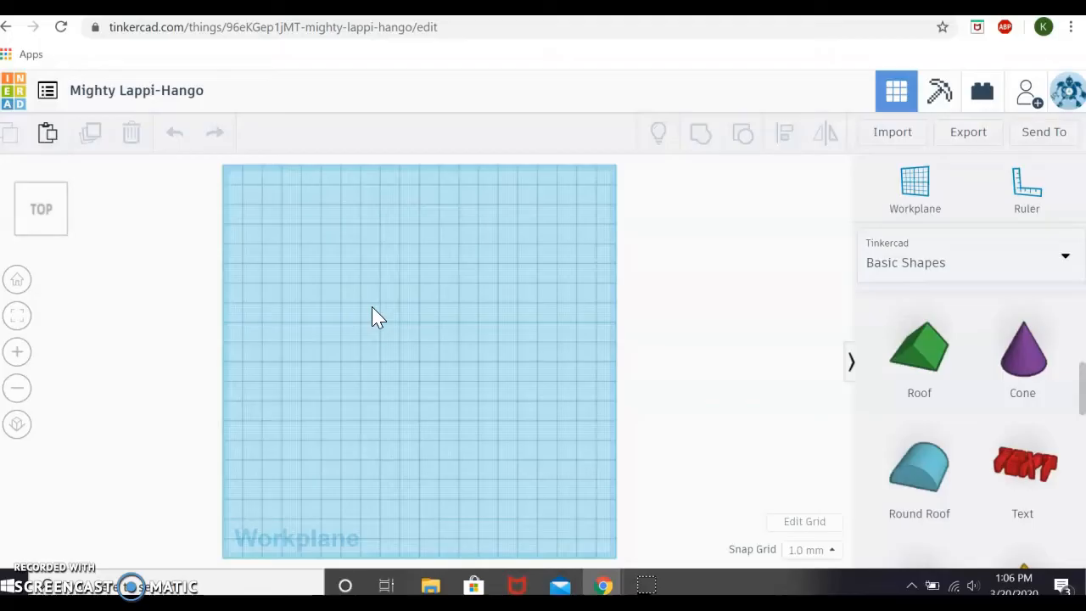
{"action": "left_click", "coordinate": [377, 309]}
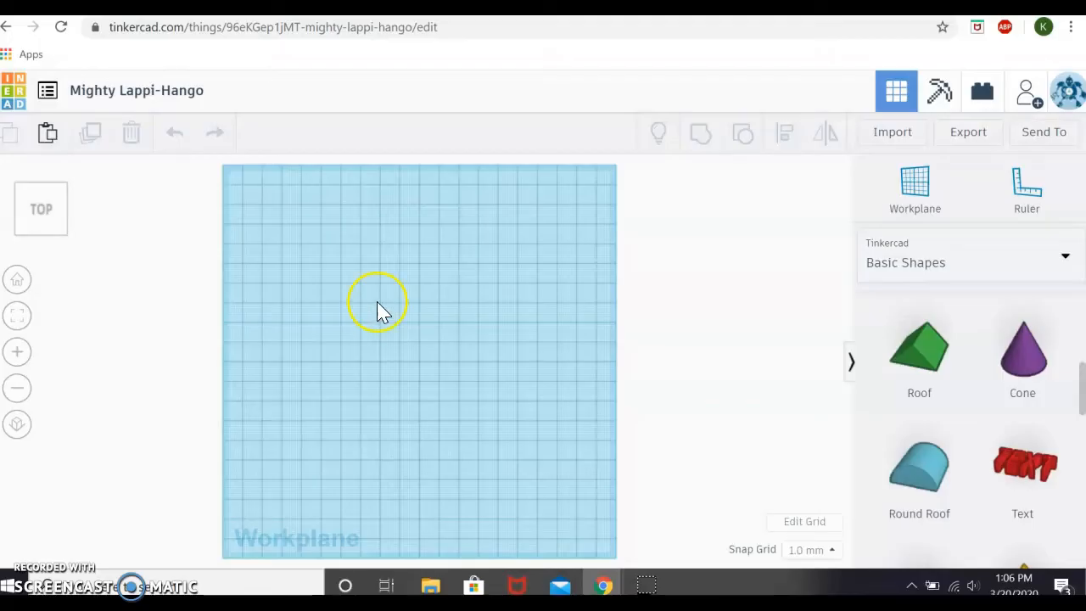
{"action": "mouse_move", "coordinate": [428, 237]}
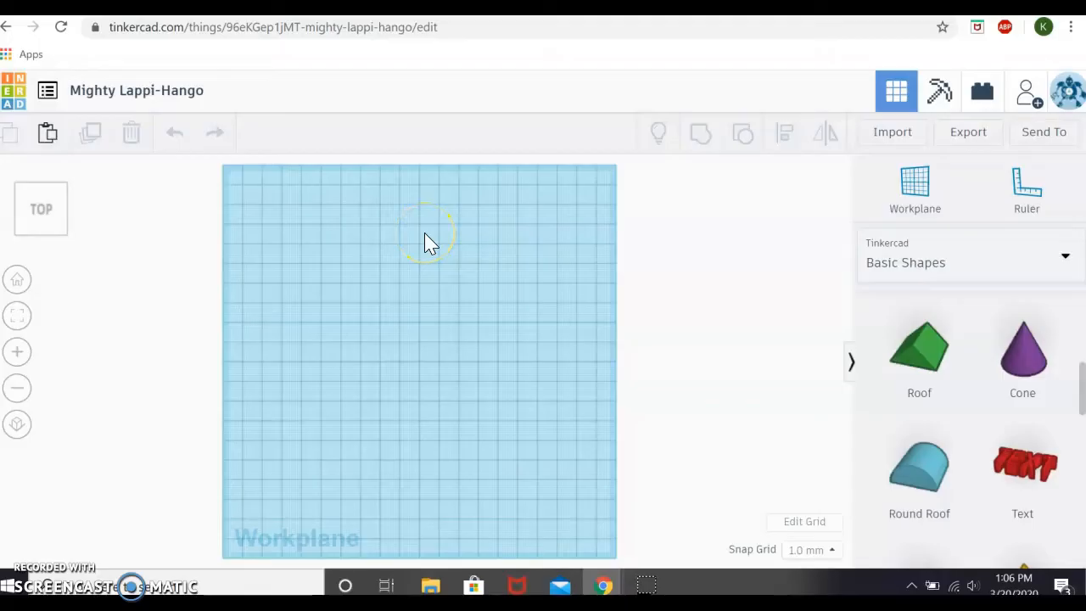
{"action": "mouse_move", "coordinate": [105, 127]}
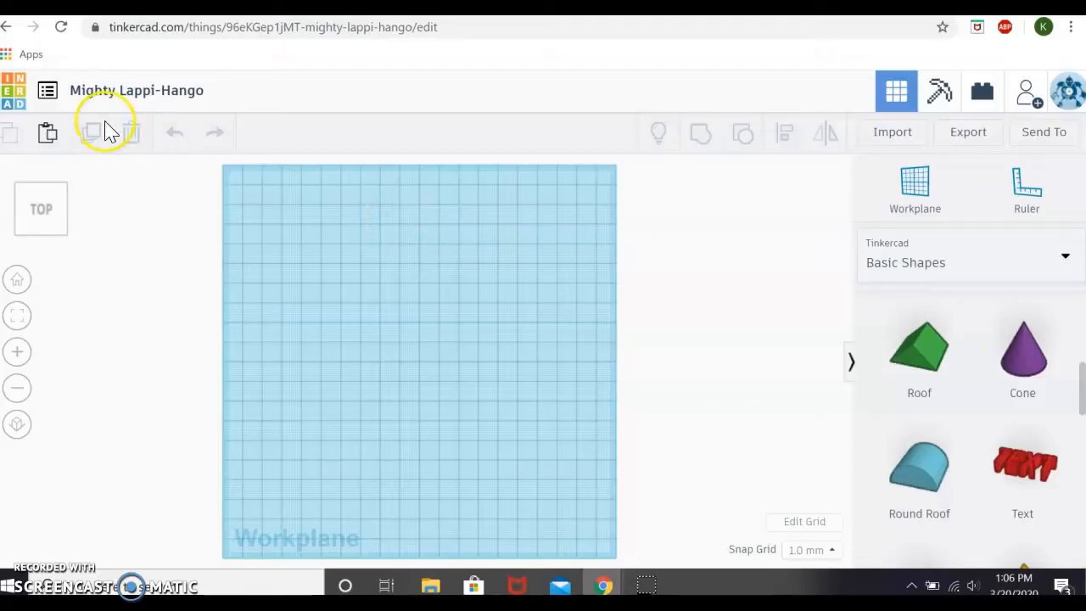
{"action": "left_click", "coordinate": [41, 207]}
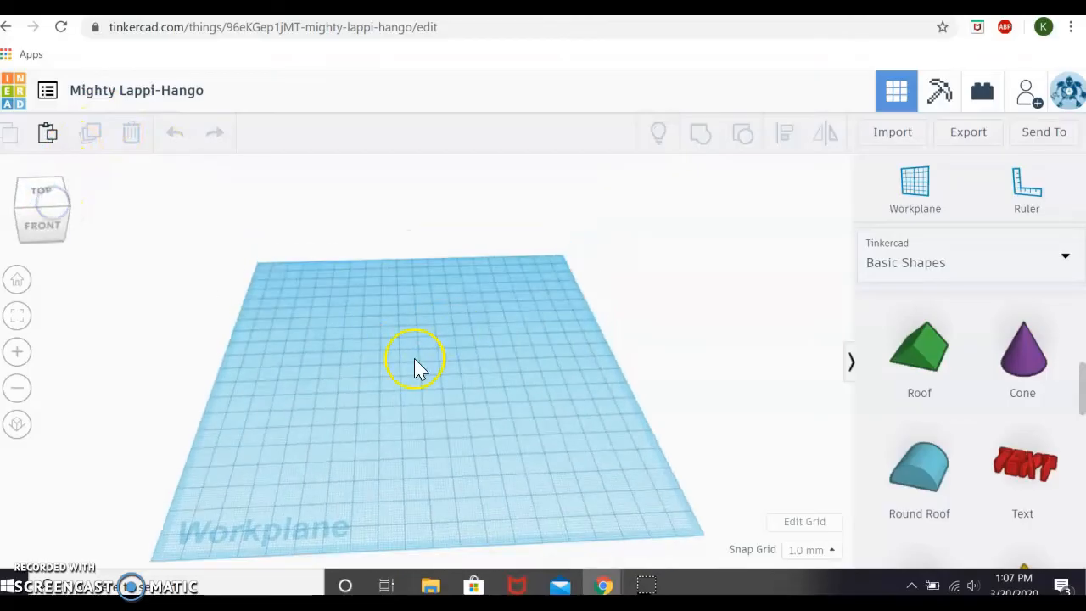
{"action": "mouse_move", "coordinate": [398, 356]}
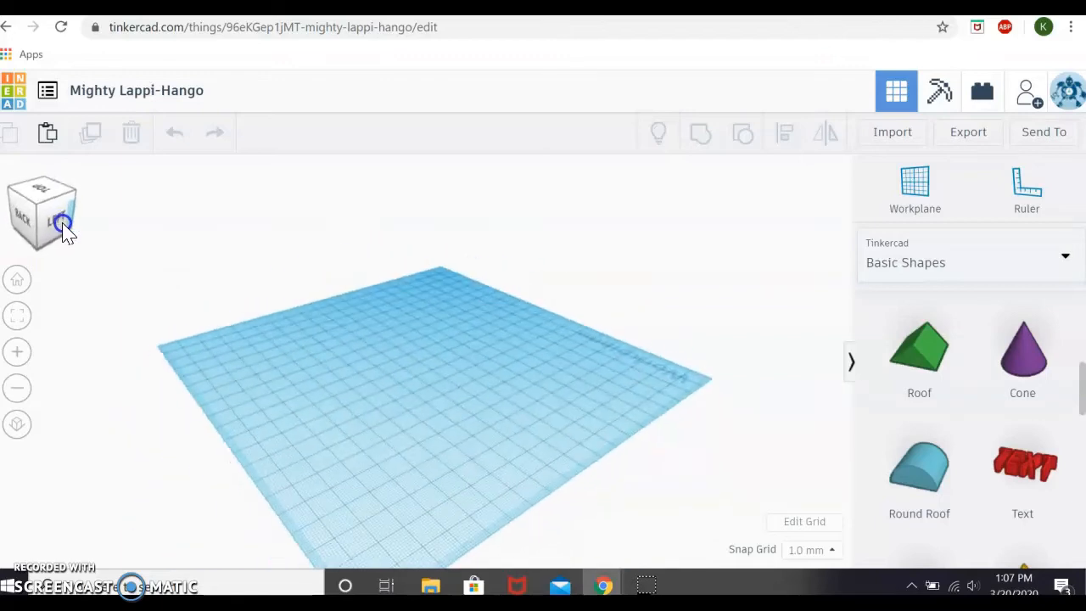
{"action": "left_click", "coordinate": [58, 228]}
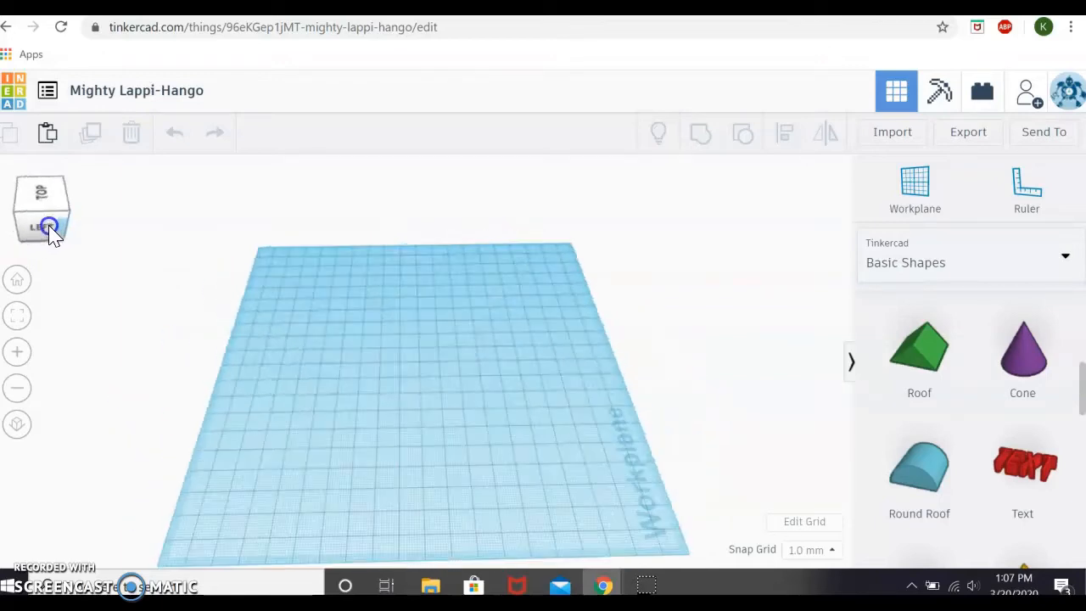
{"action": "left_click", "coordinate": [47, 223]}
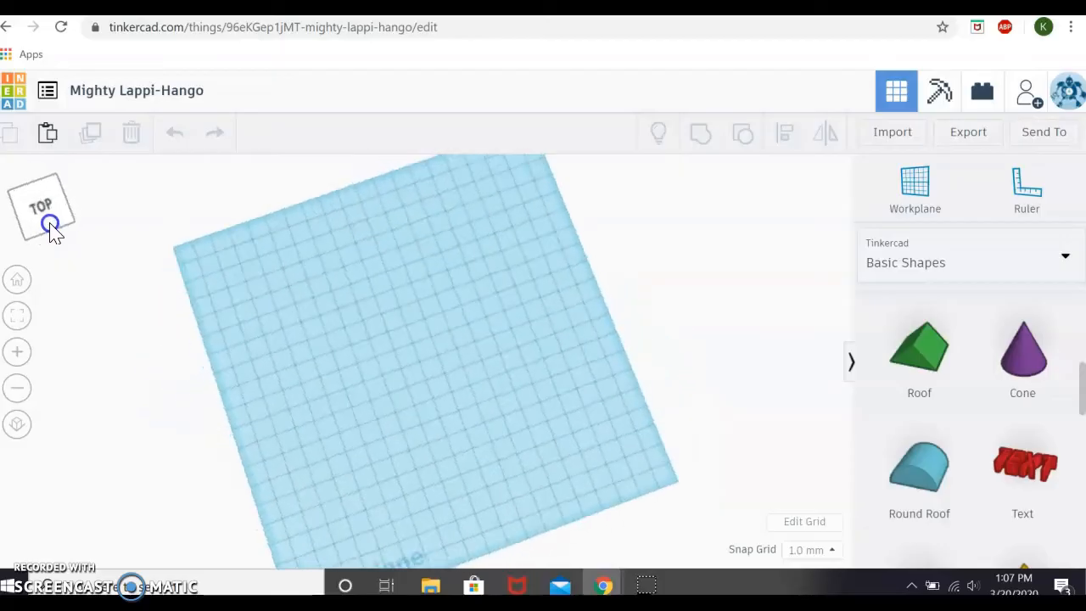
{"action": "left_click", "coordinate": [41, 207]}
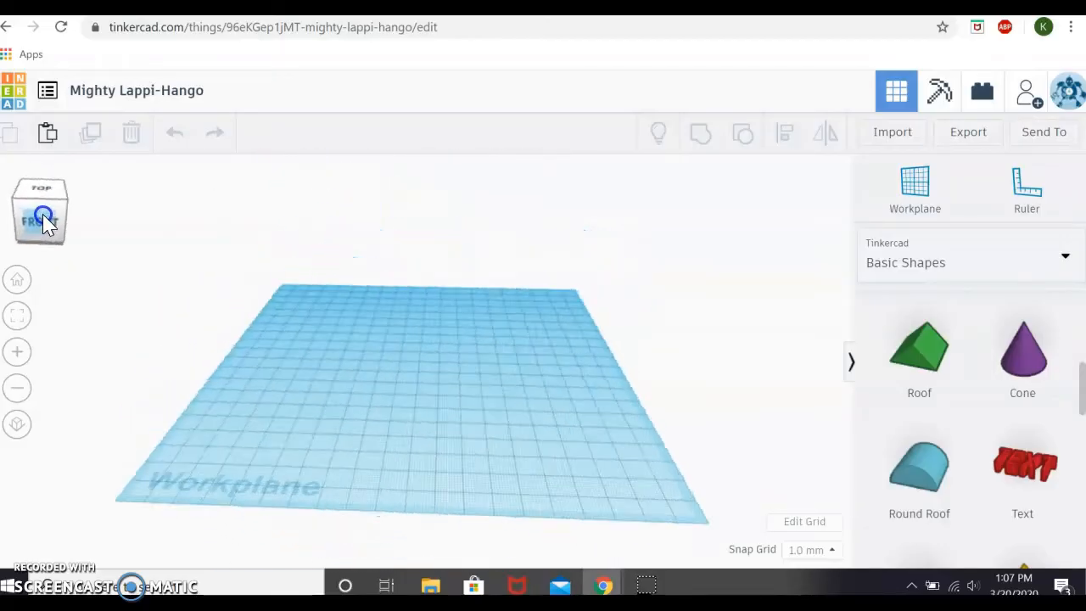
{"action": "left_click", "coordinate": [43, 217]}
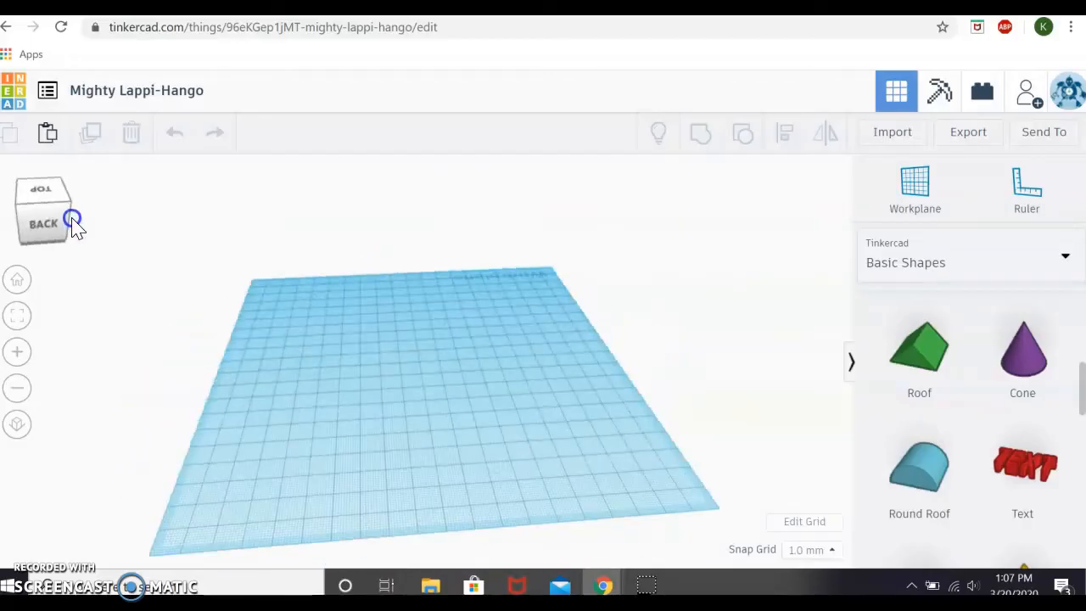
{"action": "left_click", "coordinate": [71, 221]}
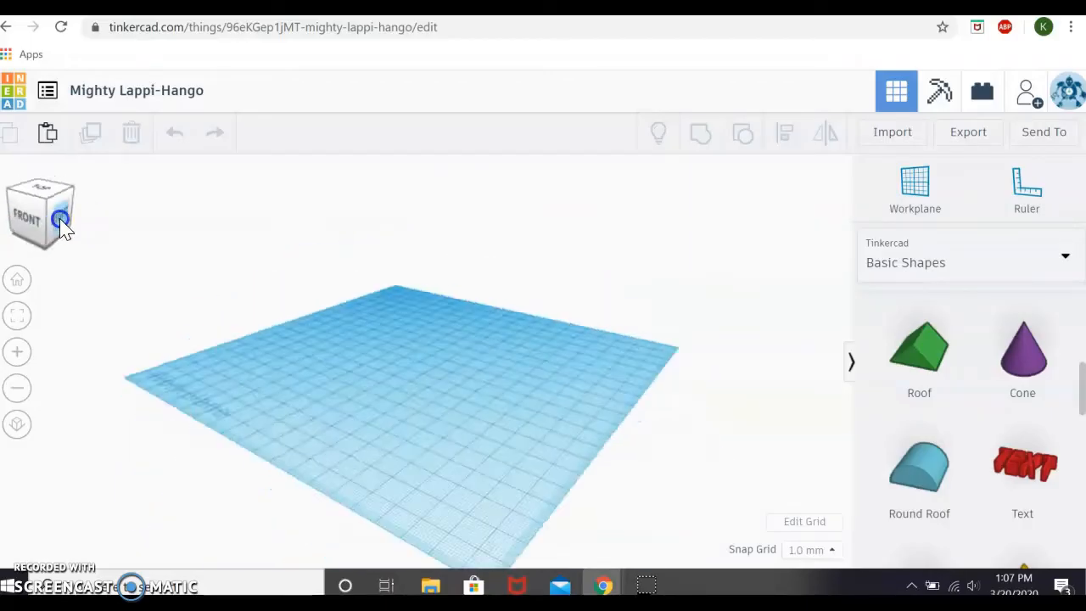
{"action": "left_click", "coordinate": [41, 200]}
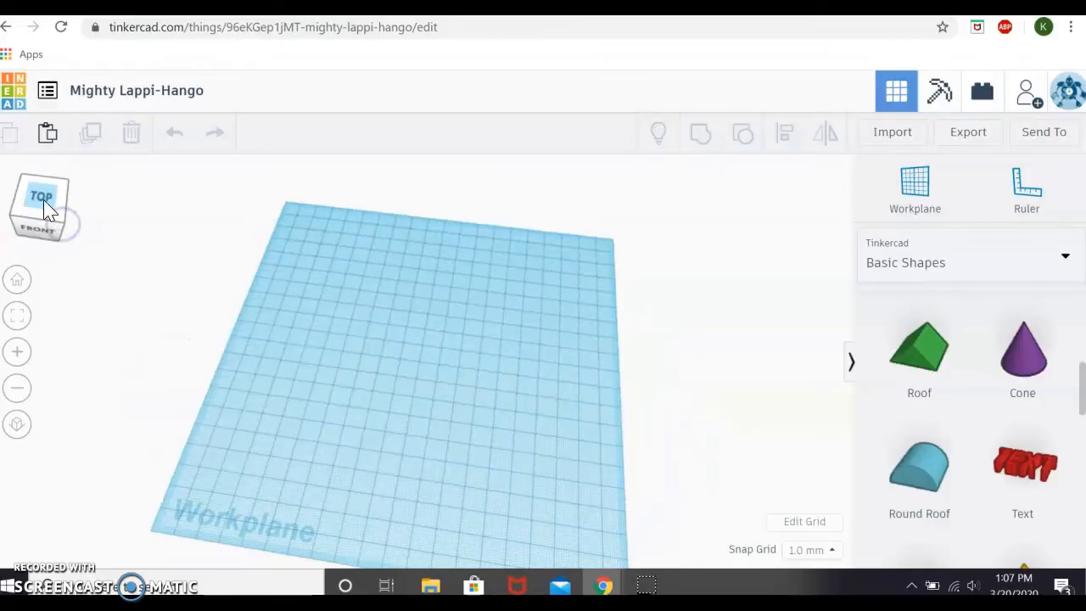
{"action": "left_click", "coordinate": [42, 207]}
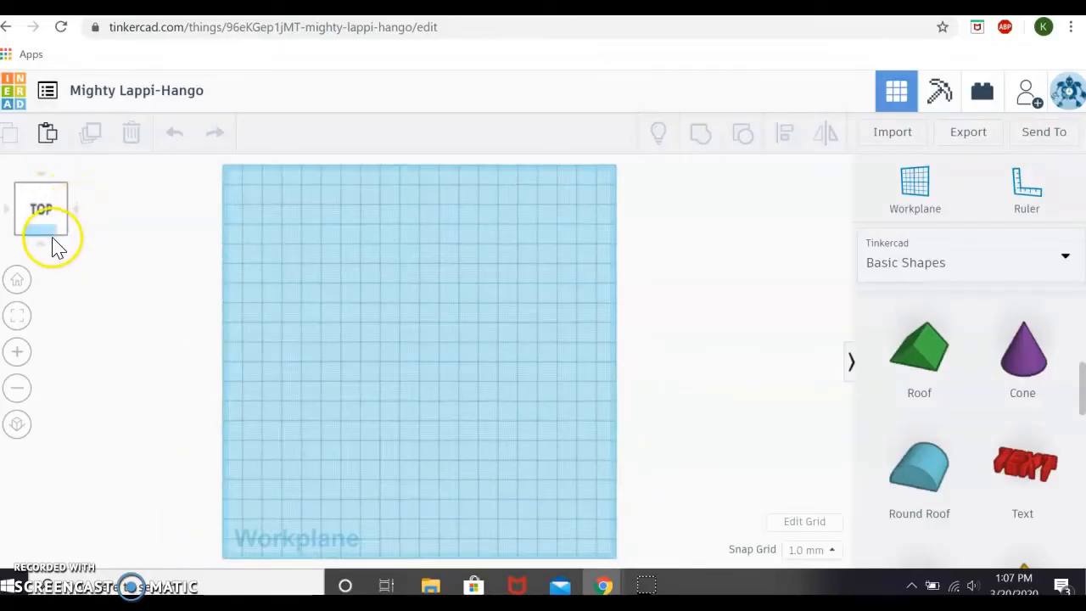
{"action": "left_click", "coordinate": [41, 246]}
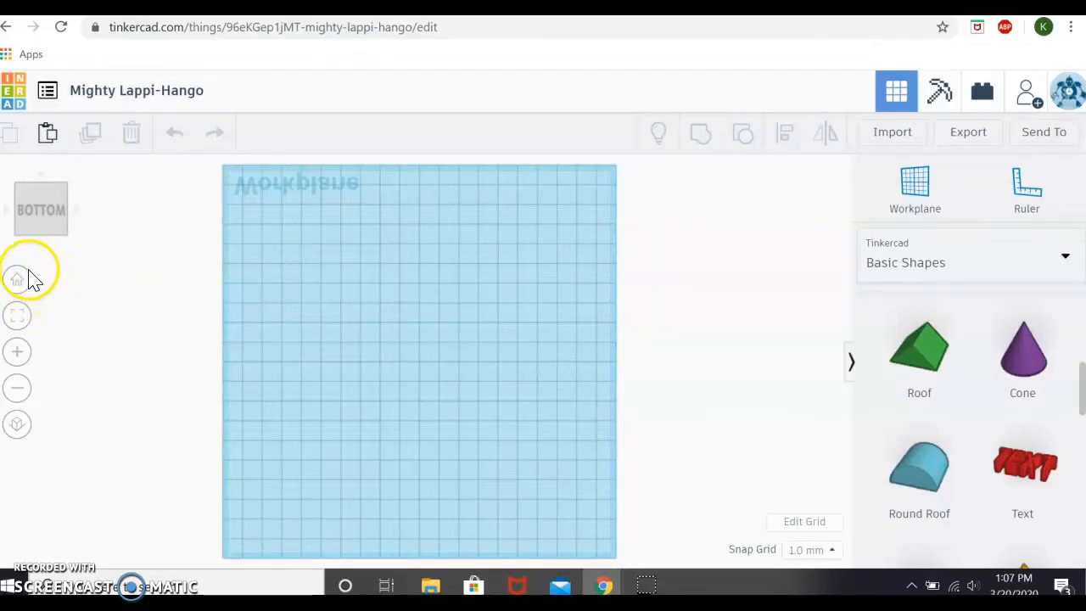
{"action": "mouse_move", "coordinate": [17, 278]}
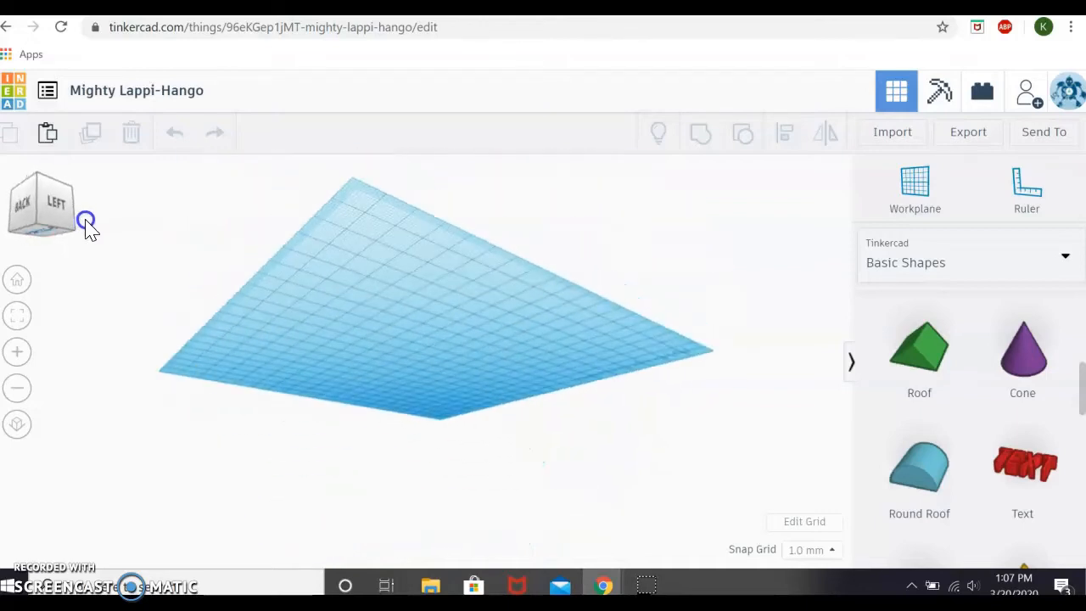
{"action": "mouse_move", "coordinate": [438, 251]}
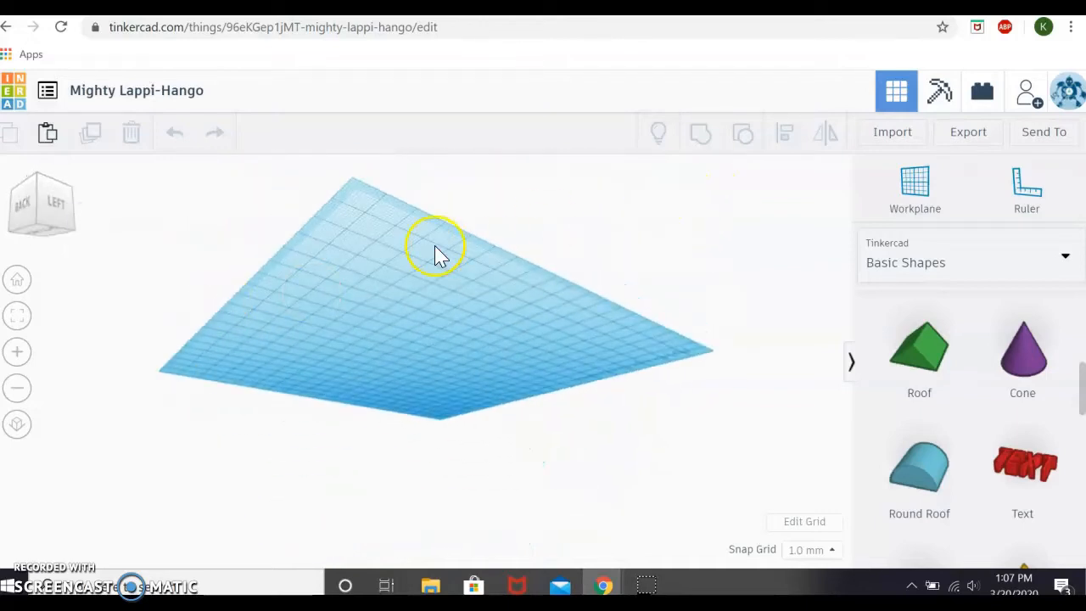
{"action": "left_click", "coordinate": [17, 280]}
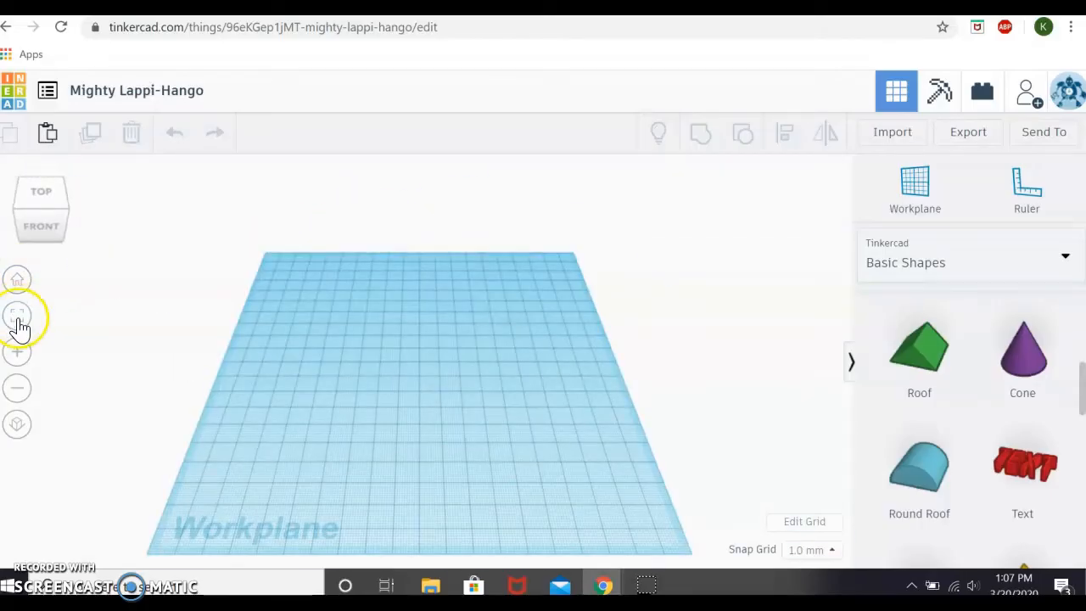
{"action": "mouse_move", "coordinate": [17, 319]}
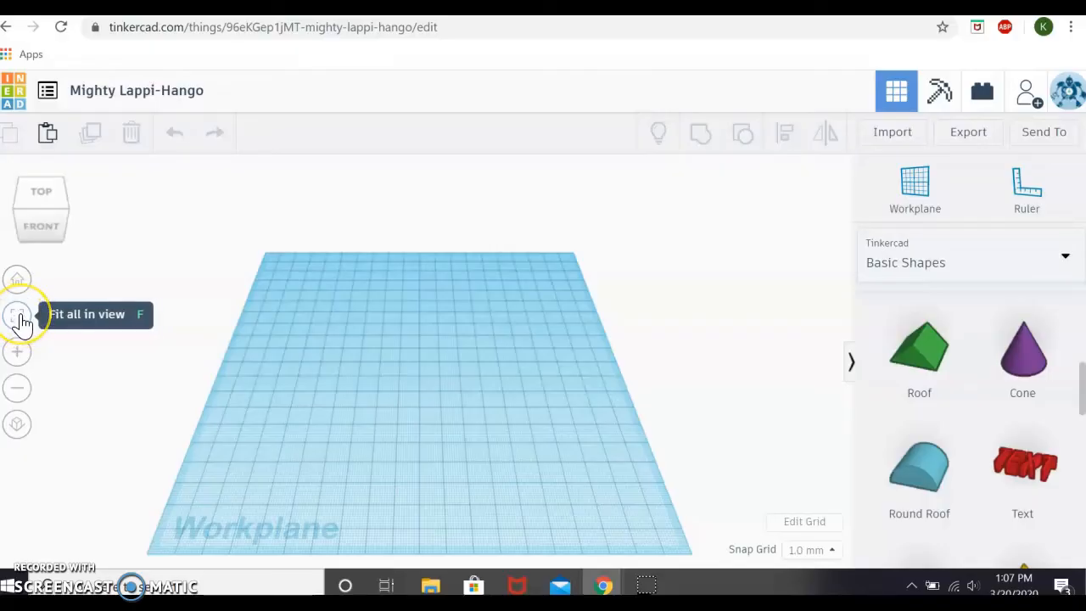
{"action": "mouse_move", "coordinate": [17, 315]}
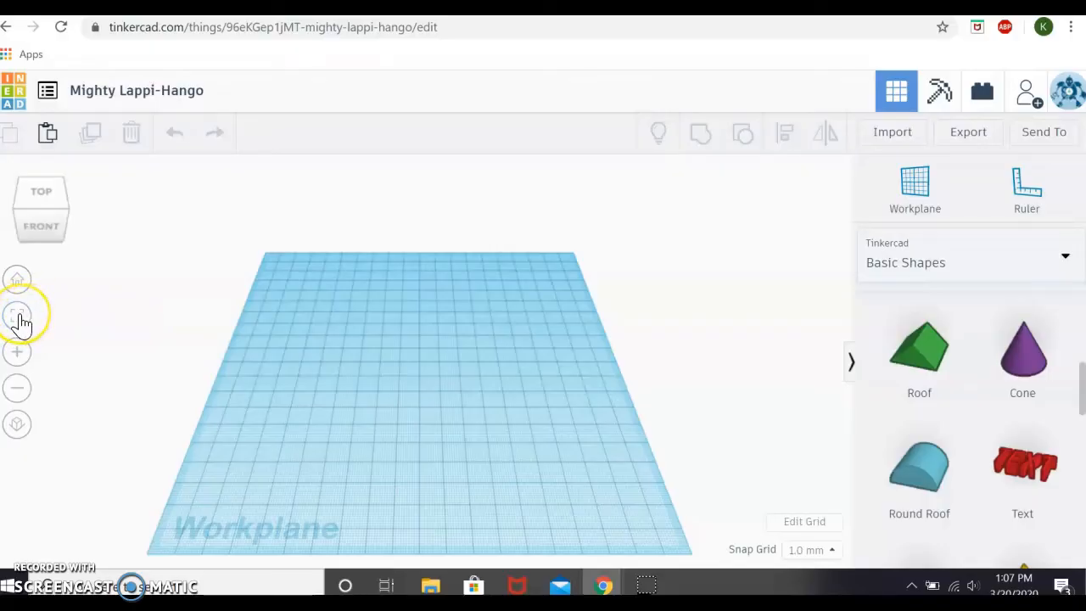
{"action": "mouse_move", "coordinate": [16, 316]}
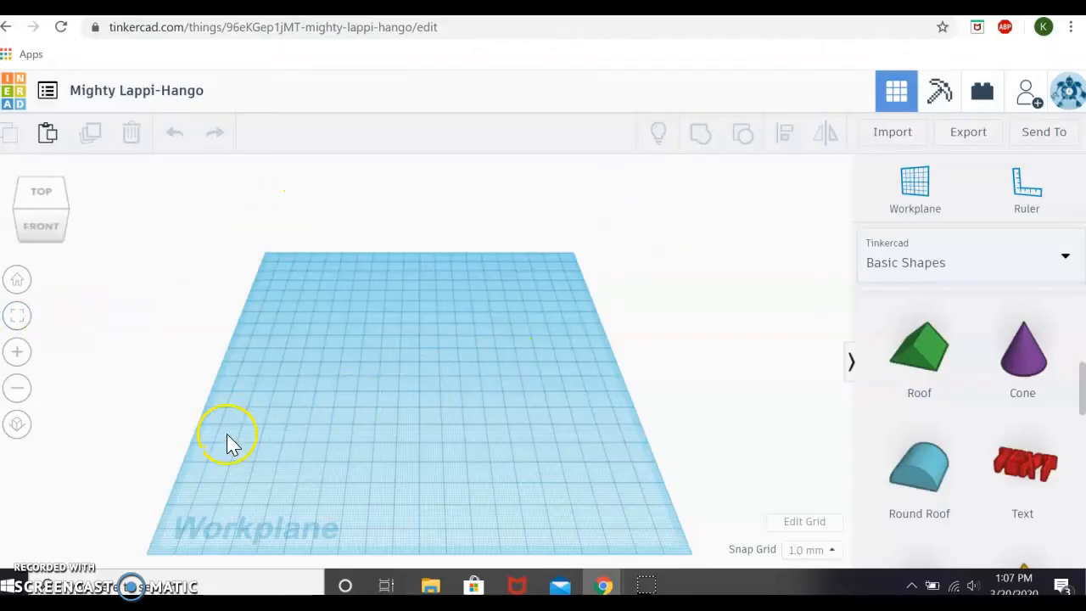
{"action": "mouse_move", "coordinate": [750, 492]}
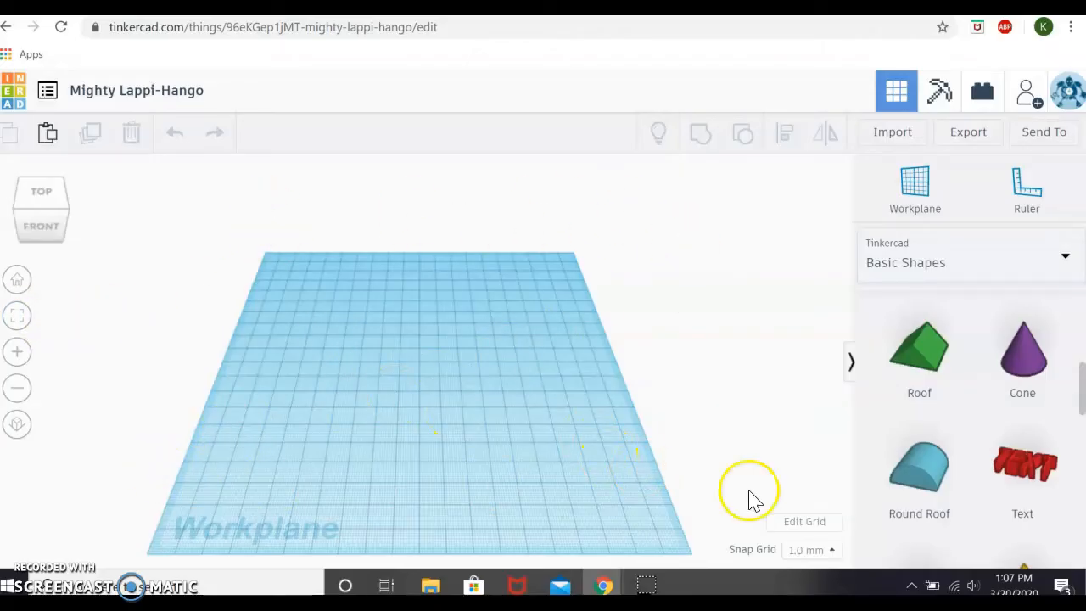
{"action": "mouse_move", "coordinate": [224, 322]}
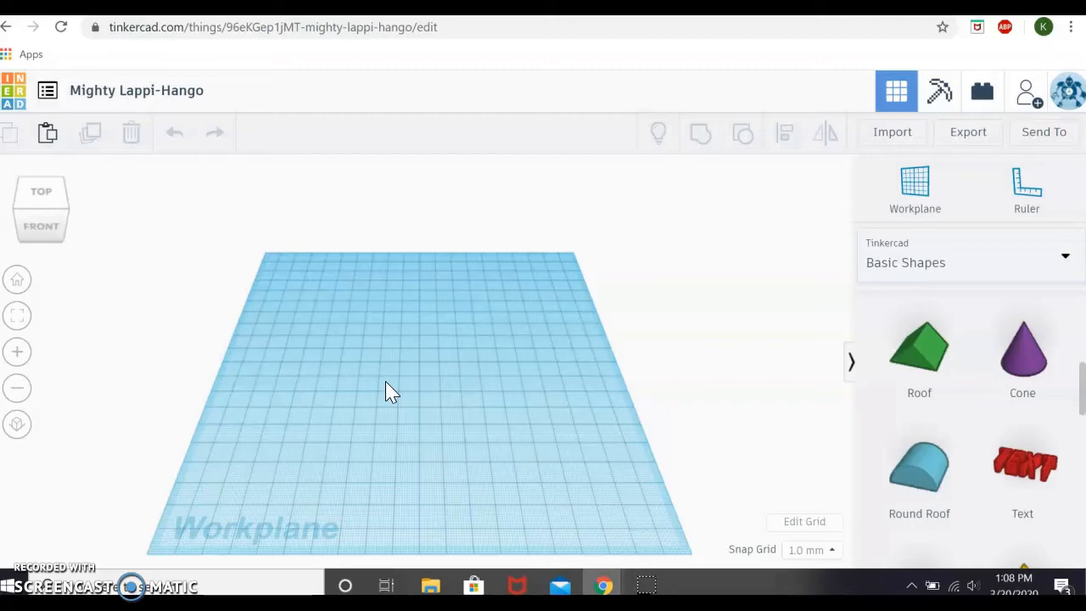
{"action": "mouse_move", "coordinate": [139, 282]}
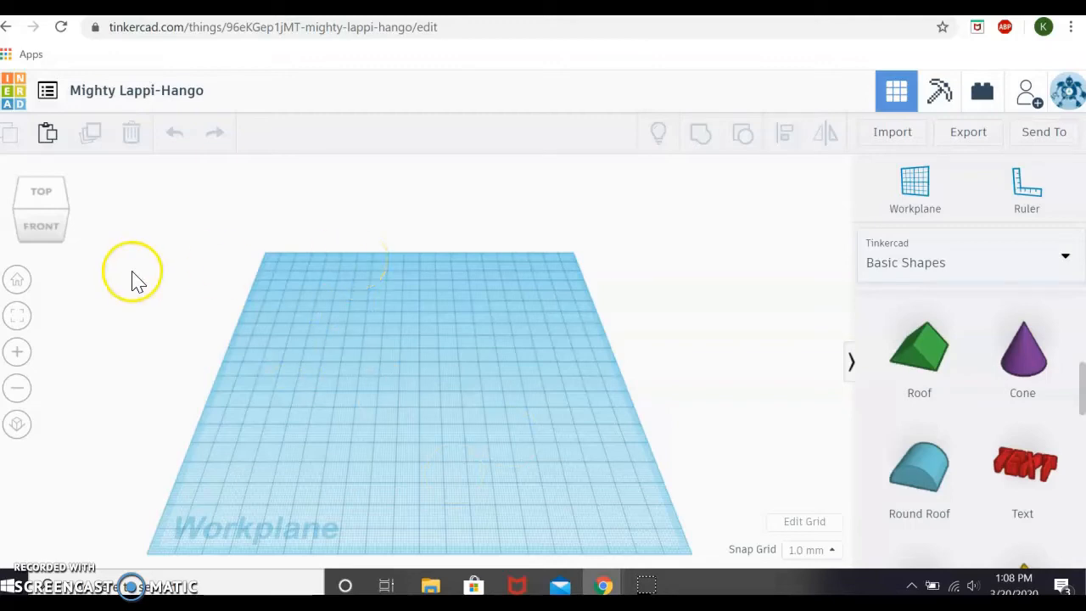
{"action": "mouse_move", "coordinate": [17, 351]}
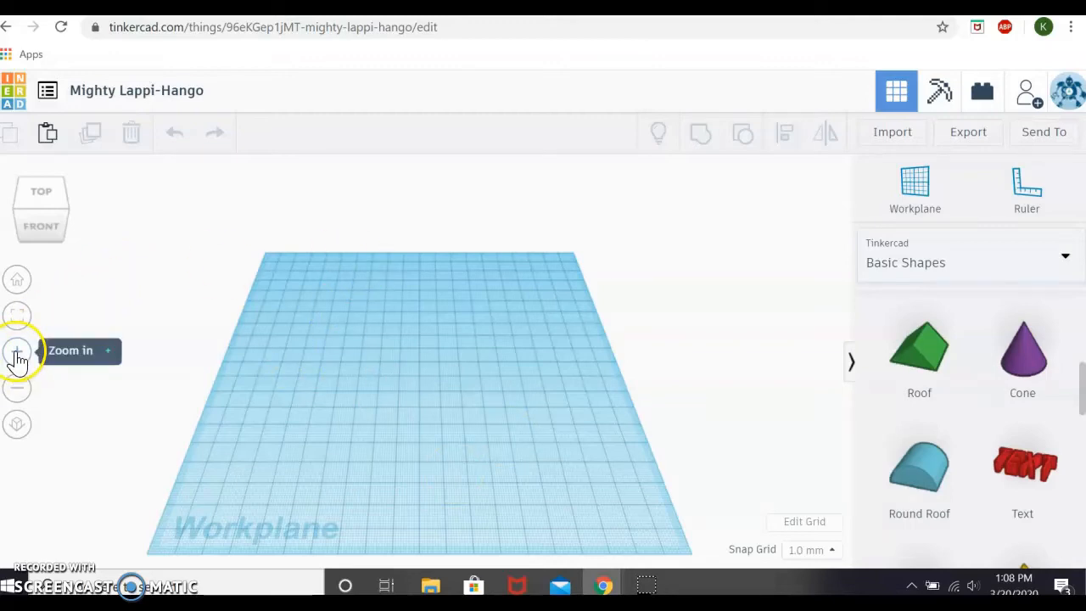
{"action": "left_click", "coordinate": [17, 350]}
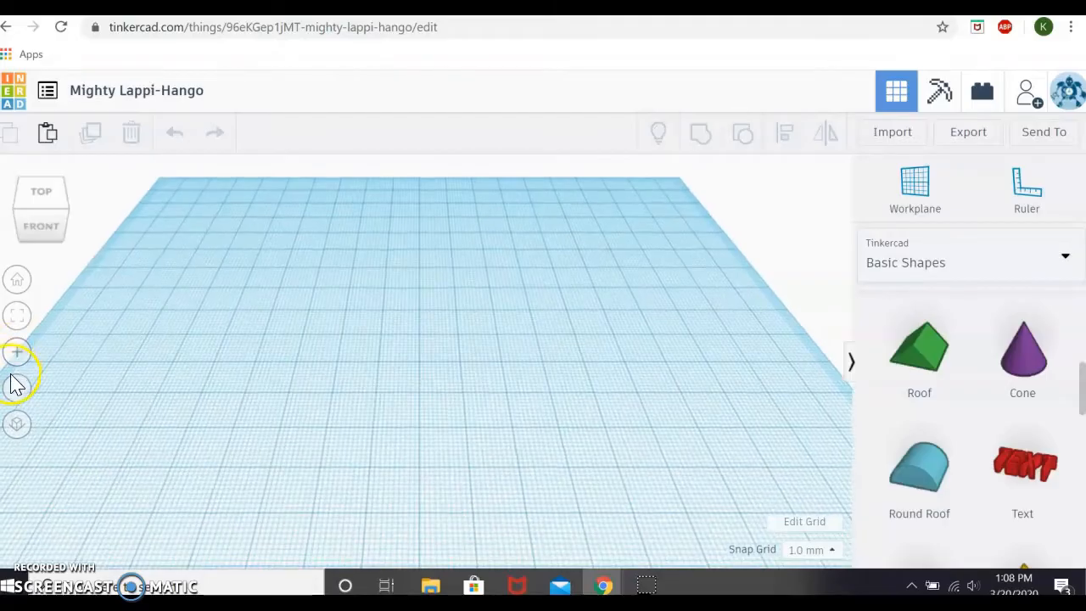
{"action": "left_click", "coordinate": [17, 386]}
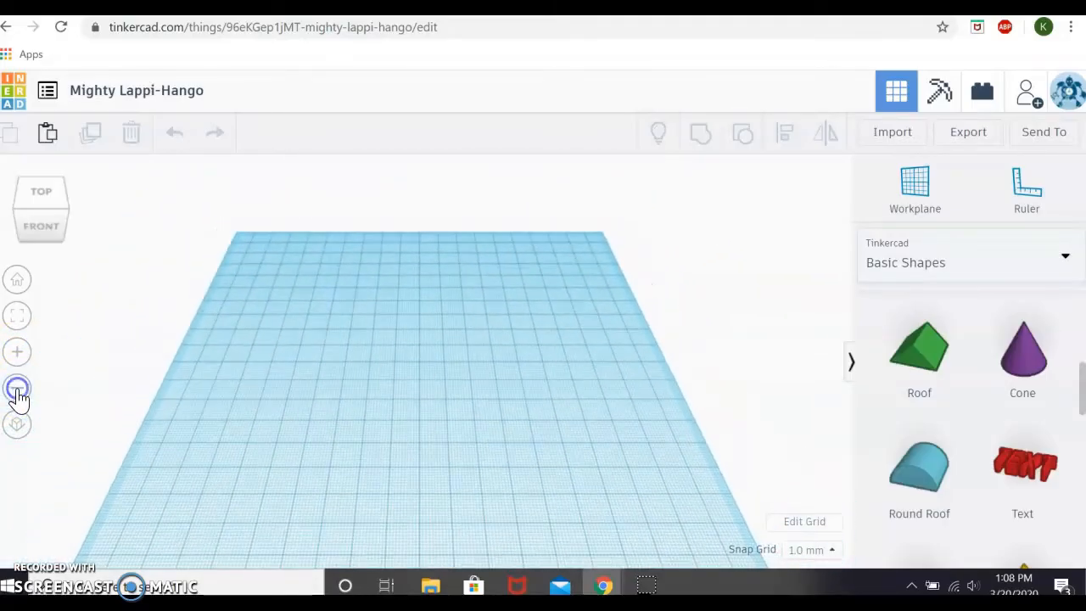
{"action": "left_click", "coordinate": [17, 387]}
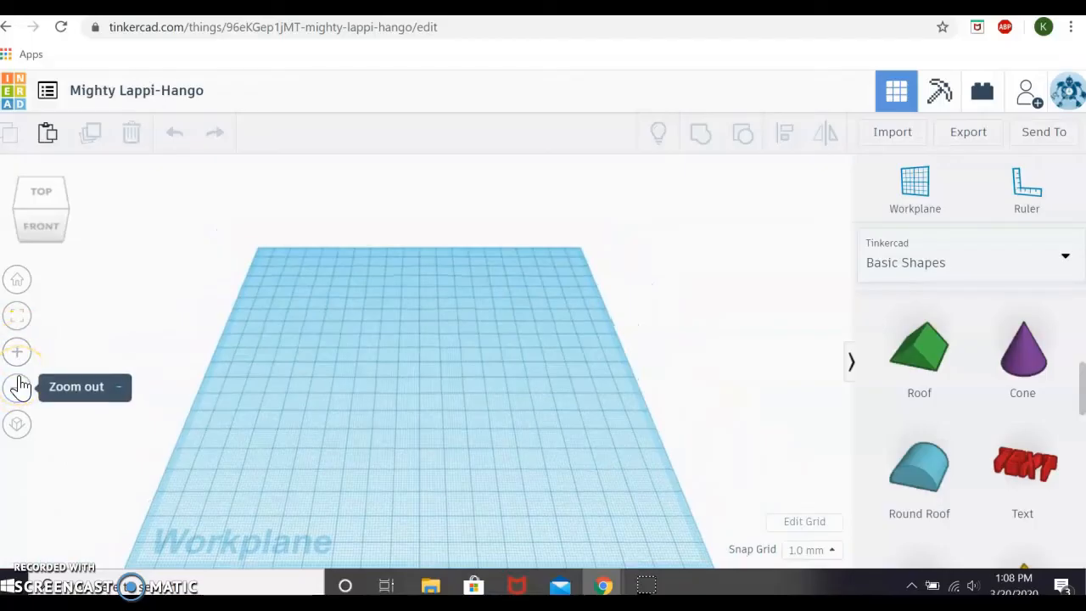
{"action": "mouse_move", "coordinate": [17, 425]}
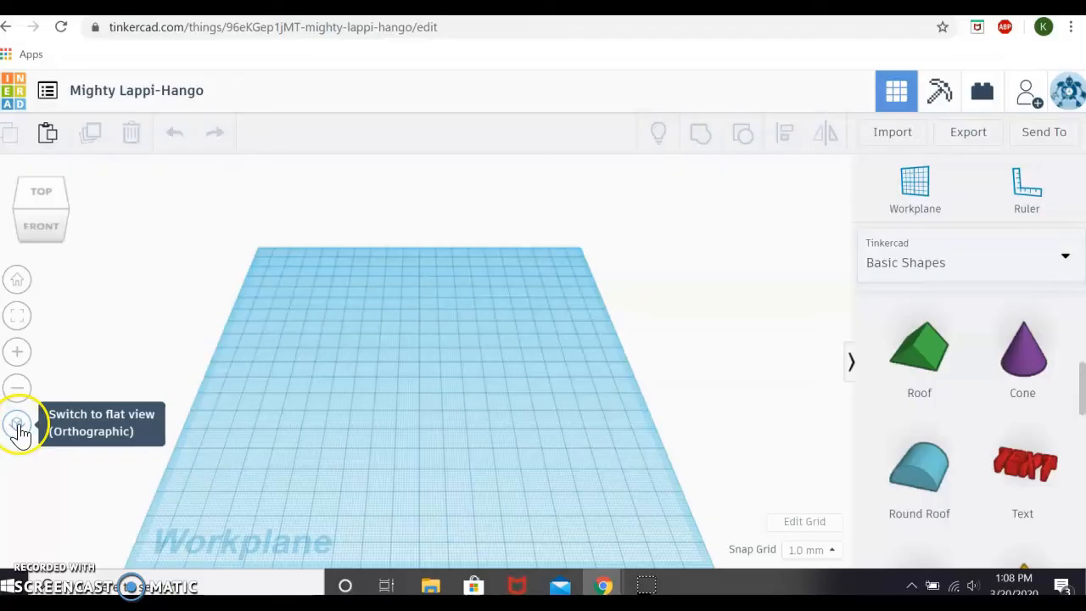
{"action": "left_click", "coordinate": [17, 424]}
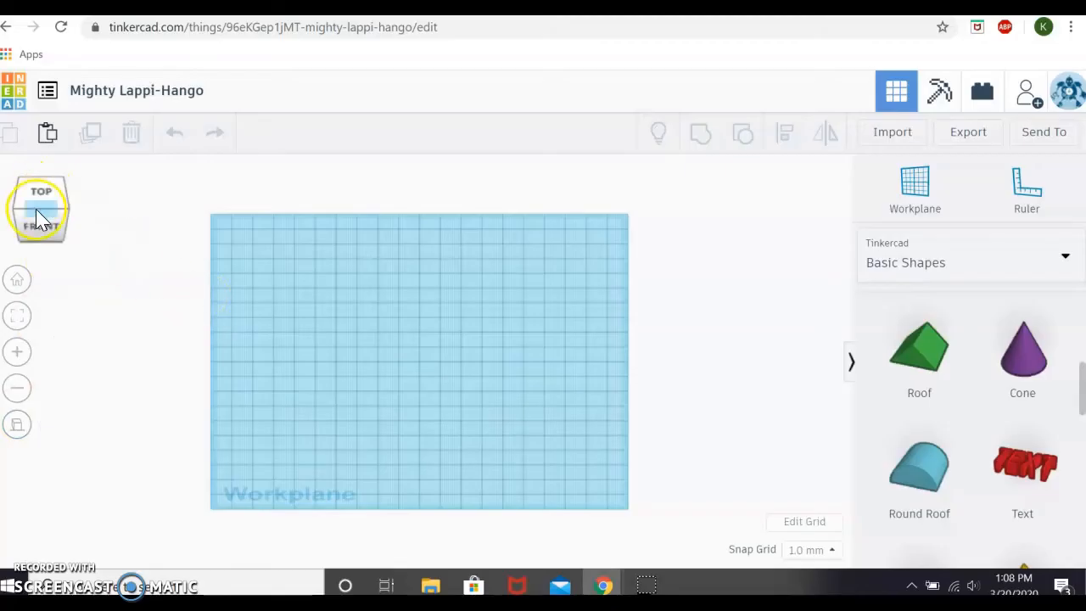
{"action": "left_click", "coordinate": [41, 222]}
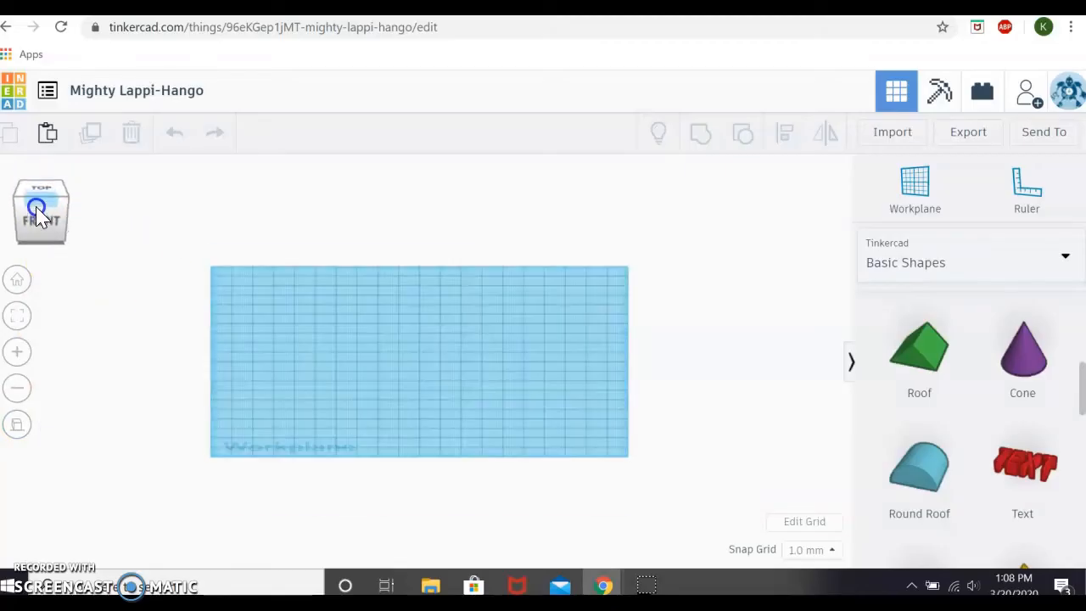
{"action": "left_click", "coordinate": [41, 212]}
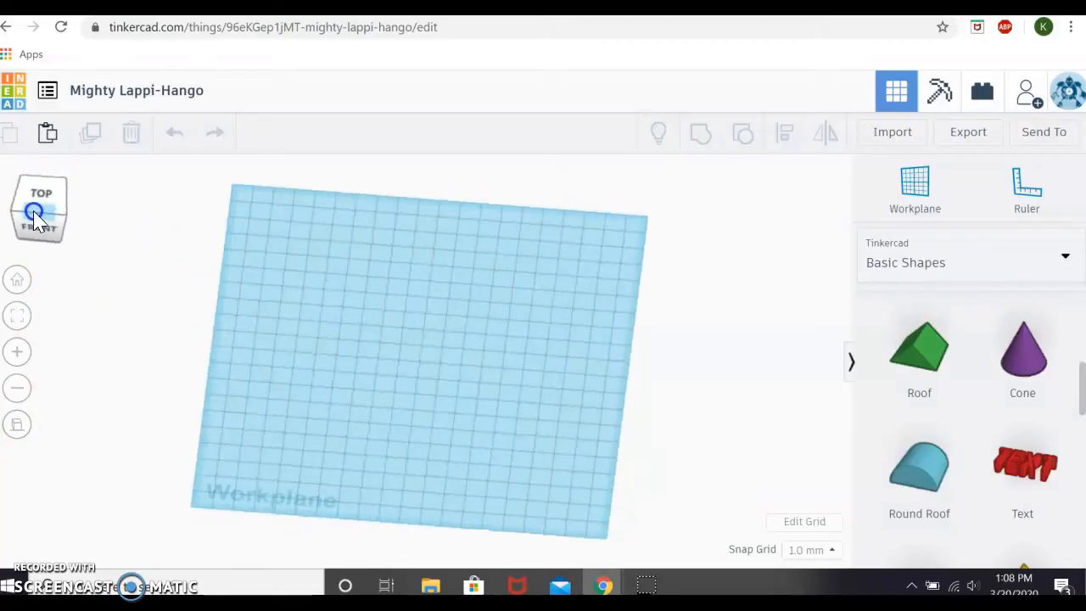
{"action": "left_click", "coordinate": [38, 210]}
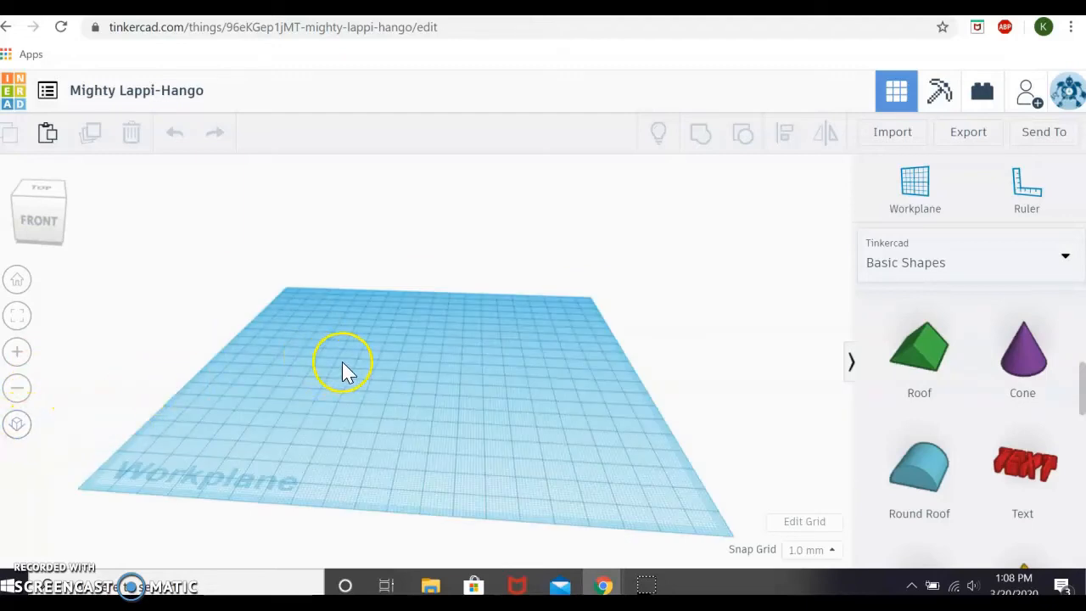
{"action": "mouse_move", "coordinate": [326, 392]}
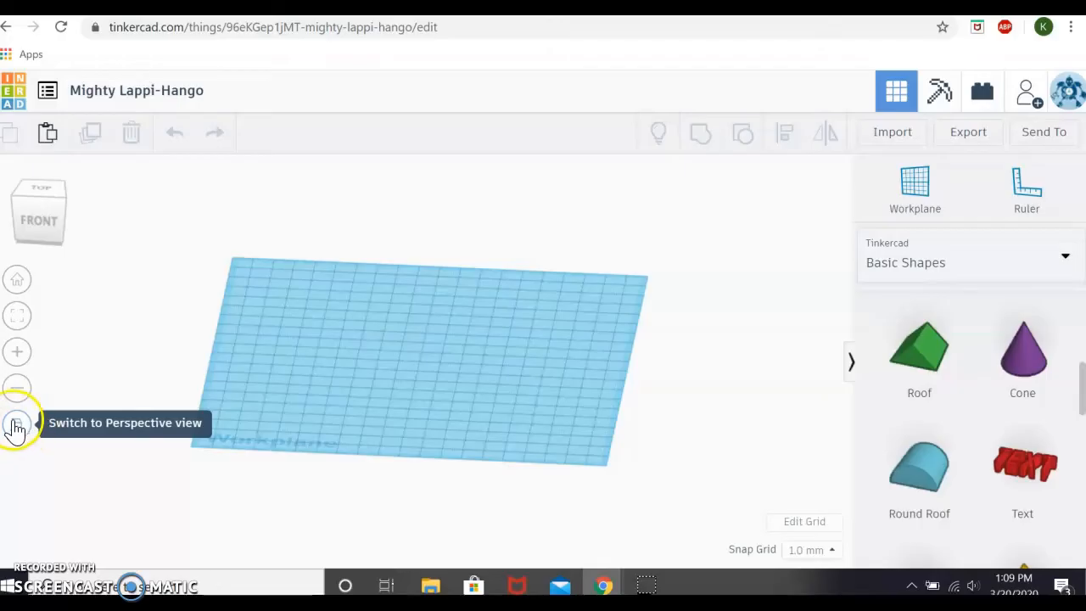
{"action": "mouse_move", "coordinate": [117, 426]}
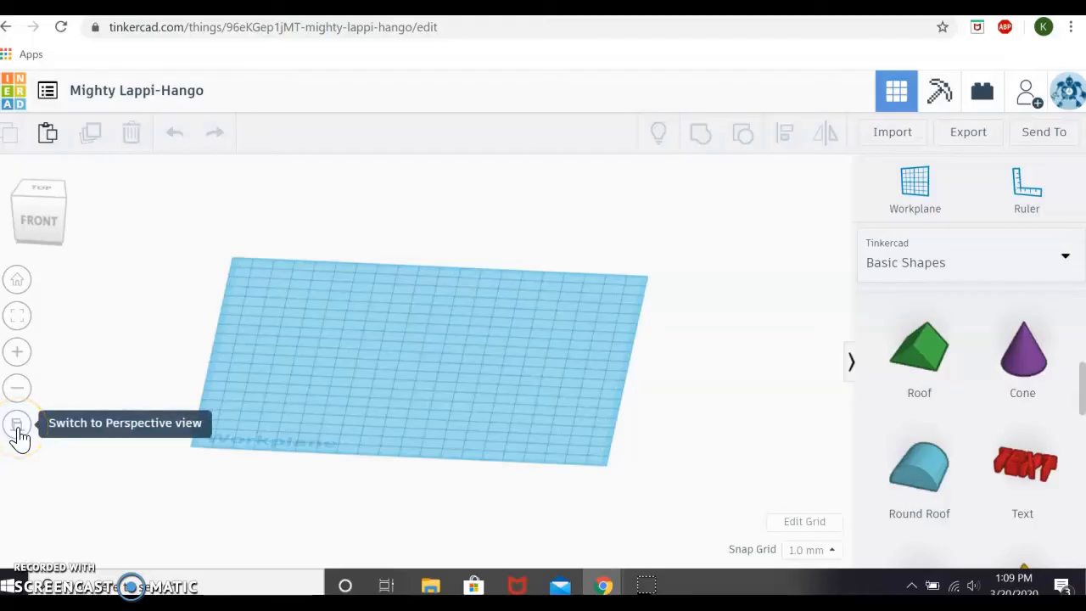
{"action": "left_click", "coordinate": [17, 424]}
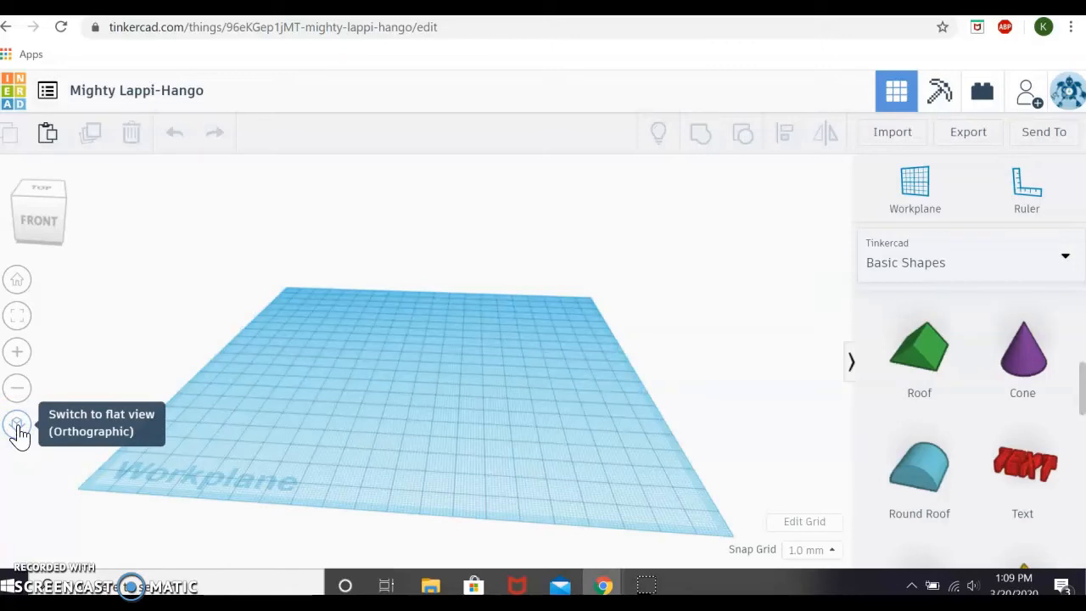
{"action": "mouse_move", "coordinate": [37, 212]}
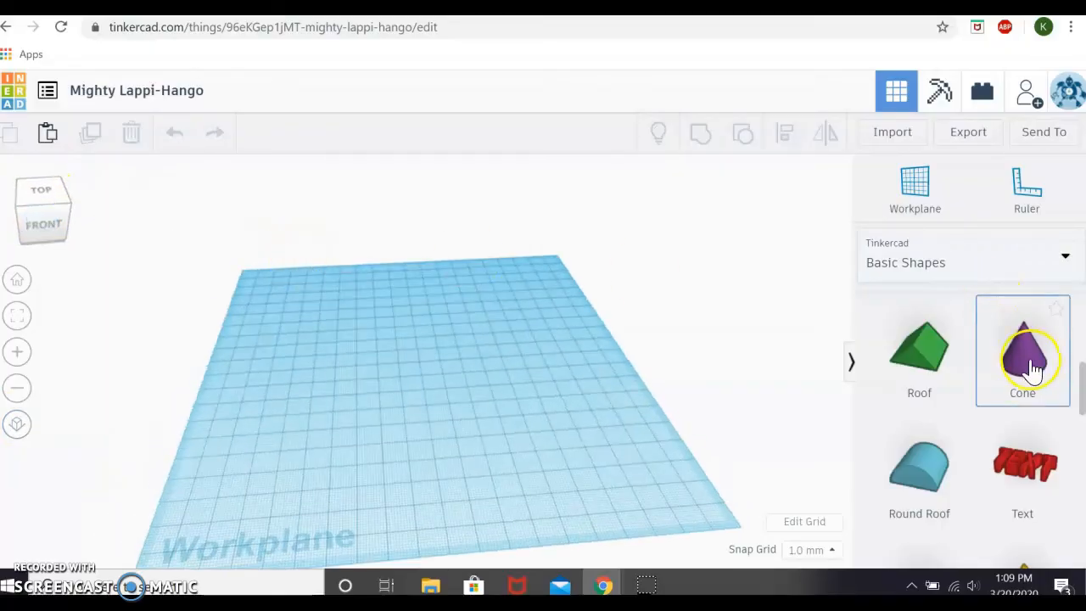
{"action": "mouse_move", "coordinate": [849, 382]}
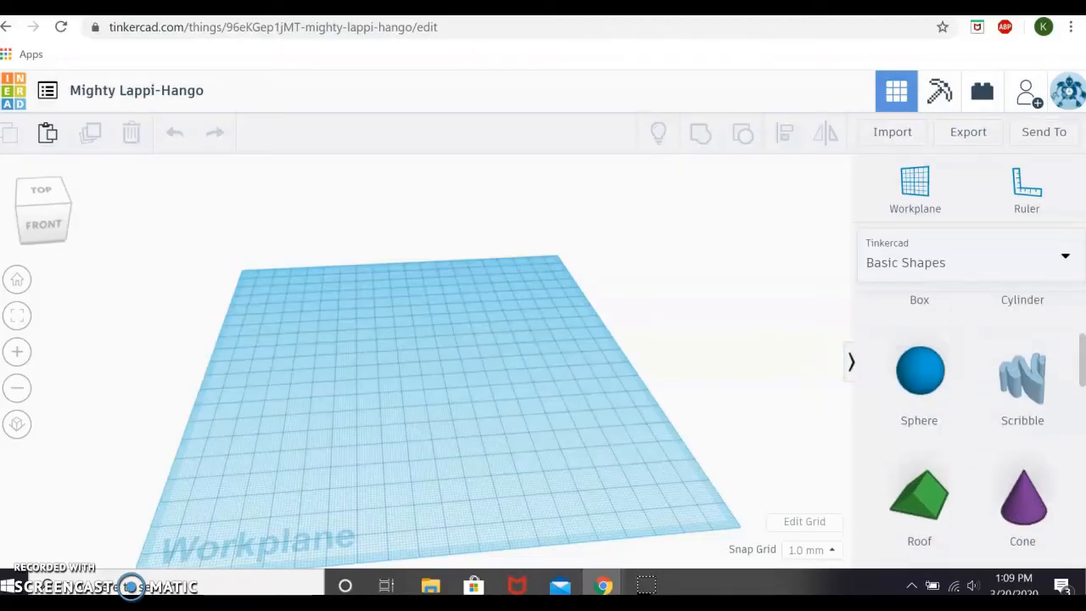
{"action": "scroll", "scroll_direction": "up", "scroll_amount": 3}
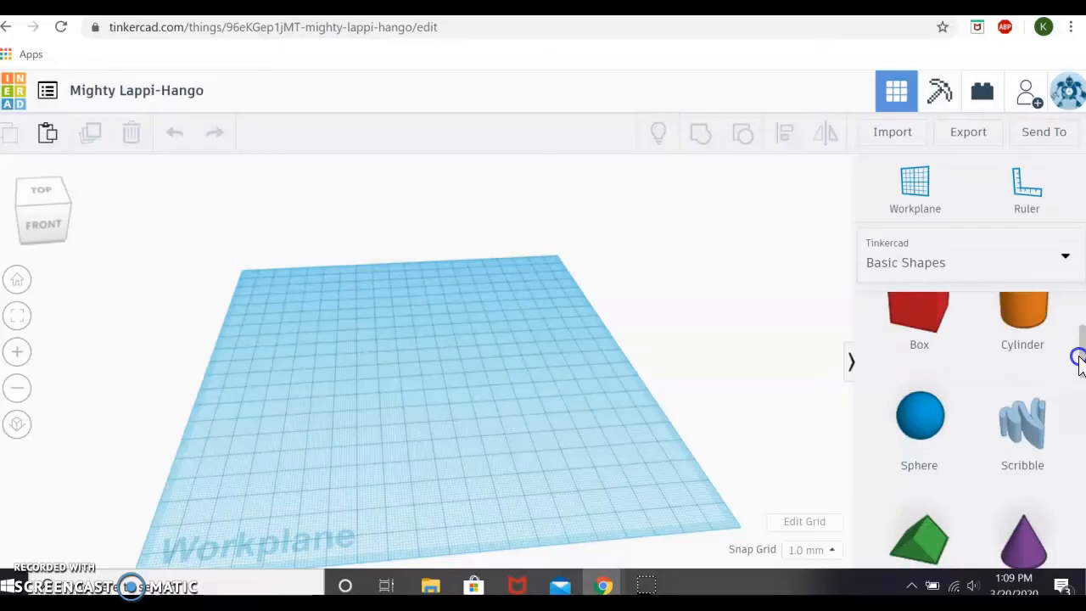
{"action": "scroll", "scroll_direction": "down", "scroll_amount": 3}
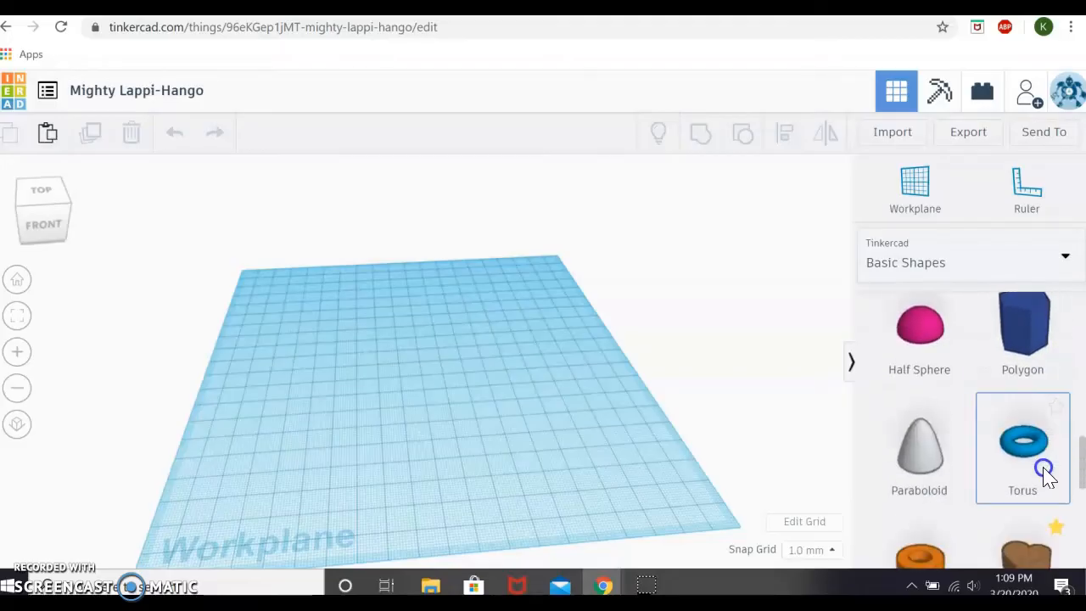
{"action": "scroll", "scroll_direction": "down", "scroll_amount": 3}
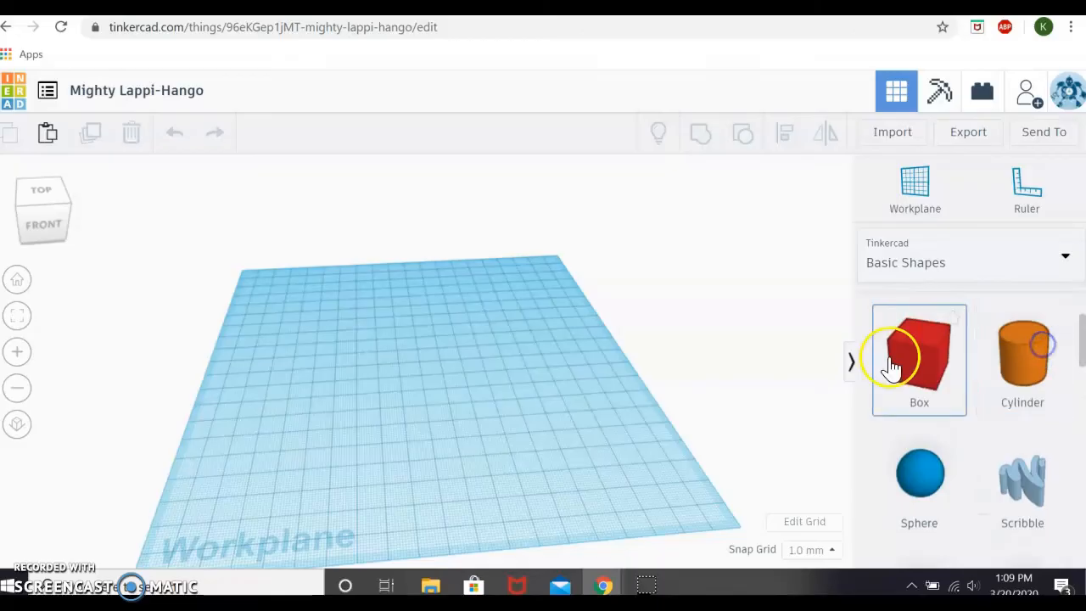
{"action": "left_click", "coordinate": [919, 360]}
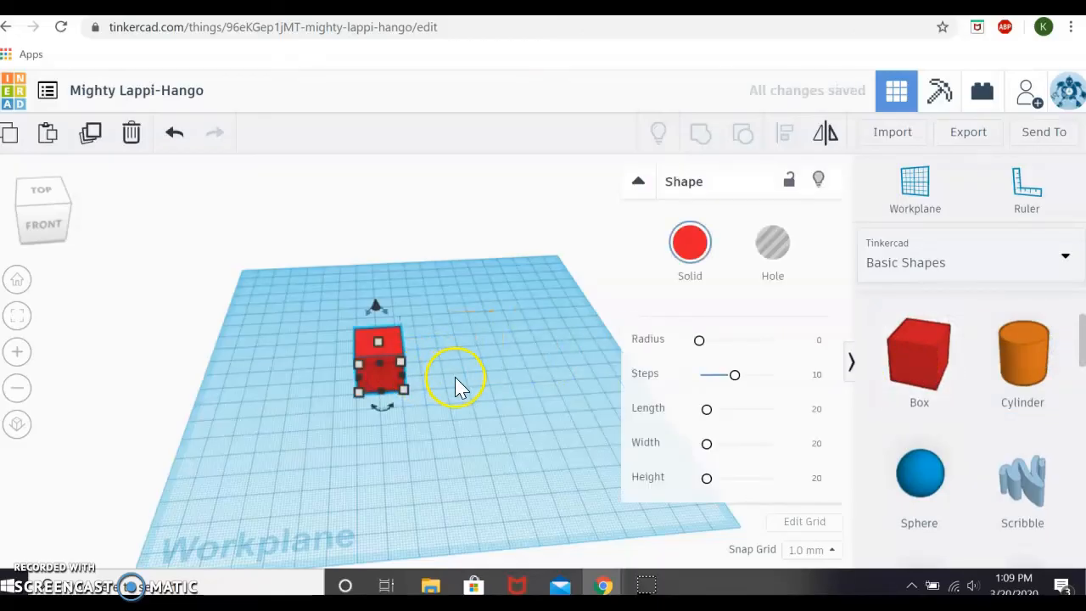
{"action": "mouse_move", "coordinate": [489, 308]}
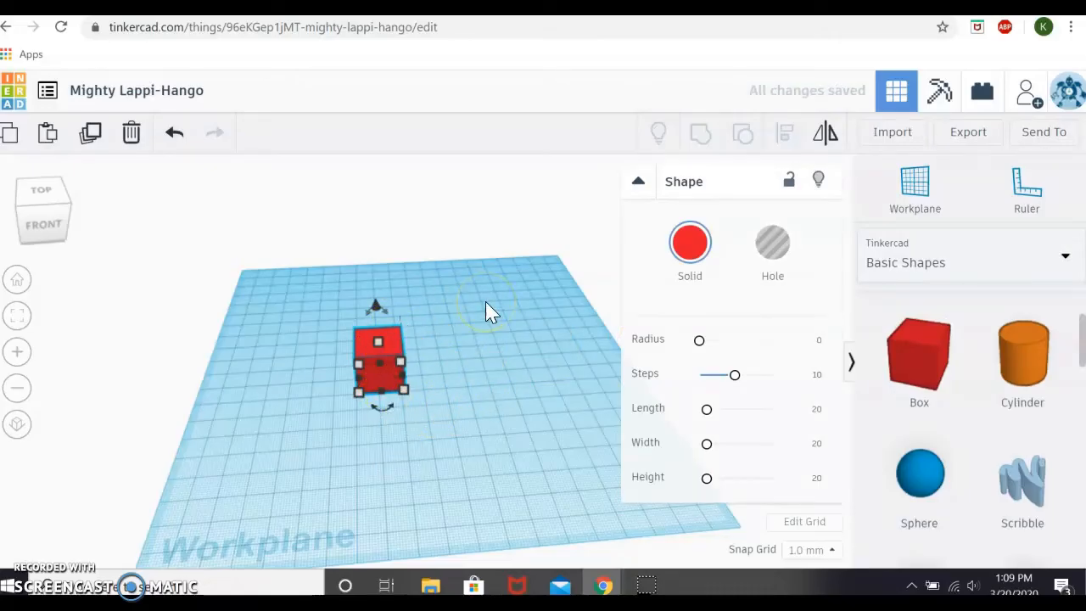
{"action": "mouse_move", "coordinate": [929, 322]}
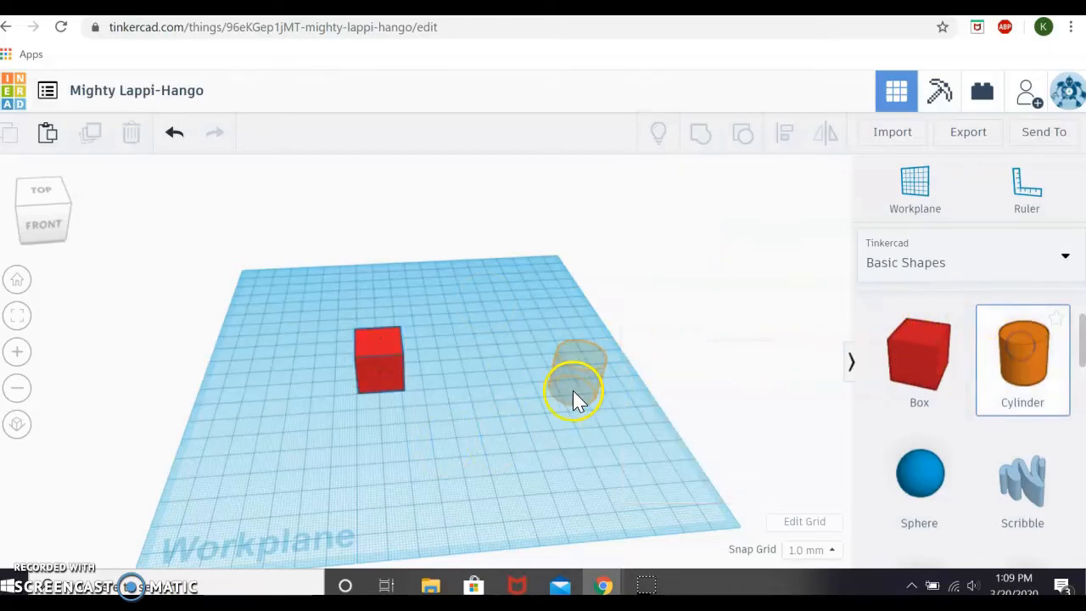
Step: Drop the orange cylinder beside the red box and select the box
{"action": "left_click", "coordinate": [580, 387]}
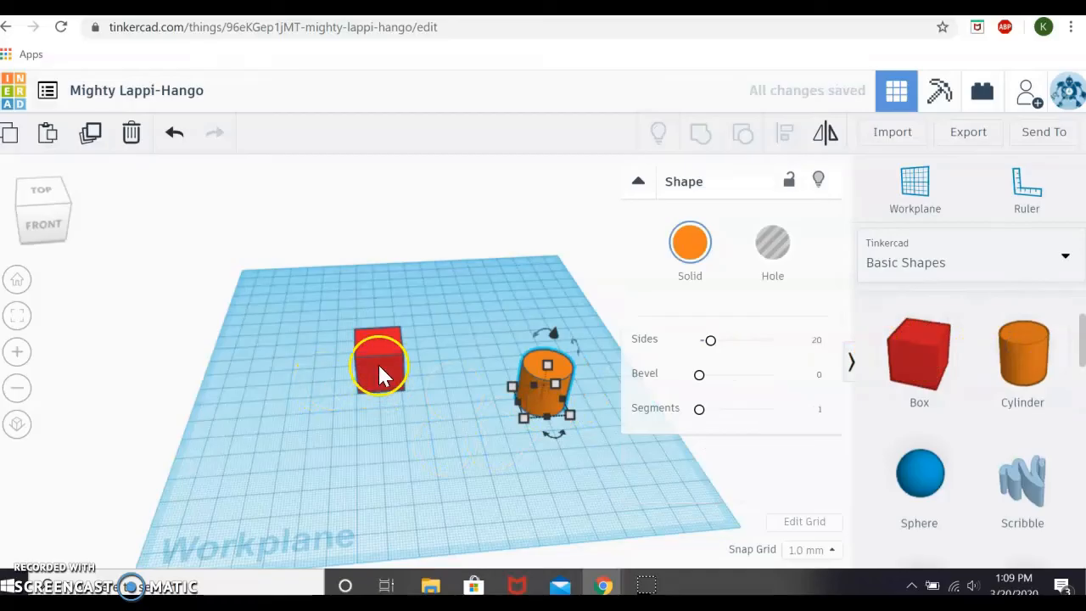
{"action": "left_click", "coordinate": [379, 356]}
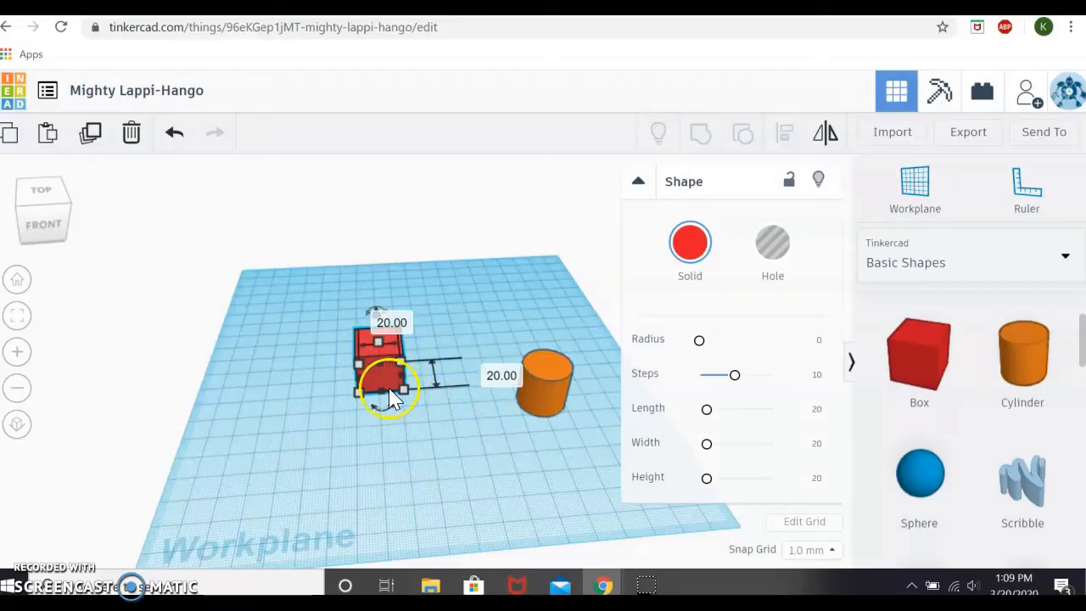
{"action": "mouse_move", "coordinate": [360, 420]}
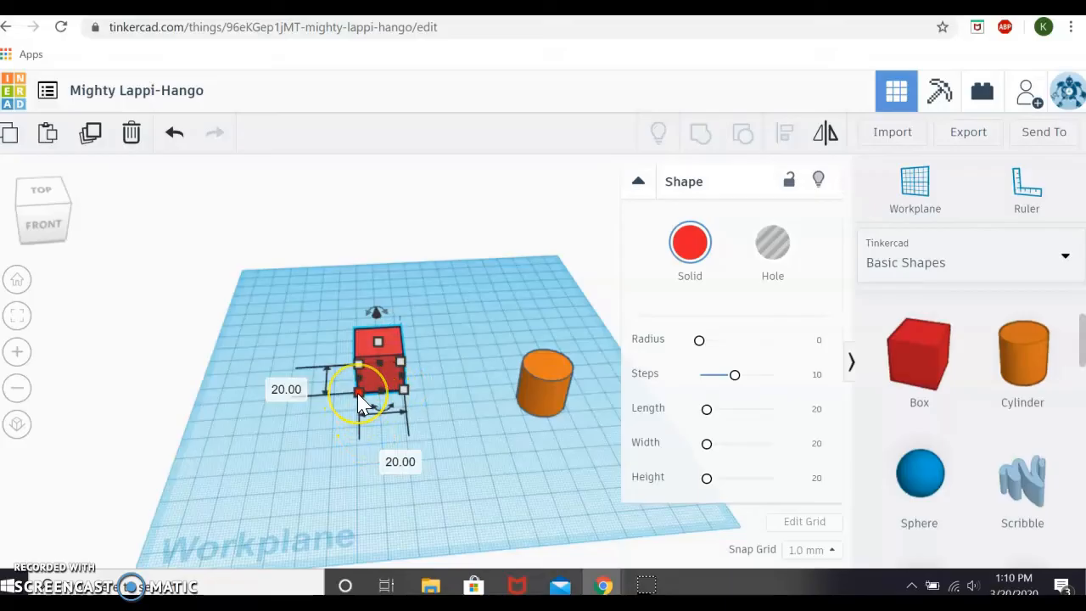
Step: Stretch the red box's footprint from its corner to a nearly square base, about 54 by 47 mm
{"action": "left_click_drag", "start_coordinate": [356, 390], "coordinate": [314, 424]}
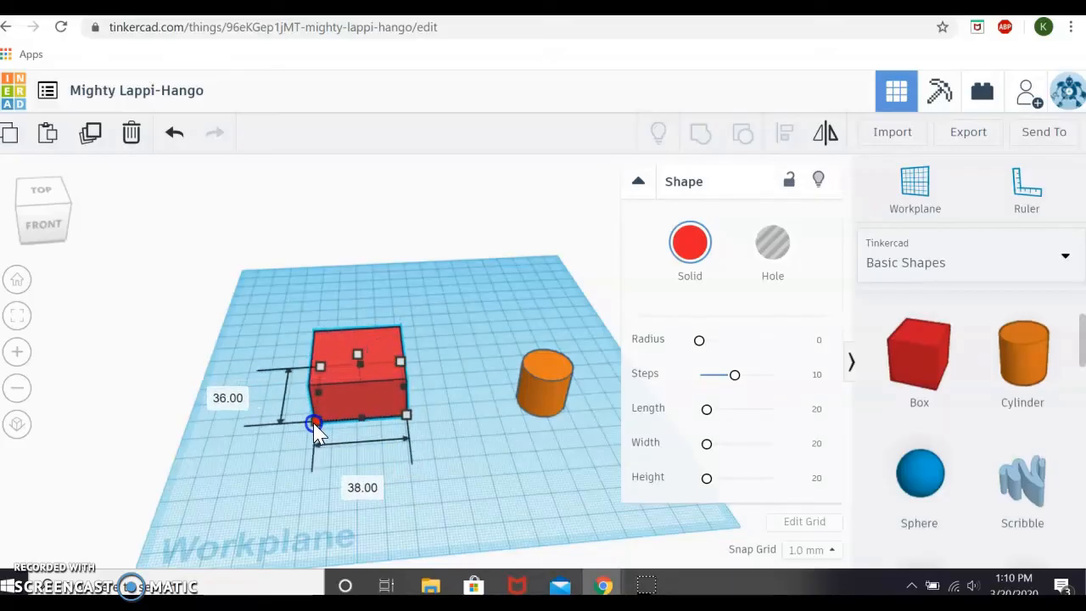
{"action": "left_click_drag", "start_coordinate": [313, 424], "coordinate": [316, 426]}
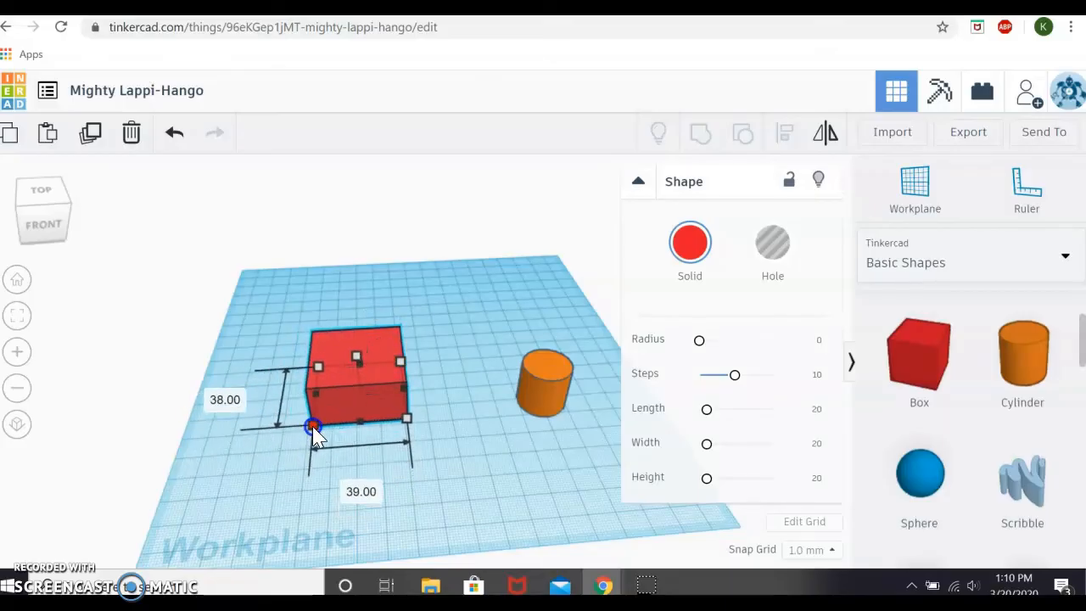
{"action": "left_click_drag", "start_coordinate": [314, 428], "coordinate": [295, 465]}
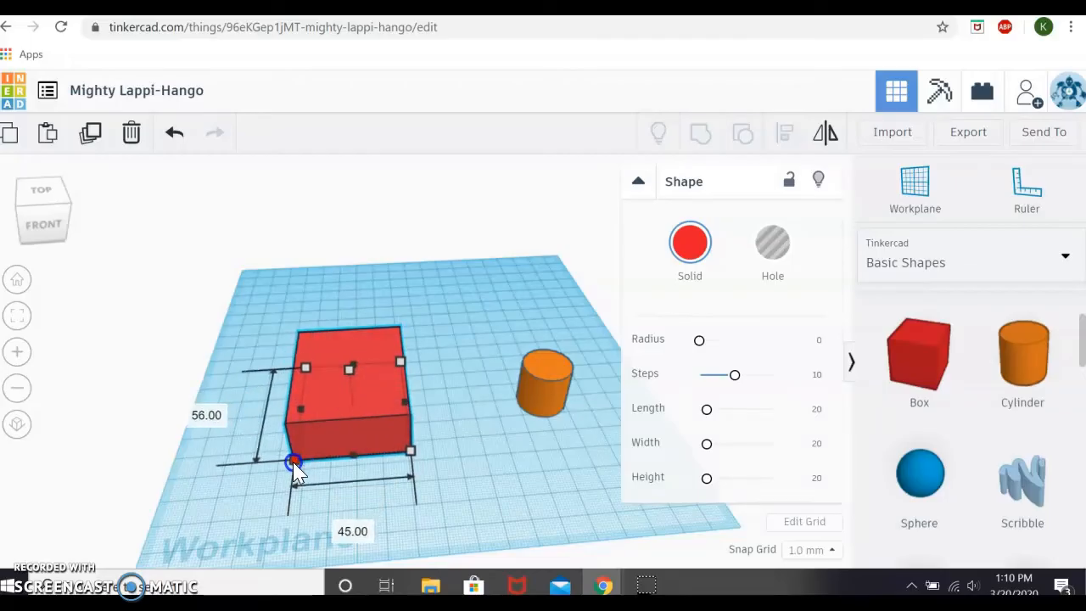
{"action": "left_click_drag", "start_coordinate": [294, 461], "coordinate": [279, 458]}
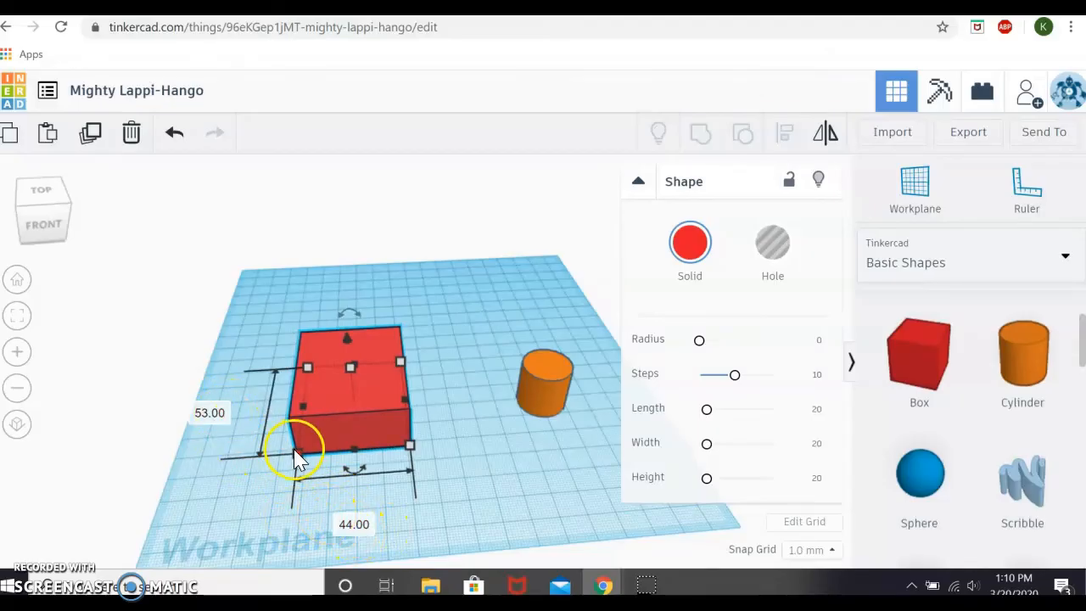
{"action": "left_click_drag", "start_coordinate": [297, 450], "coordinate": [291, 458]}
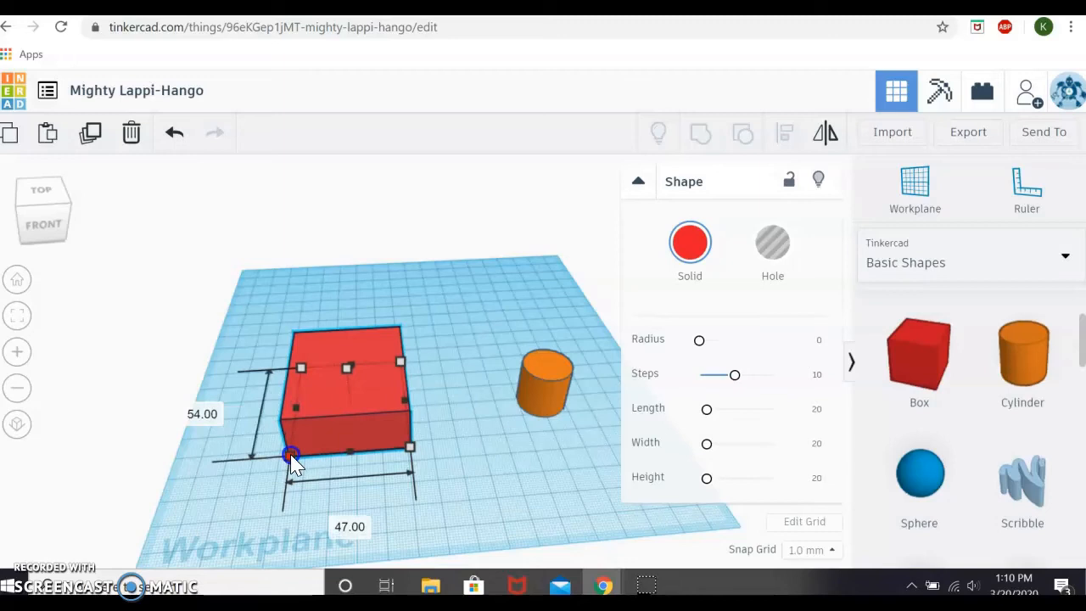
{"action": "left_click_drag", "start_coordinate": [292, 454], "coordinate": [336, 421]}
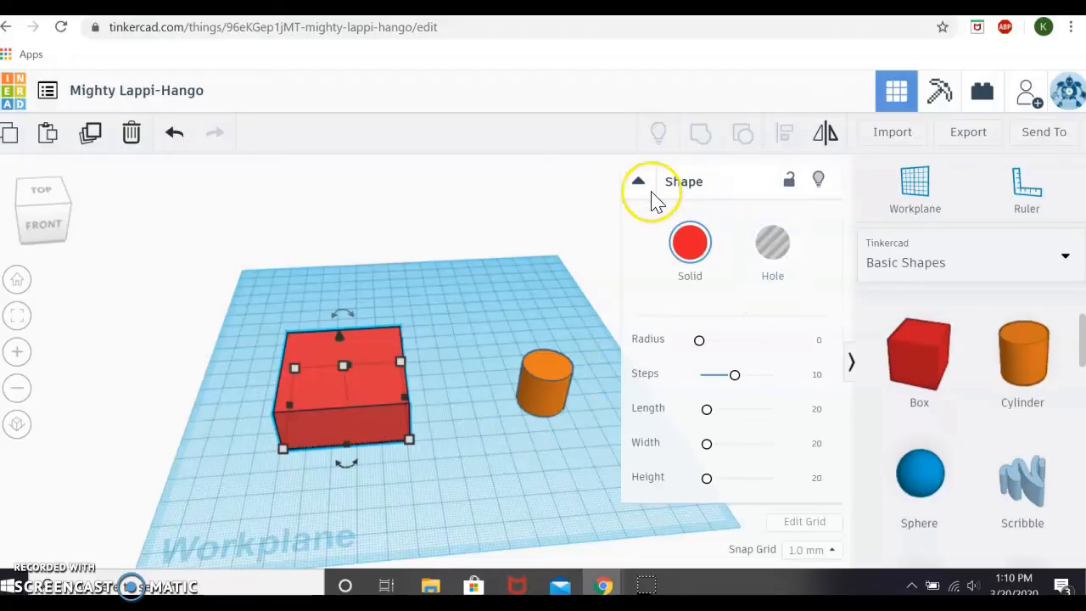
{"action": "mouse_move", "coordinate": [626, 217]}
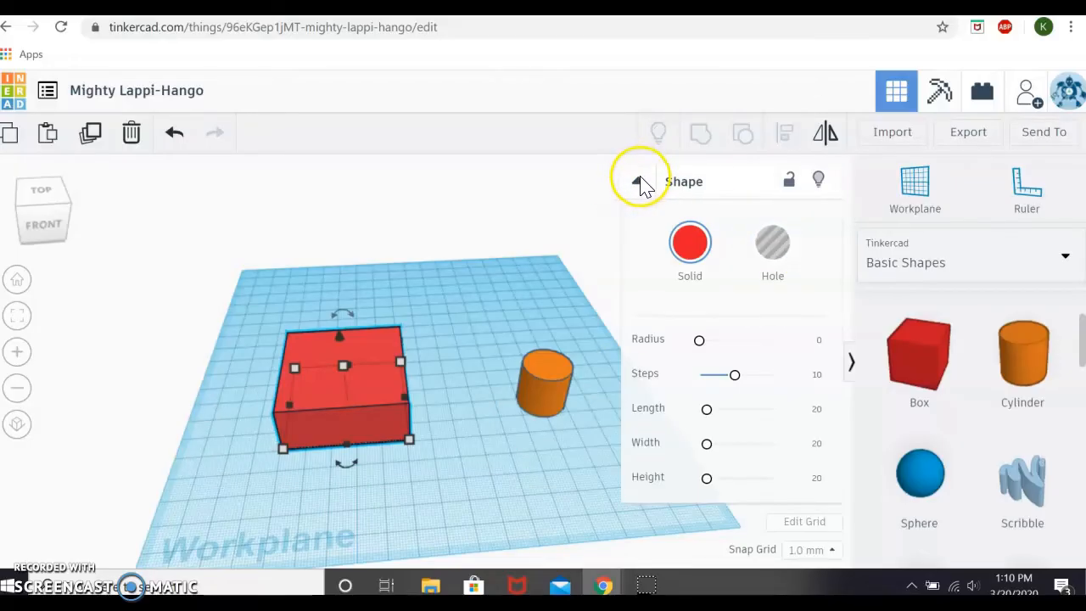
Step: Collapse the Shape inspector and browse the grid's unit choices, trying Inches but keeping millimetres
{"action": "left_click", "coordinate": [638, 183]}
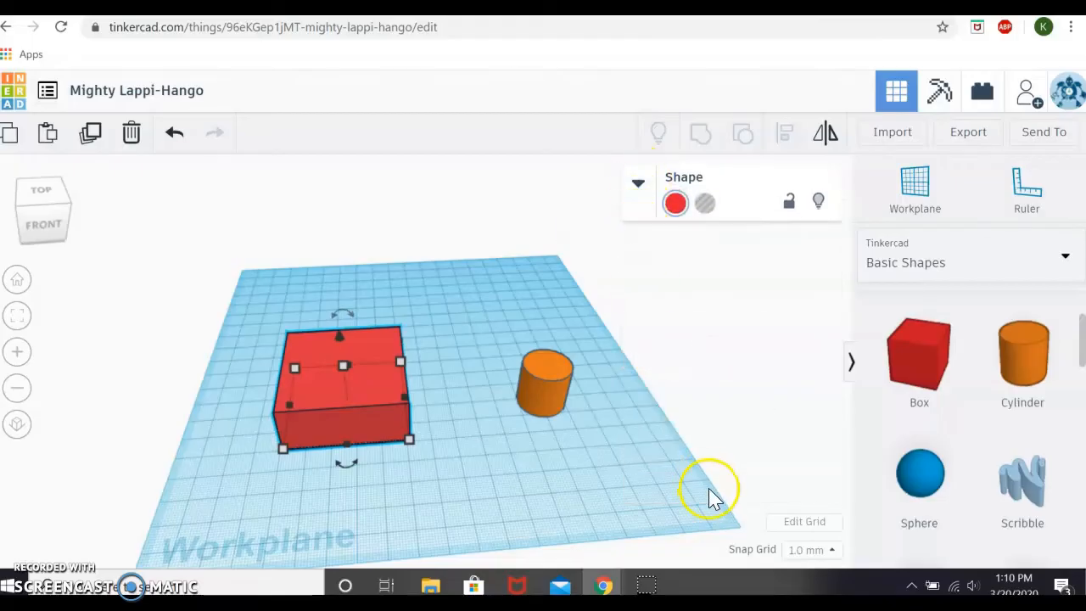
{"action": "mouse_move", "coordinate": [780, 526]}
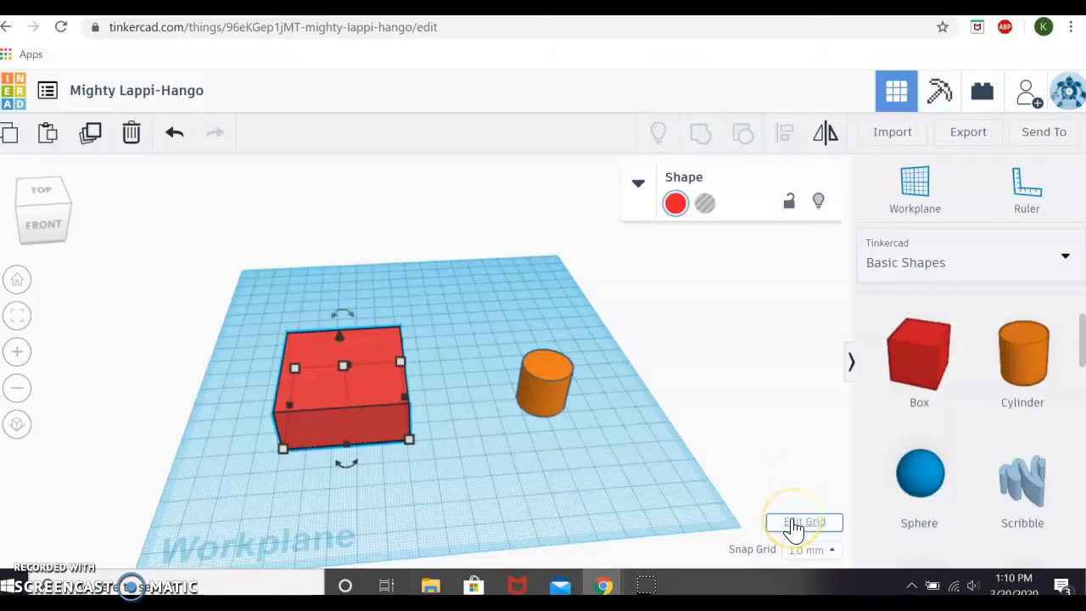
{"action": "left_click", "coordinate": [804, 523]}
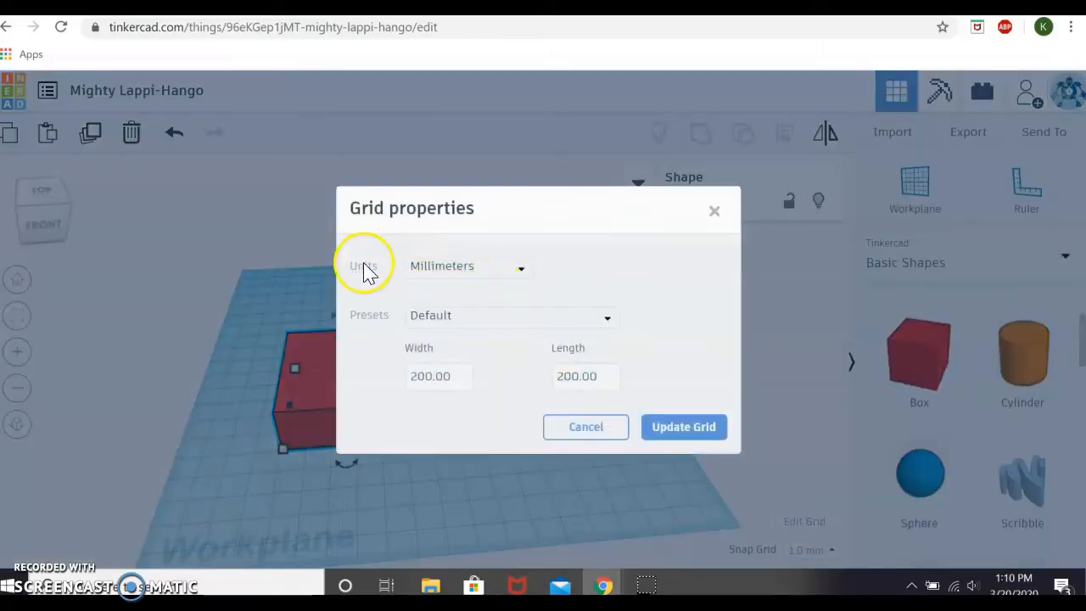
{"action": "left_click", "coordinate": [468, 265]}
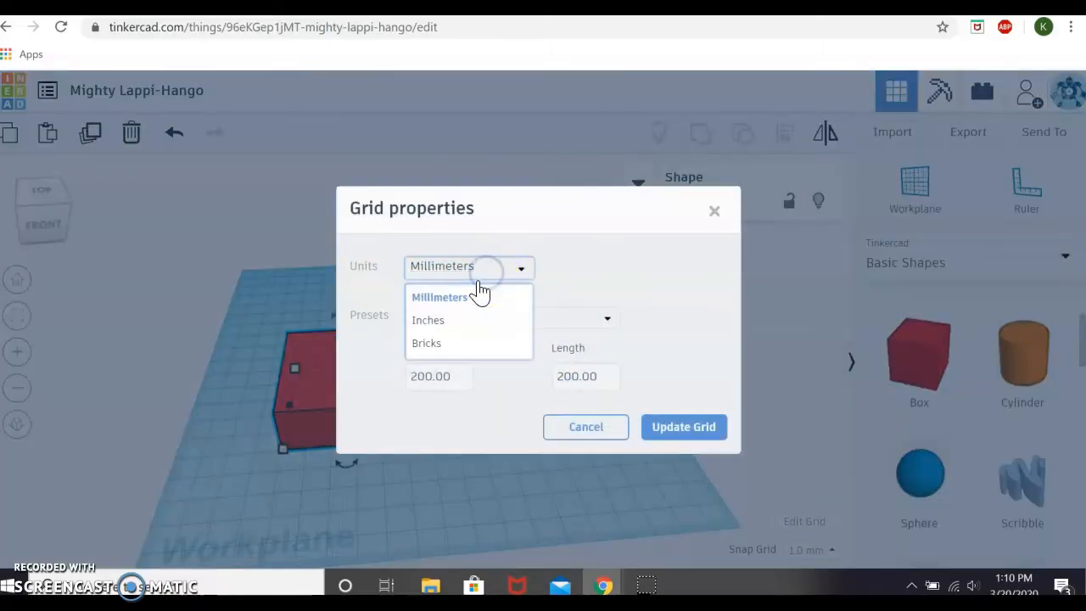
{"action": "mouse_move", "coordinate": [458, 342]}
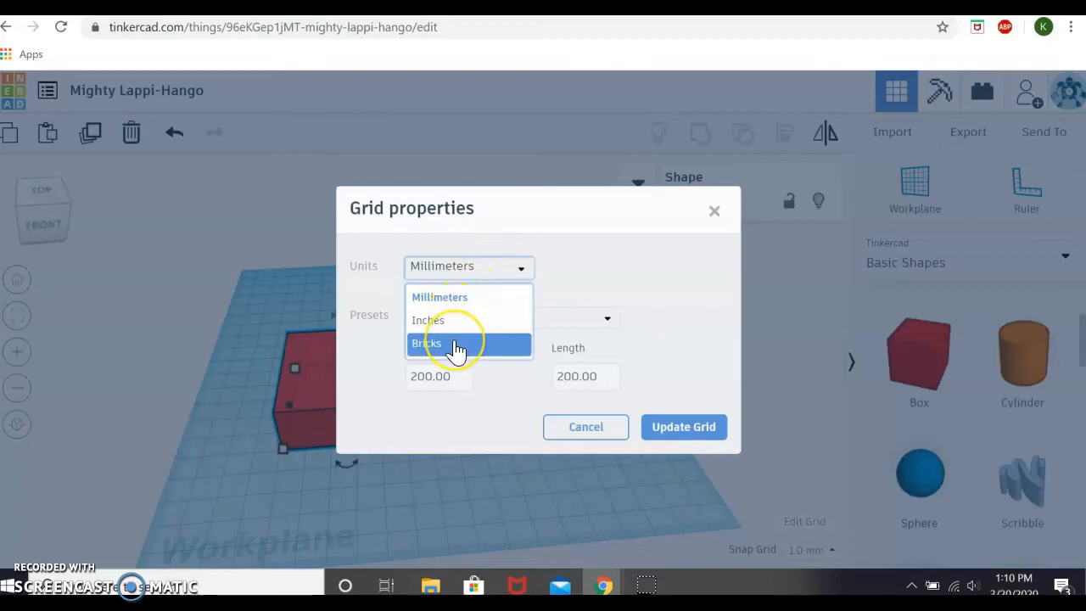
{"action": "mouse_move", "coordinate": [444, 346]}
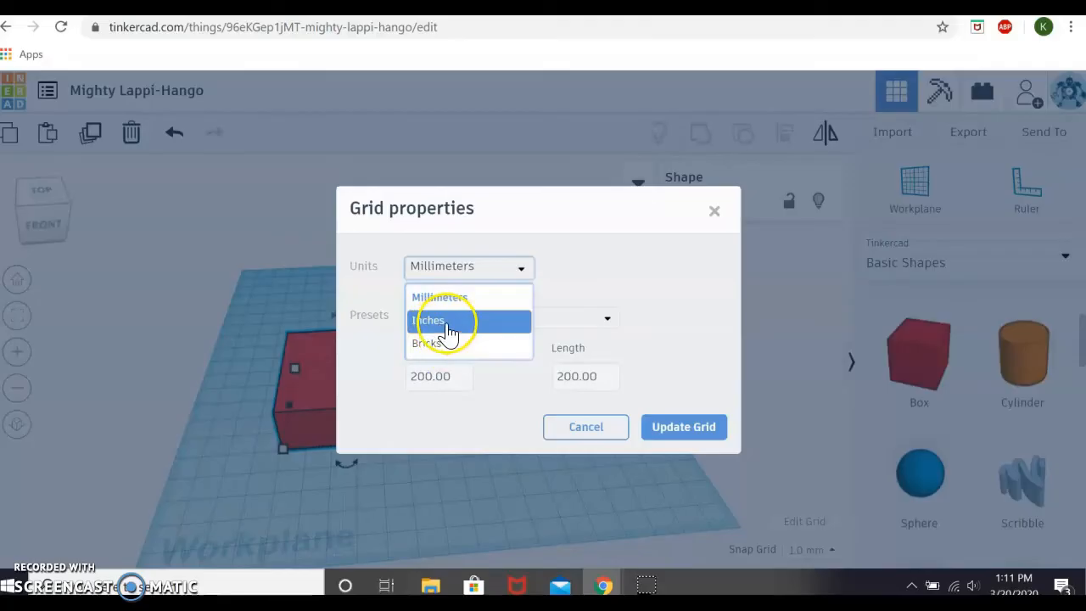
{"action": "left_click", "coordinate": [439, 297]}
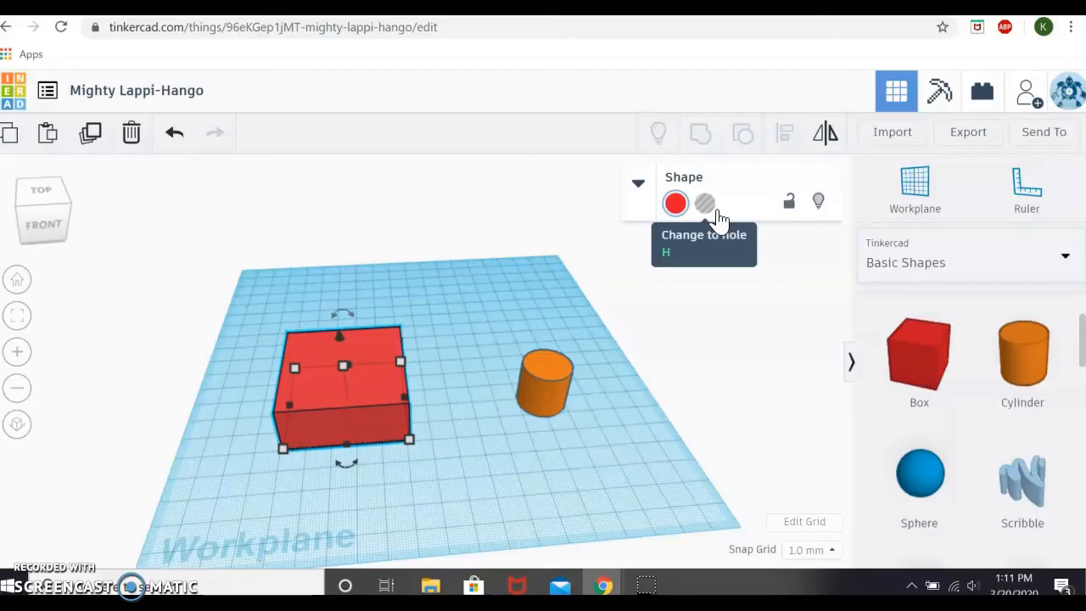
{"action": "mouse_move", "coordinate": [285, 450]}
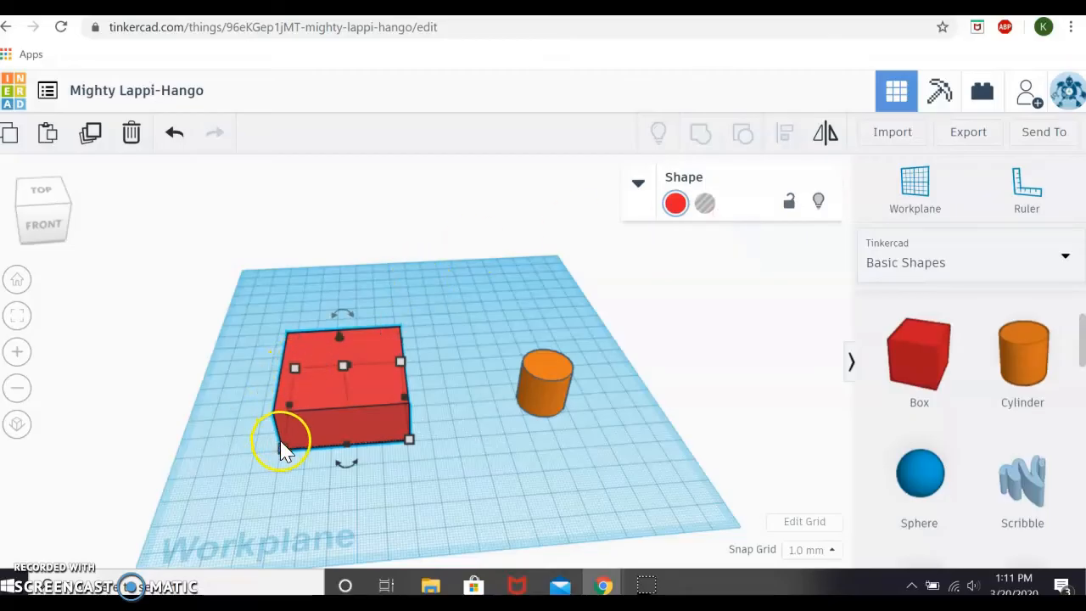
Step: Resize the red box's base from its back corner, enlarging it then returning near its earlier size
{"action": "left_click_drag", "start_coordinate": [292, 437], "coordinate": [268, 348]}
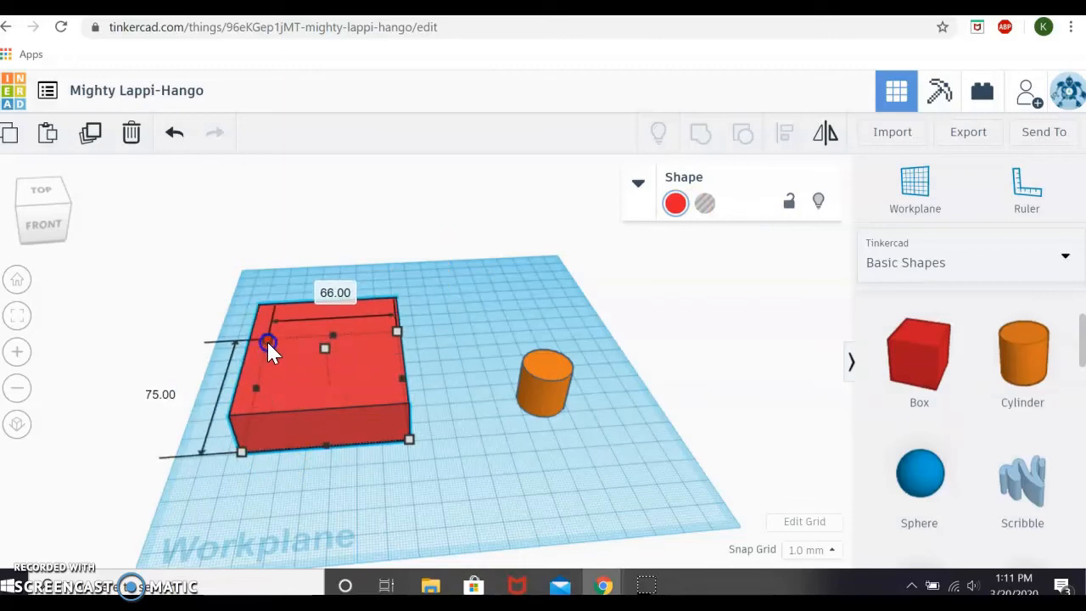
{"action": "left_click_drag", "start_coordinate": [268, 341], "coordinate": [301, 354]}
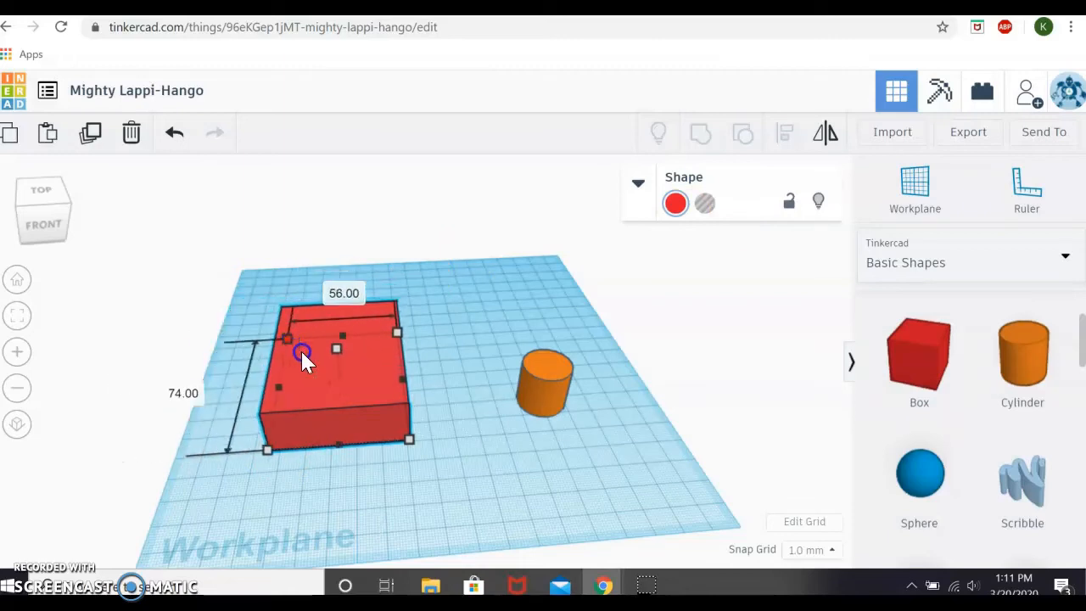
{"action": "left_click_drag", "start_coordinate": [302, 351], "coordinate": [212, 291]}
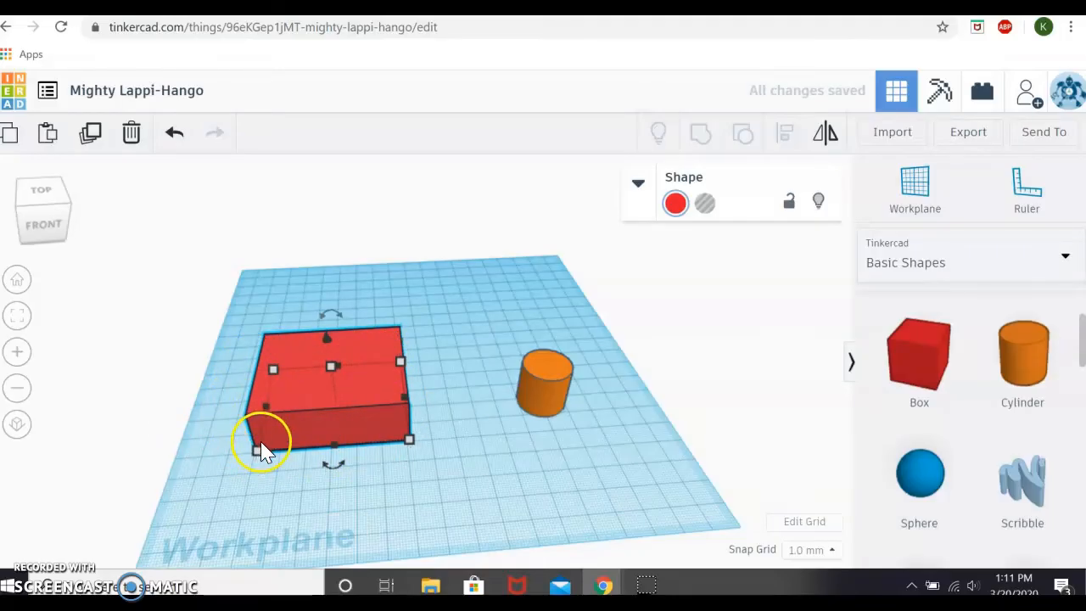
{"action": "mouse_move", "coordinate": [285, 444]}
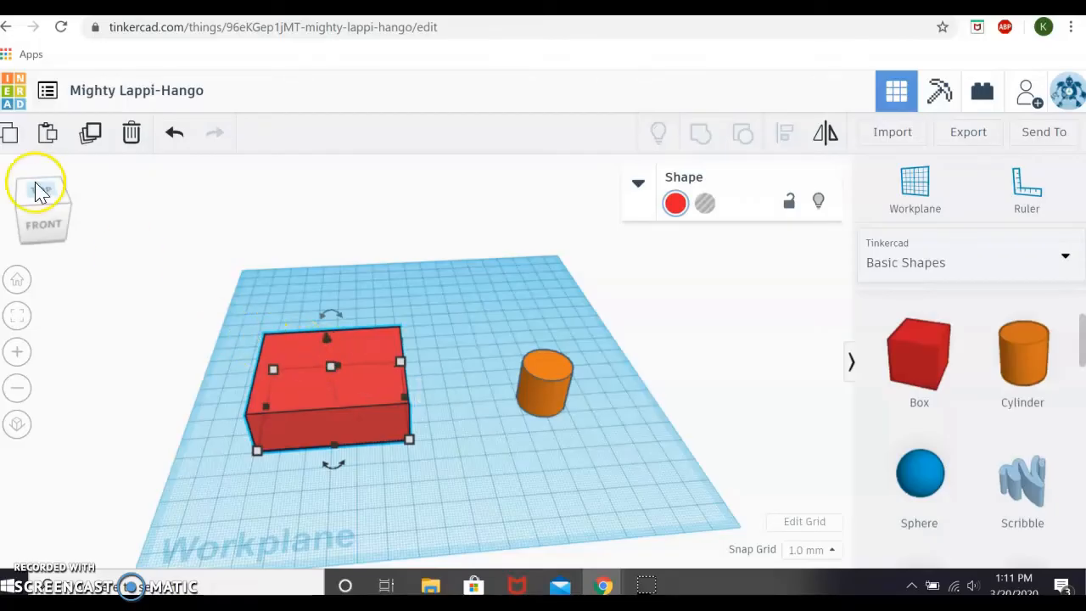
Step: Raise the red box's height from 20 to about 50 mm, then deselect it
{"action": "left_click", "coordinate": [42, 187]}
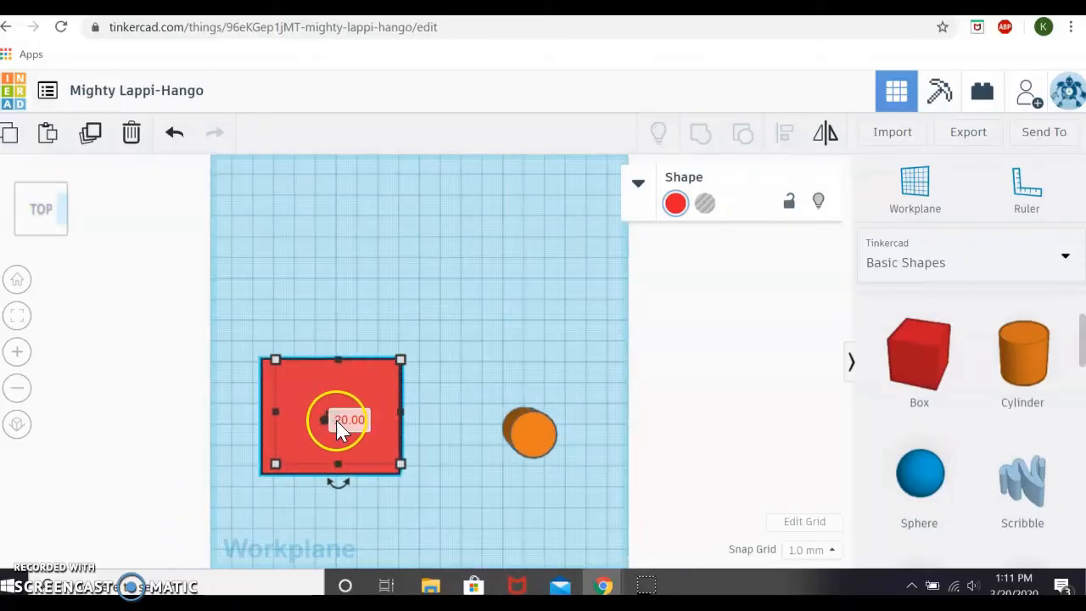
{"action": "left_click", "coordinate": [37, 211]}
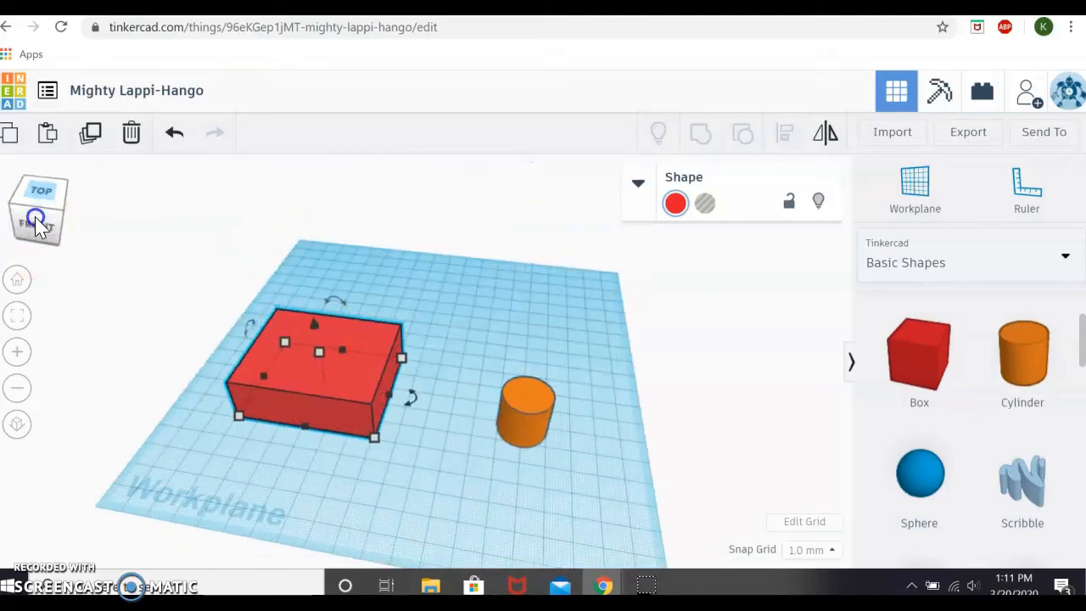
{"action": "left_click", "coordinate": [37, 221]}
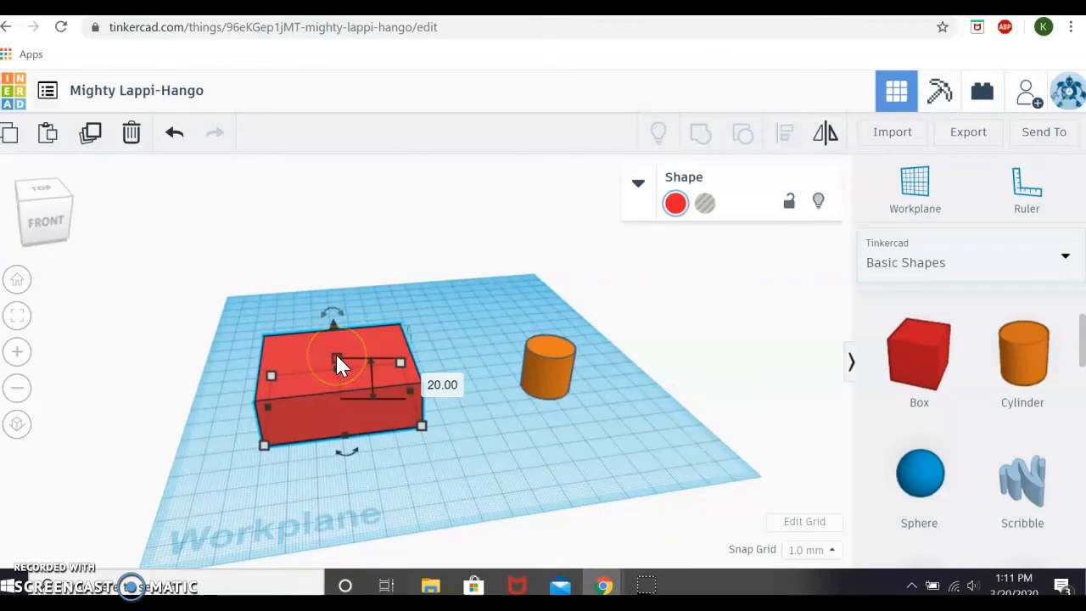
{"action": "left_click_drag", "start_coordinate": [332, 325], "coordinate": [329, 280]}
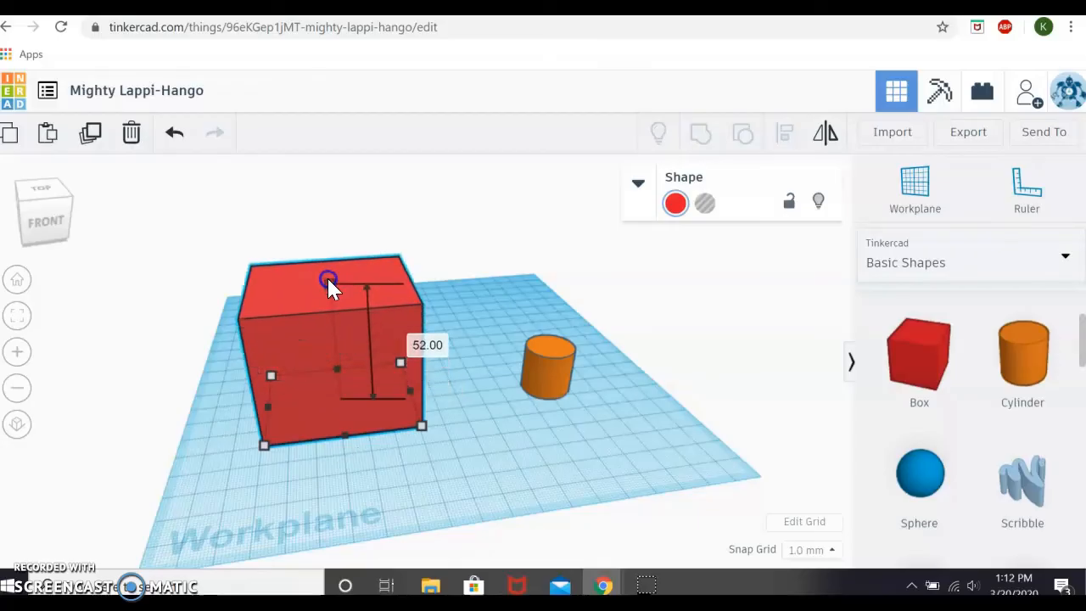
{"action": "left_click_drag", "start_coordinate": [329, 280], "coordinate": [329, 336]}
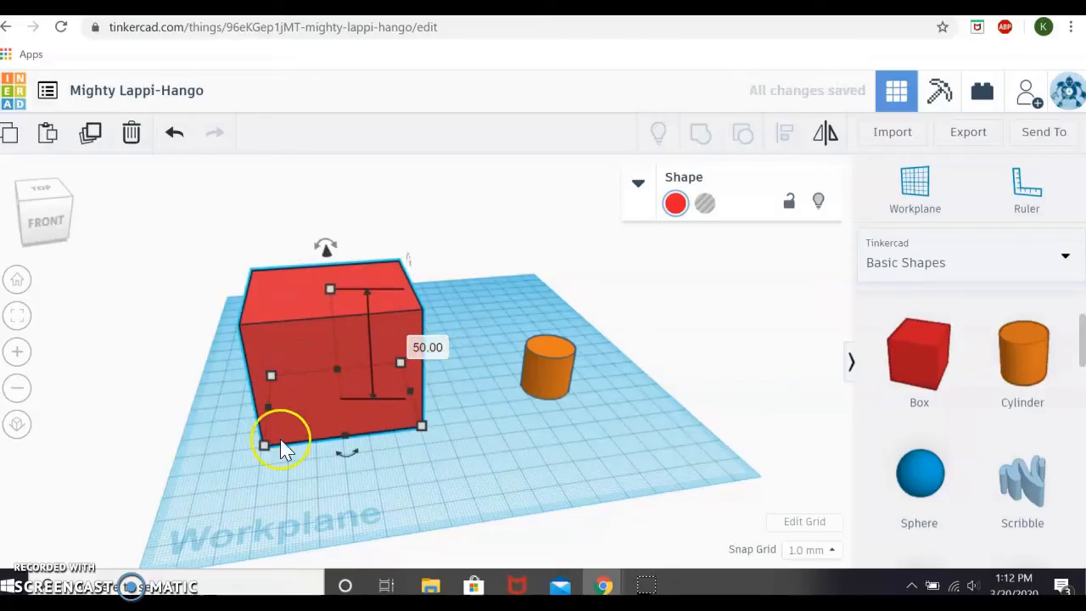
{"action": "left_click", "coordinate": [415, 390]}
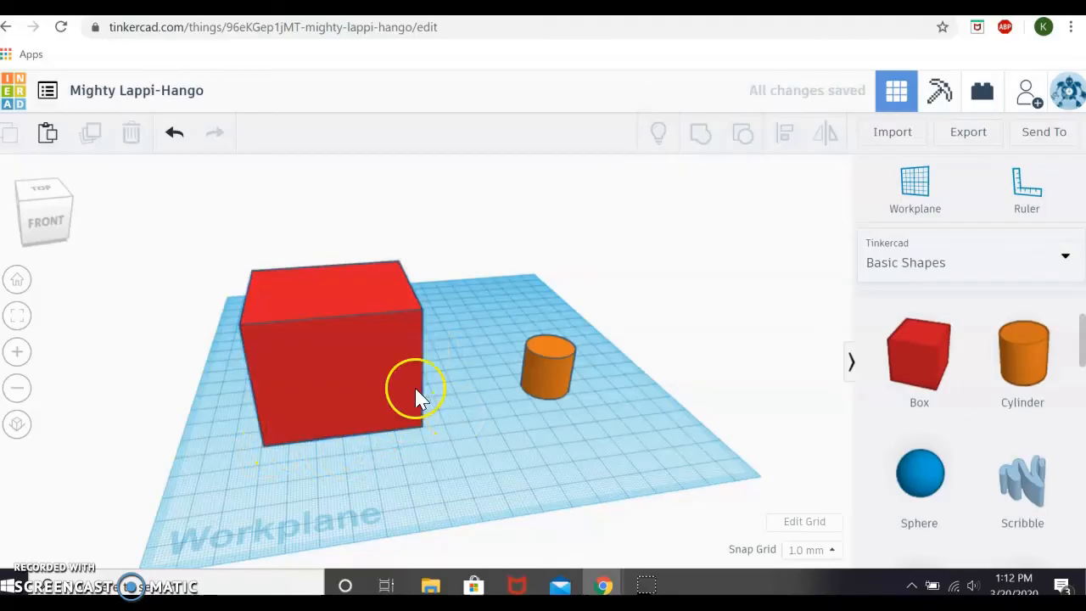
{"action": "mouse_move", "coordinate": [551, 351]}
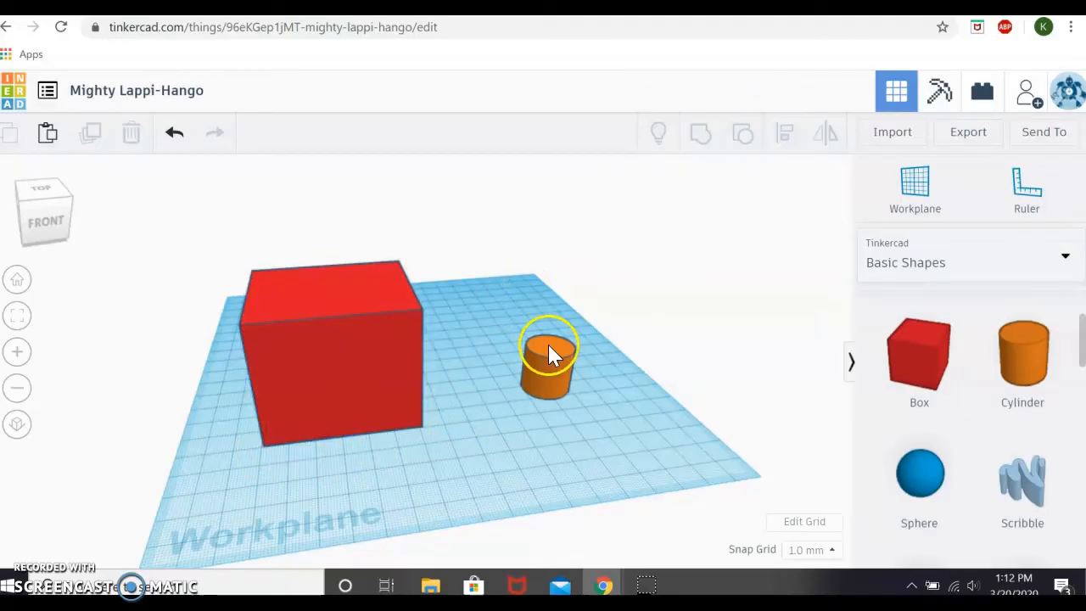
Step: Nudge the orange cylinder to the right and select the red box
{"action": "left_click", "coordinate": [546, 351]}
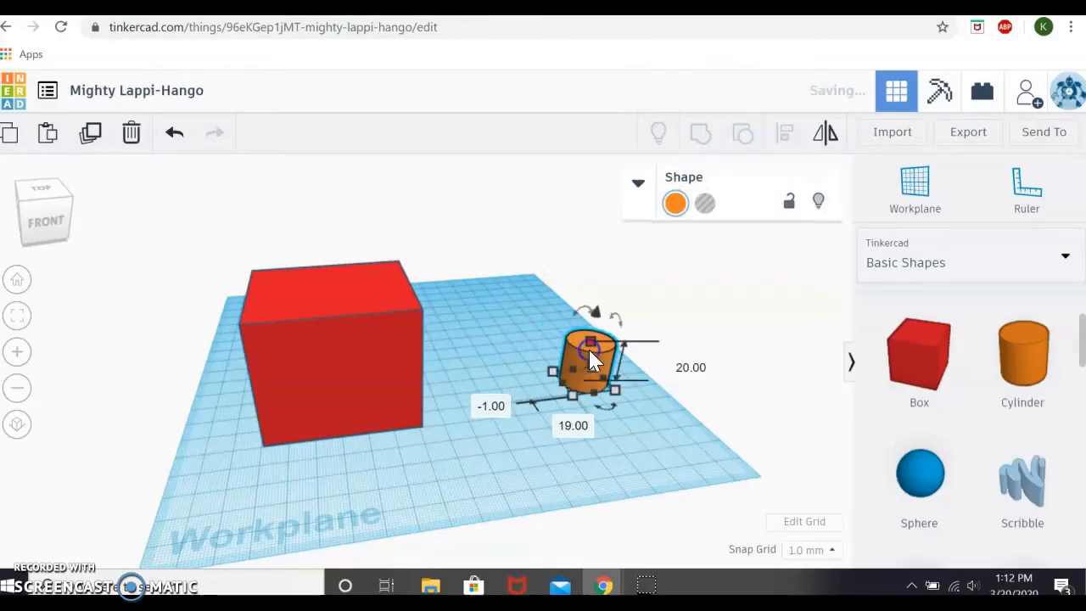
{"action": "left_click", "coordinate": [353, 360]}
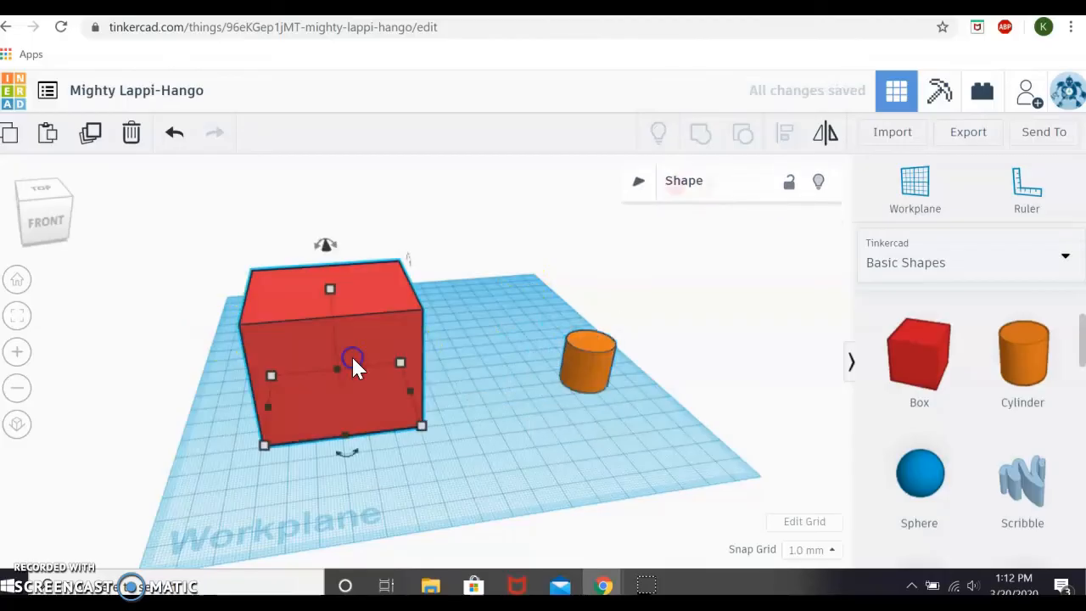
{"action": "left_click", "coordinate": [638, 183]}
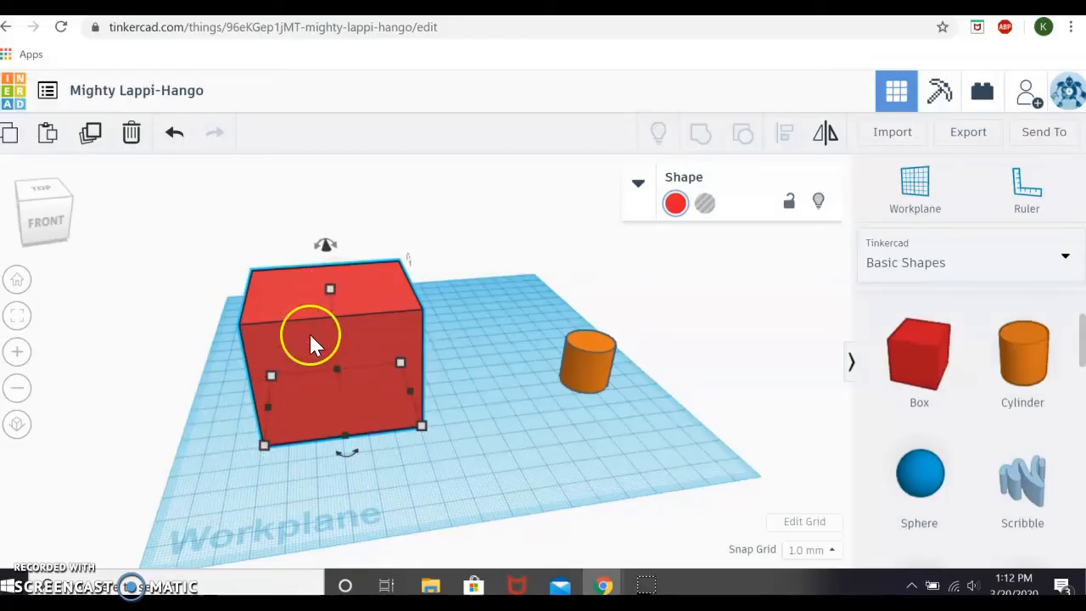
{"action": "mouse_move", "coordinate": [274, 382]}
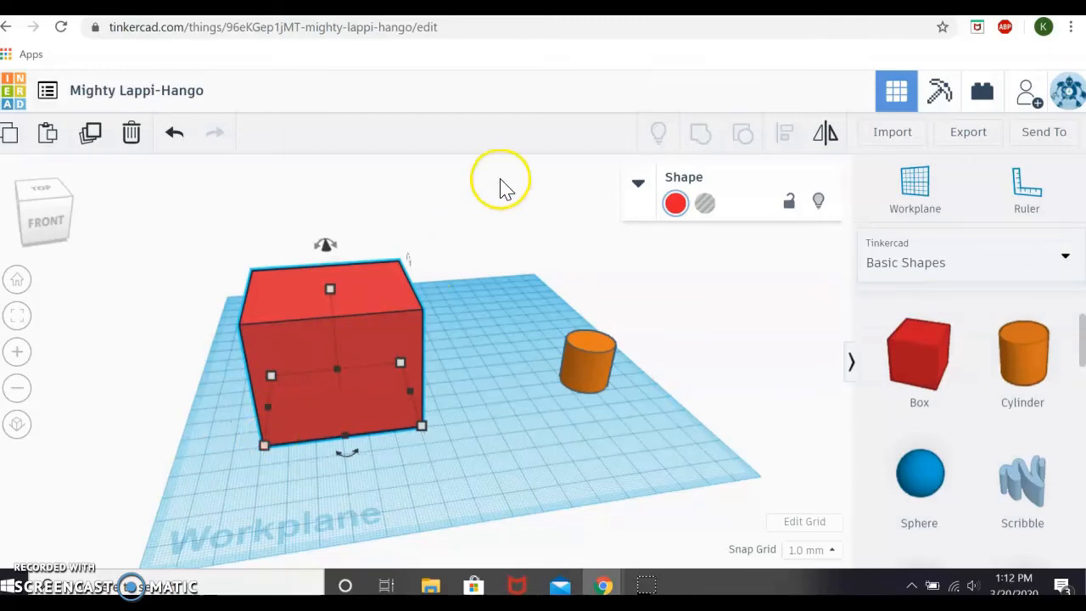
{"action": "mouse_move", "coordinate": [241, 203]}
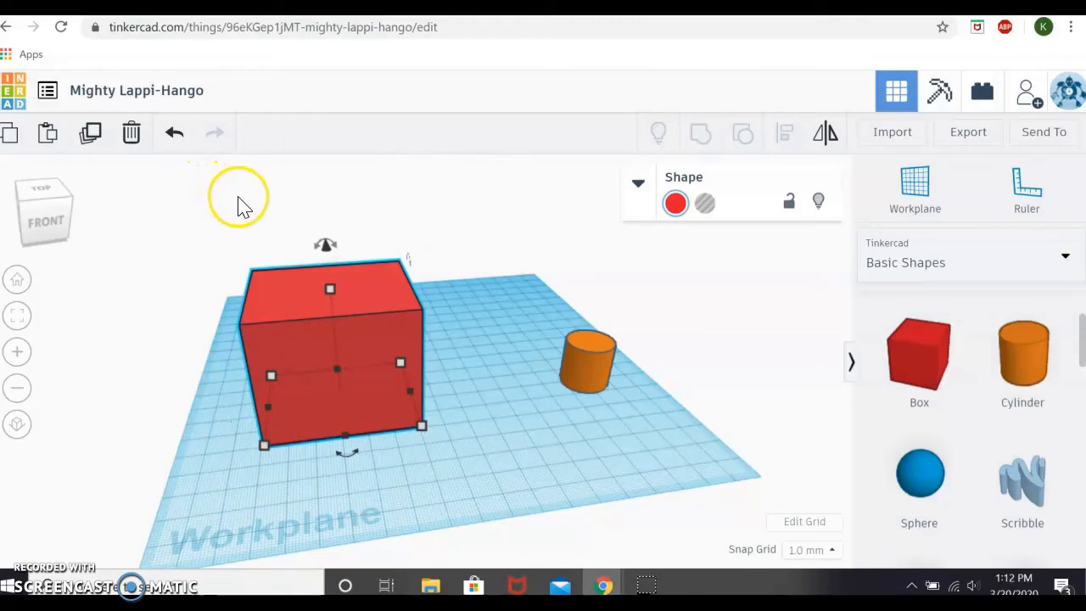
{"action": "mouse_move", "coordinate": [326, 246]}
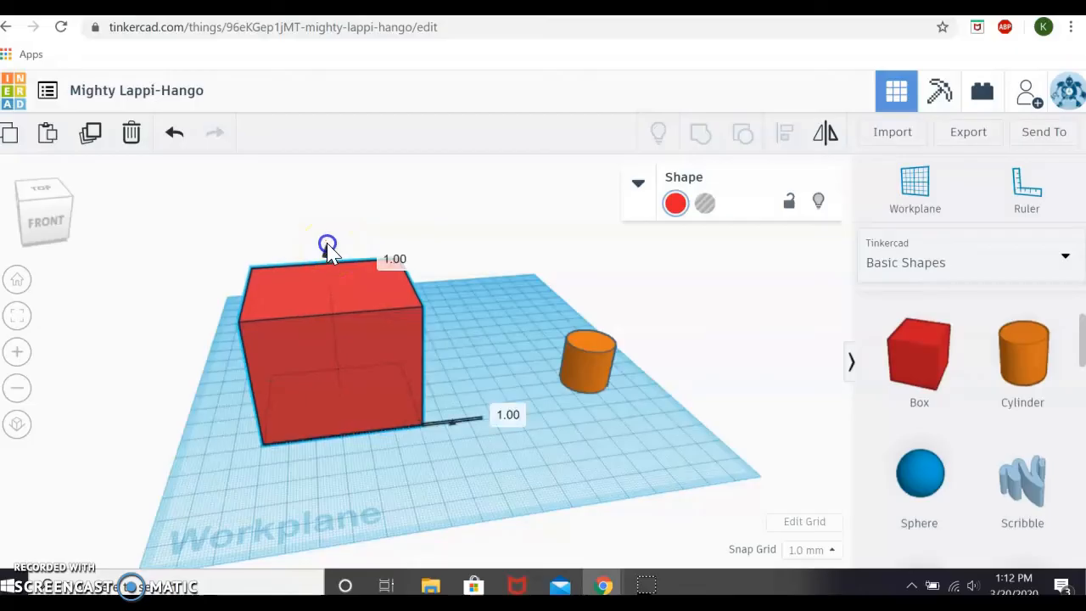
Step: Lift and lower the red box vertically, leaving it partly sunk below the workplane
{"action": "left_click_drag", "start_coordinate": [327, 244], "coordinate": [321, 227]}
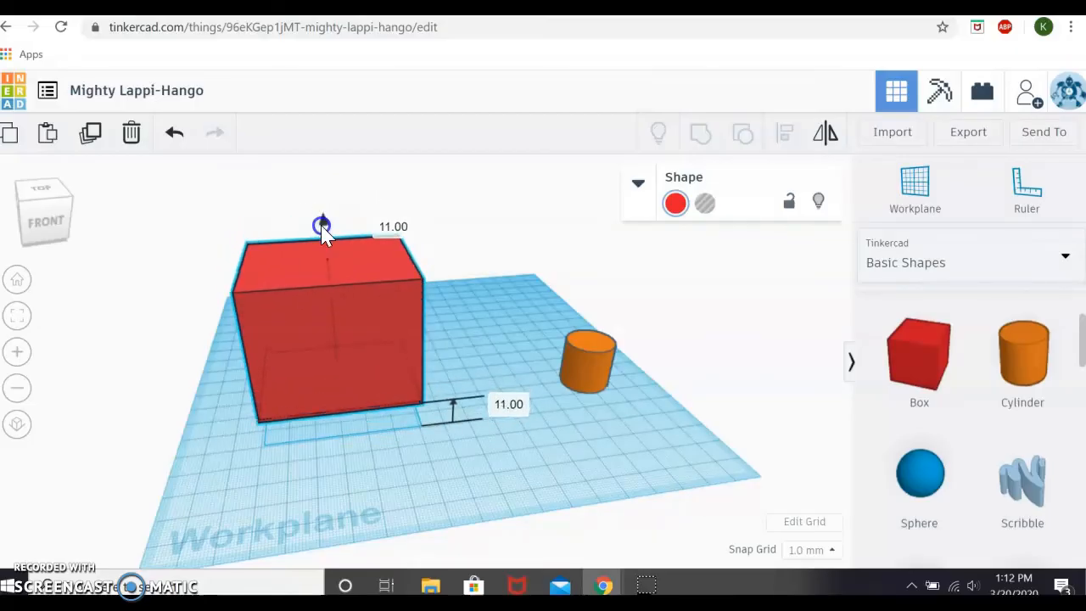
{"action": "left_click_drag", "start_coordinate": [320, 228], "coordinate": [316, 287]}
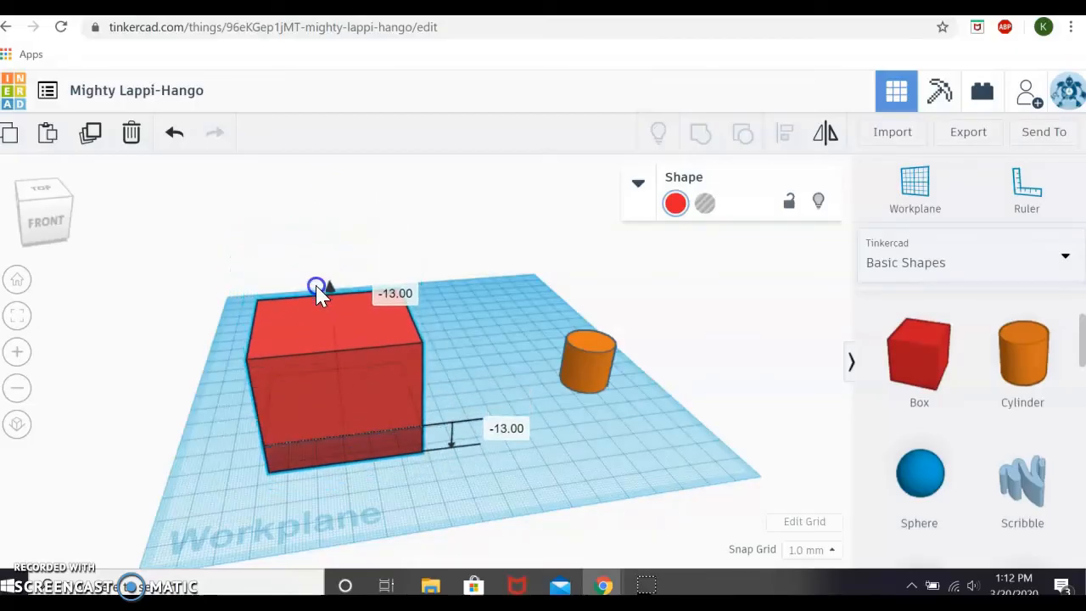
{"action": "left_click_drag", "start_coordinate": [315, 285], "coordinate": [324, 115]}
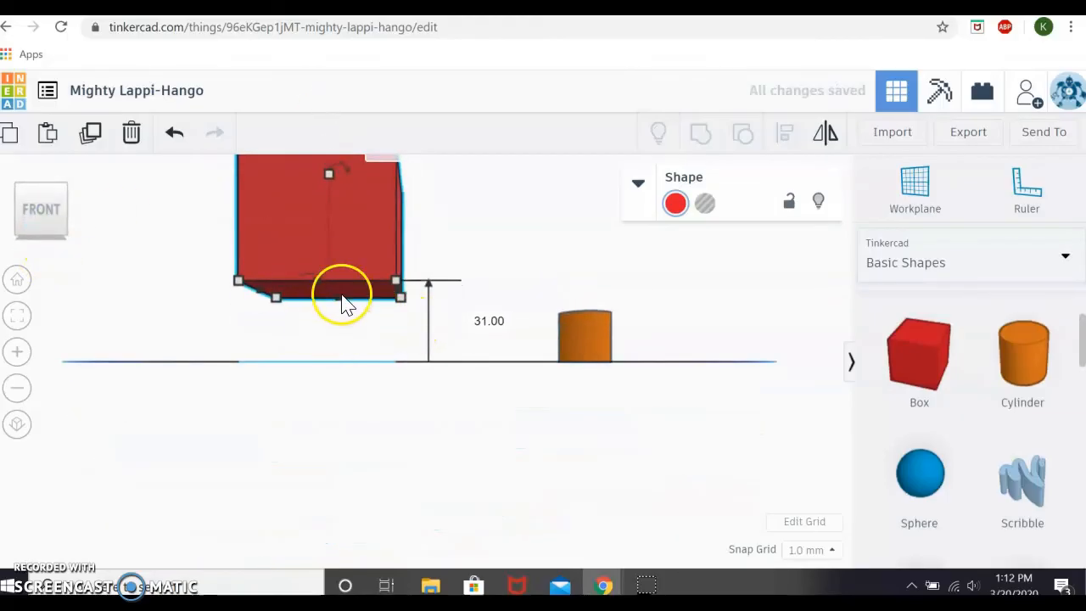
{"action": "left_click", "coordinate": [41, 207]}
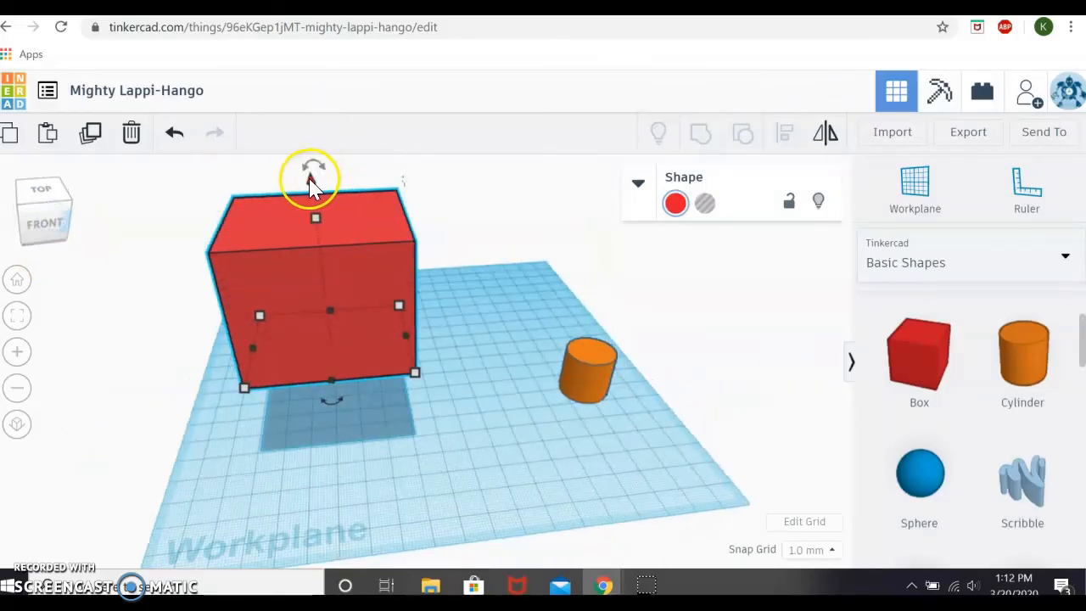
Step: Drag the red box across the workplane toward the left, away from the cylinder
{"action": "left_click_drag", "start_coordinate": [314, 178], "coordinate": [290, 403]}
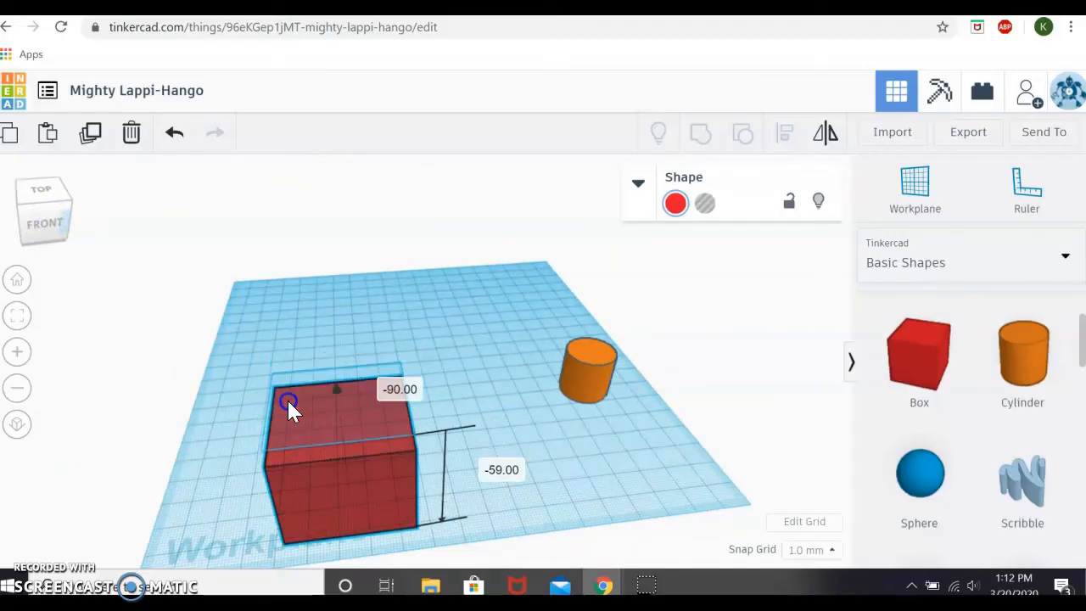
{"action": "left_click_drag", "start_coordinate": [288, 404], "coordinate": [292, 364]}
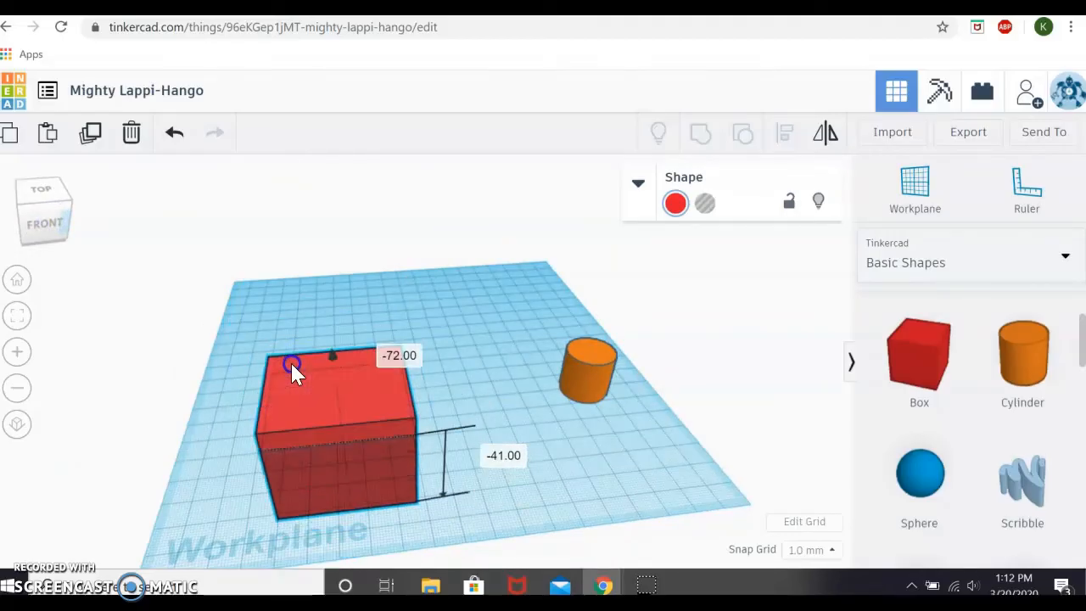
{"action": "left_click_drag", "start_coordinate": [291, 370], "coordinate": [288, 268]}
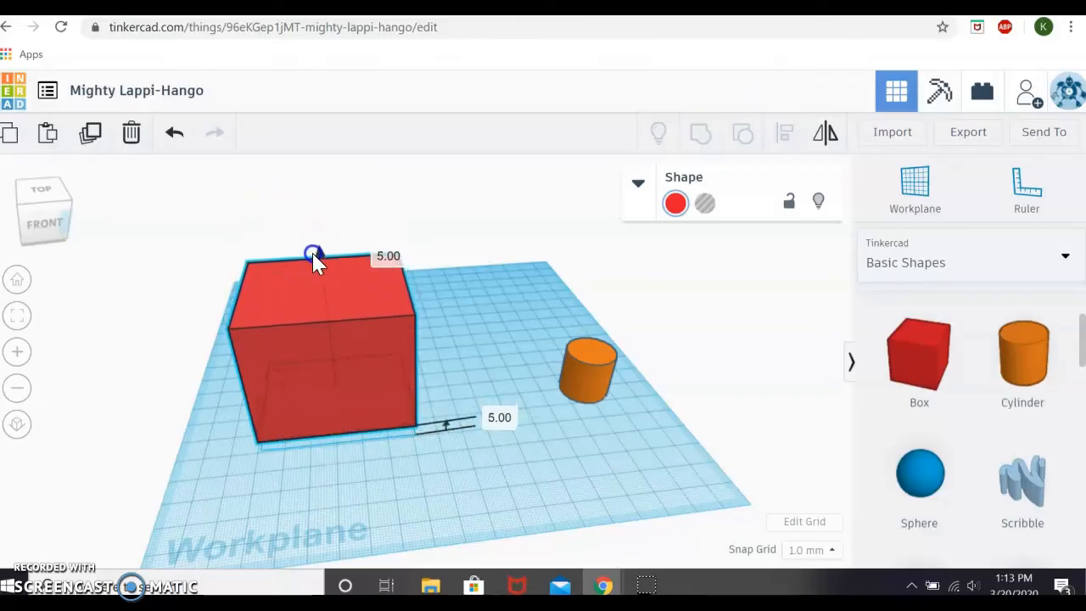
{"action": "left_click", "coordinate": [498, 417]}
{"action": "type", "text": "-15"}
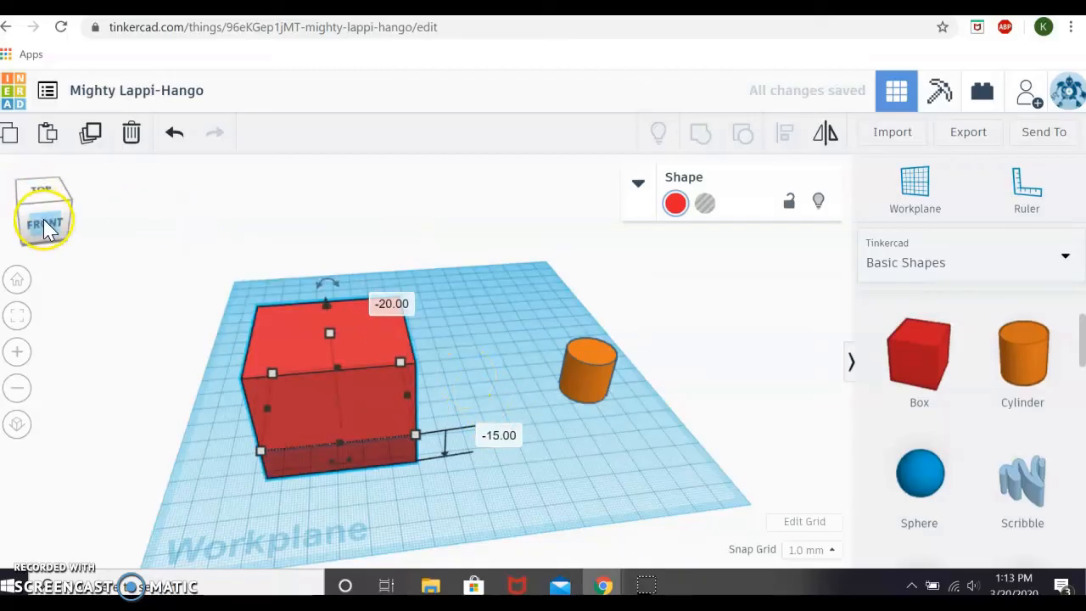
Step: From the front view, drag the box's elevation to 0.00 so it rests on the workplane
{"action": "left_click", "coordinate": [45, 224]}
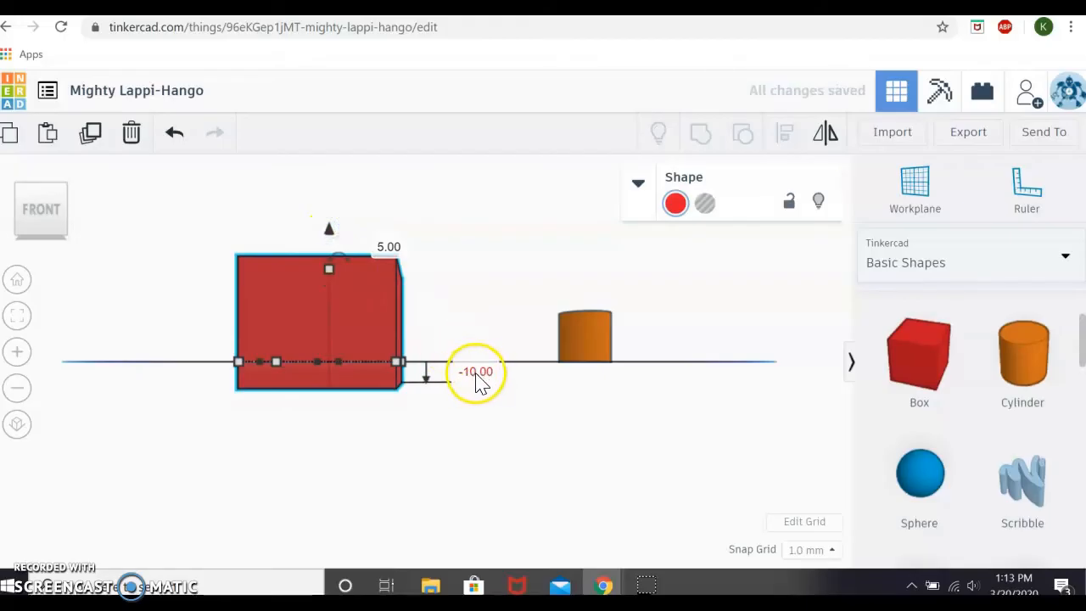
{"action": "mouse_move", "coordinate": [516, 371]}
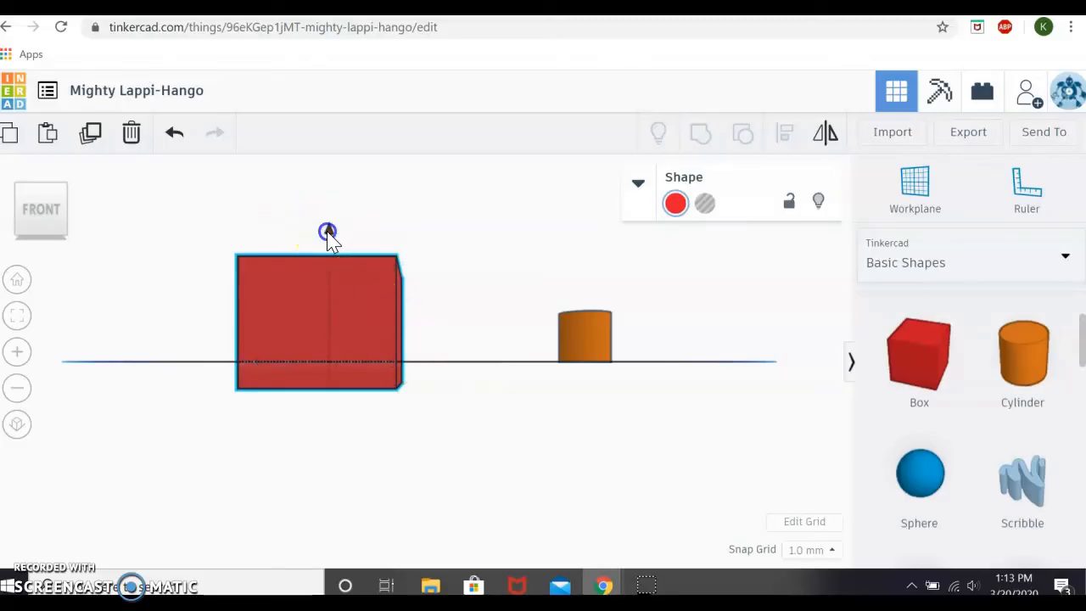
{"action": "left_click_drag", "start_coordinate": [329, 231], "coordinate": [329, 211]}
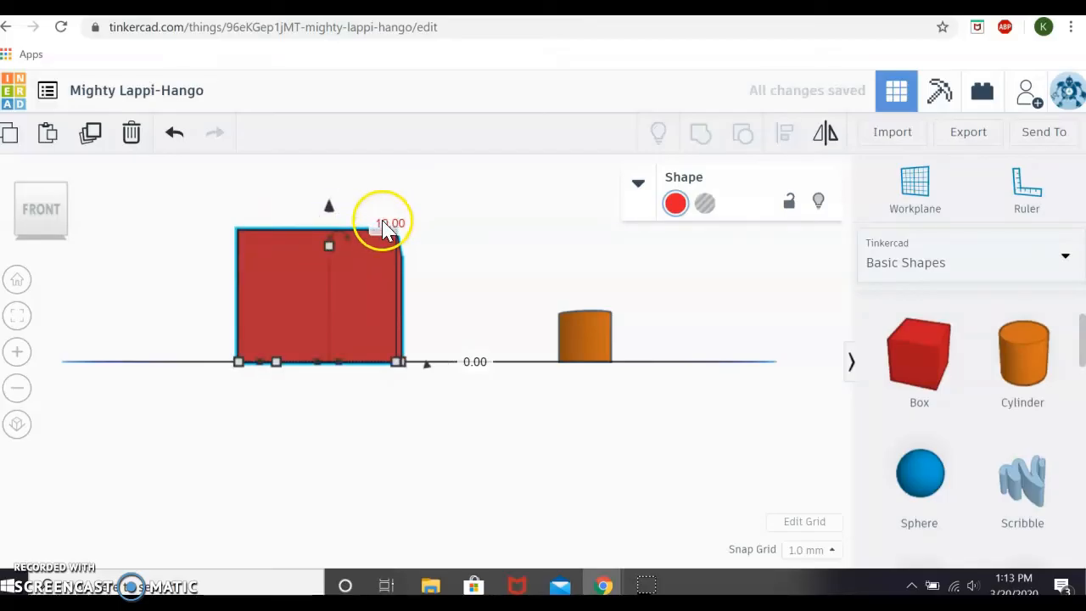
{"action": "mouse_move", "coordinate": [473, 363]}
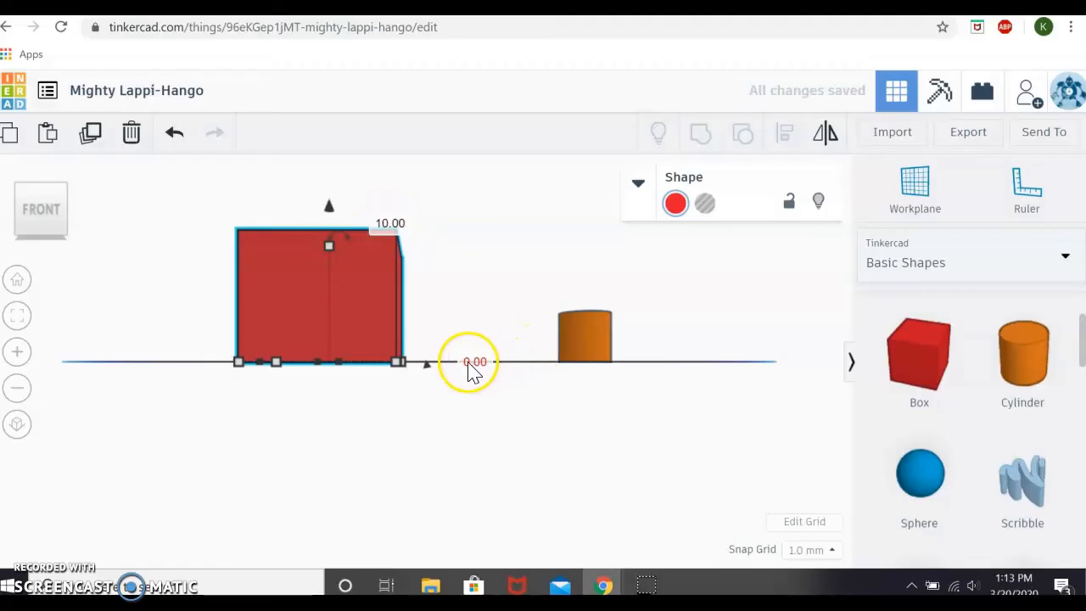
{"action": "mouse_move", "coordinate": [517, 371]}
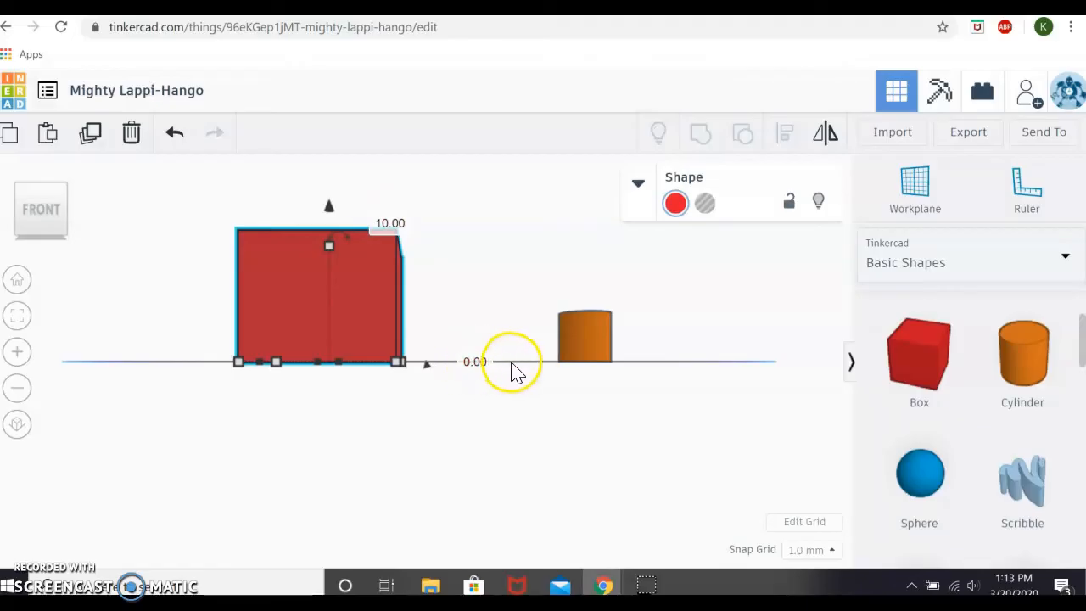
{"action": "mouse_move", "coordinate": [434, 458]}
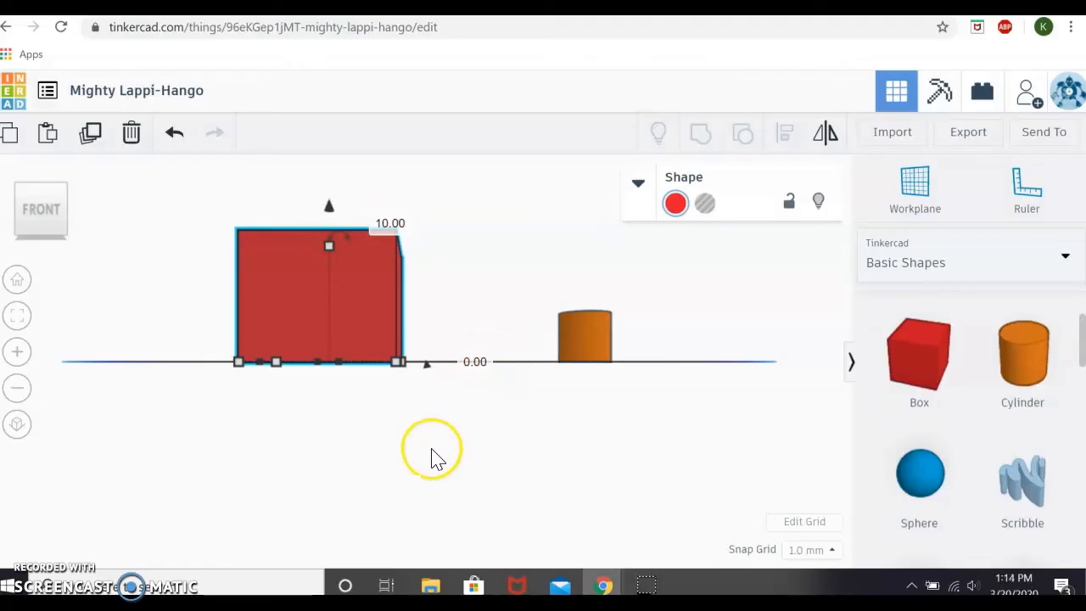
{"action": "mouse_move", "coordinate": [471, 363]}
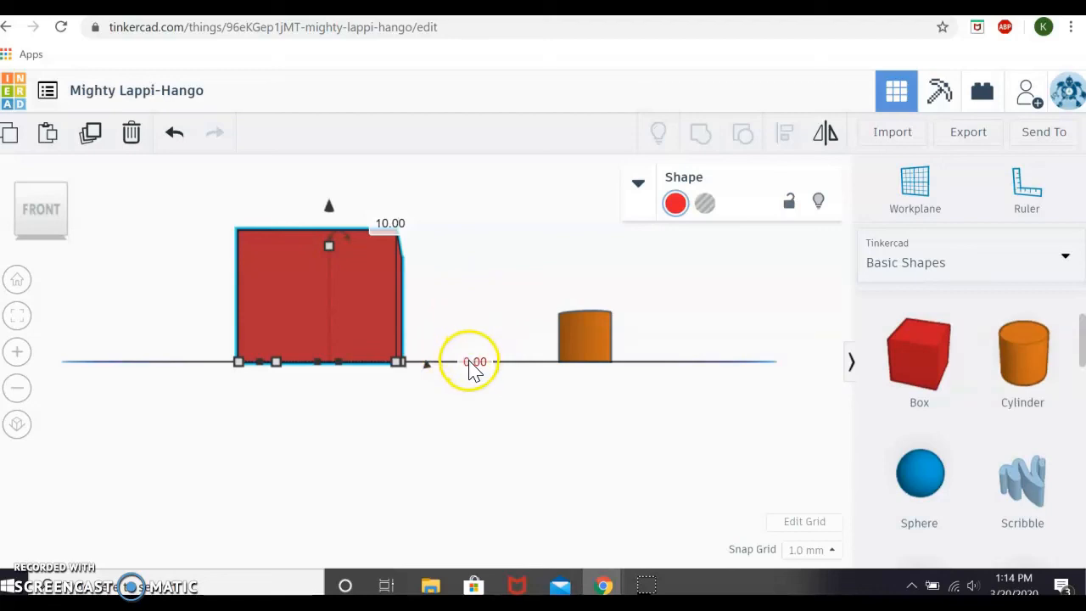
{"action": "mouse_move", "coordinate": [382, 195]}
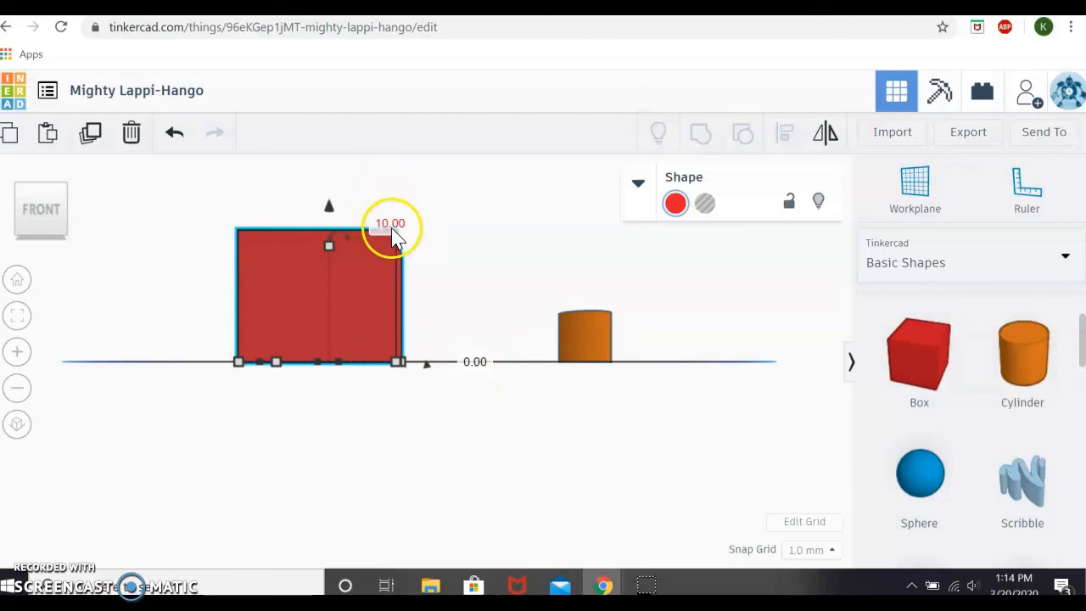
{"action": "mouse_move", "coordinate": [415, 302]}
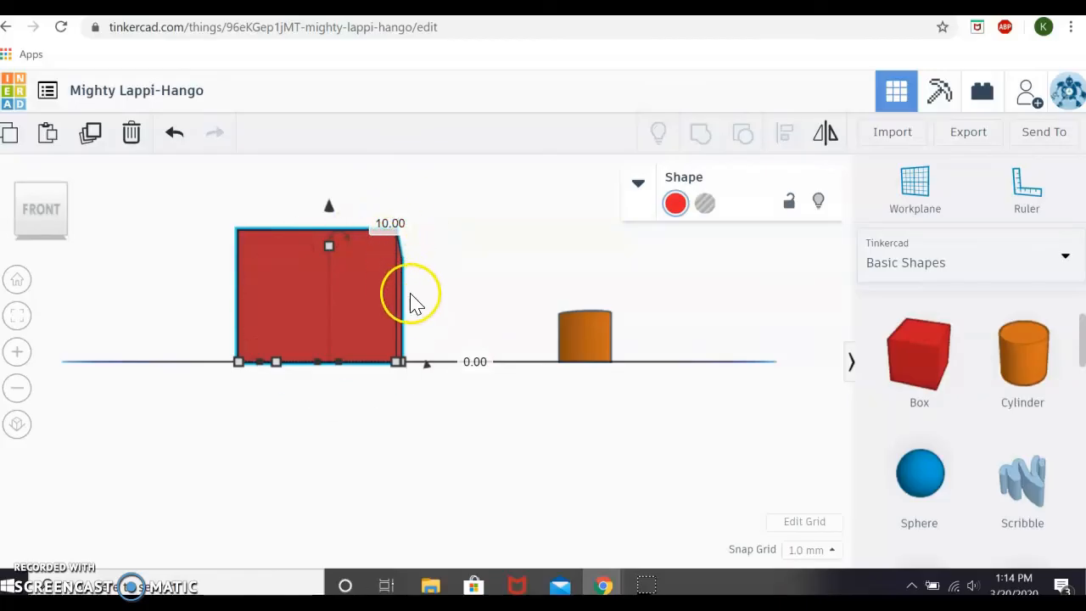
{"action": "mouse_move", "coordinate": [321, 190]}
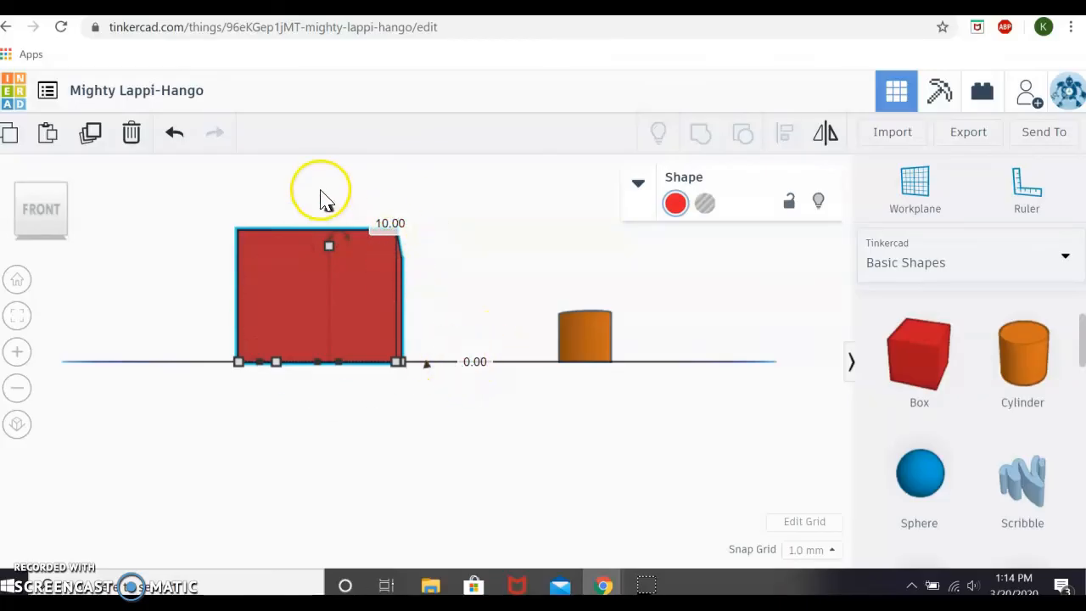
{"action": "left_click_drag", "start_coordinate": [329, 244], "coordinate": [331, 229]}
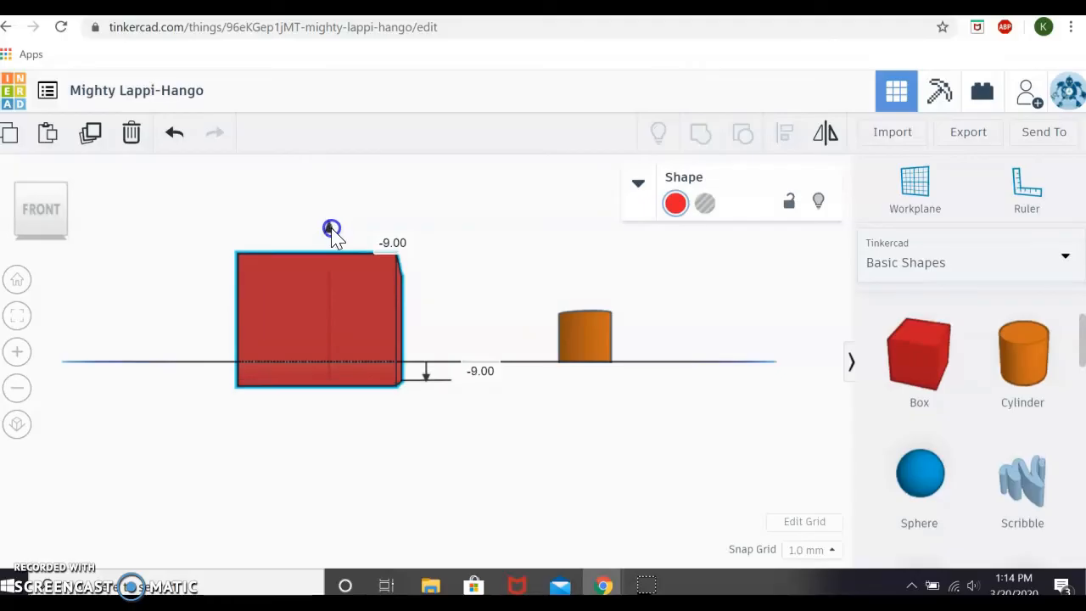
{"action": "left_click_drag", "start_coordinate": [331, 229], "coordinate": [330, 203]}
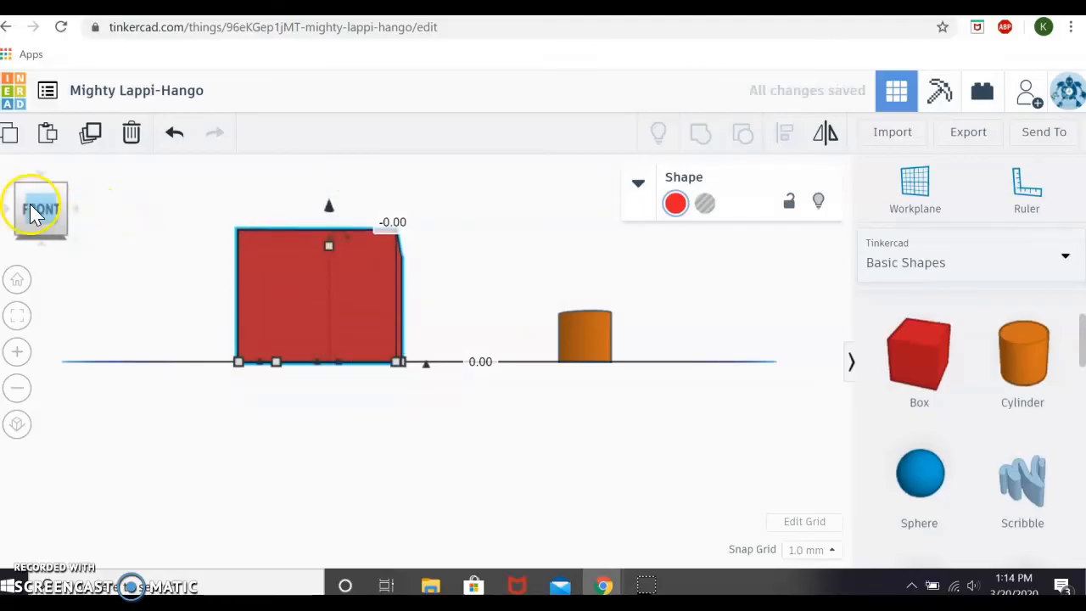
{"action": "left_click", "coordinate": [41, 210]}
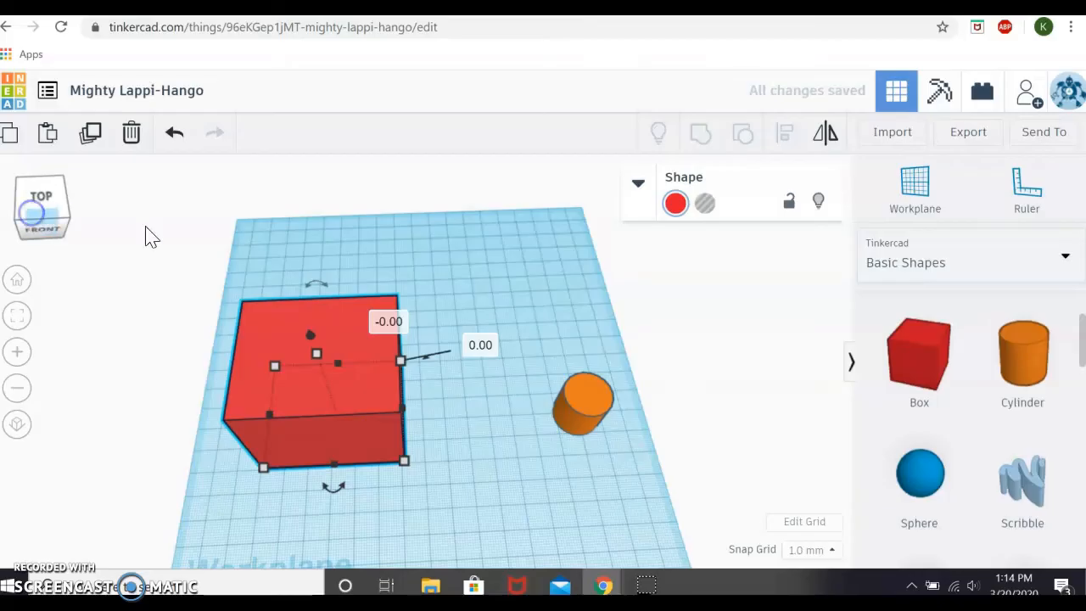
Step: Move the orange cylinder against the box's front corner and stretch it much taller
{"action": "left_click", "coordinate": [301, 356]}
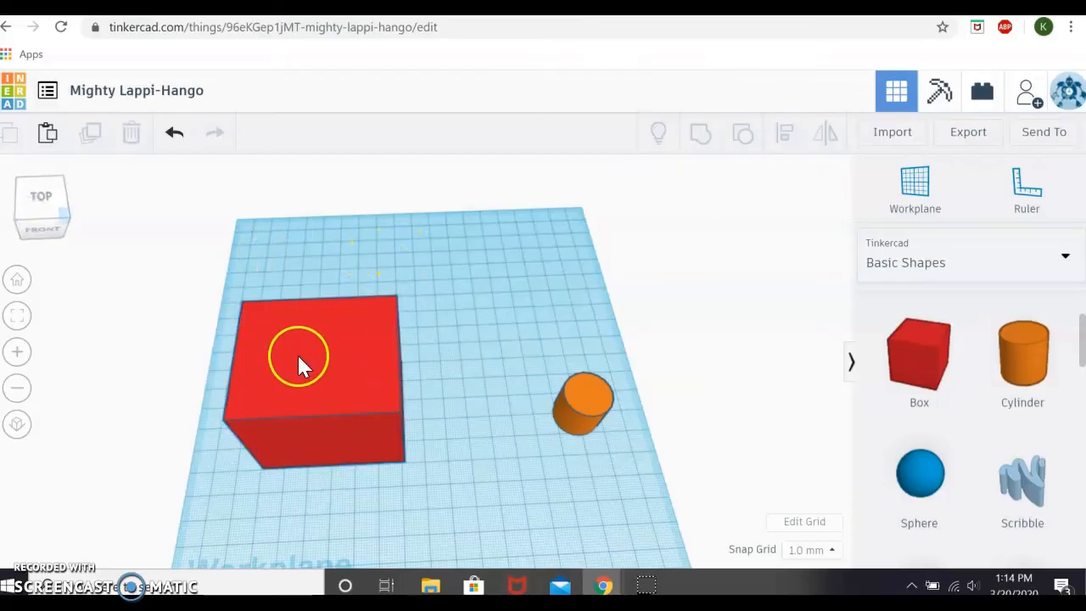
{"action": "mouse_move", "coordinate": [308, 373]}
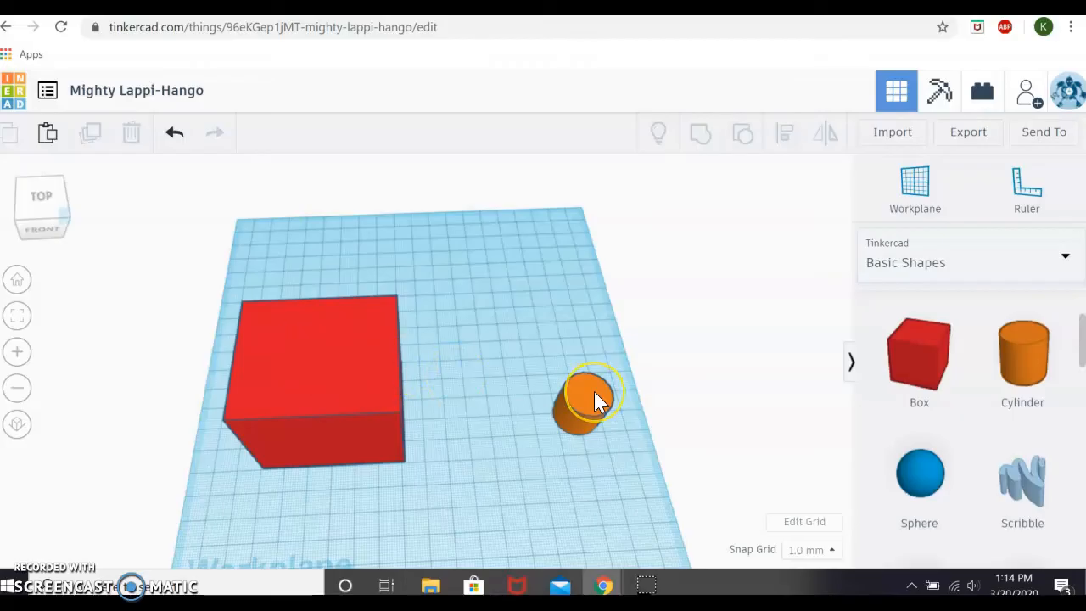
{"action": "left_click", "coordinate": [587, 399]}
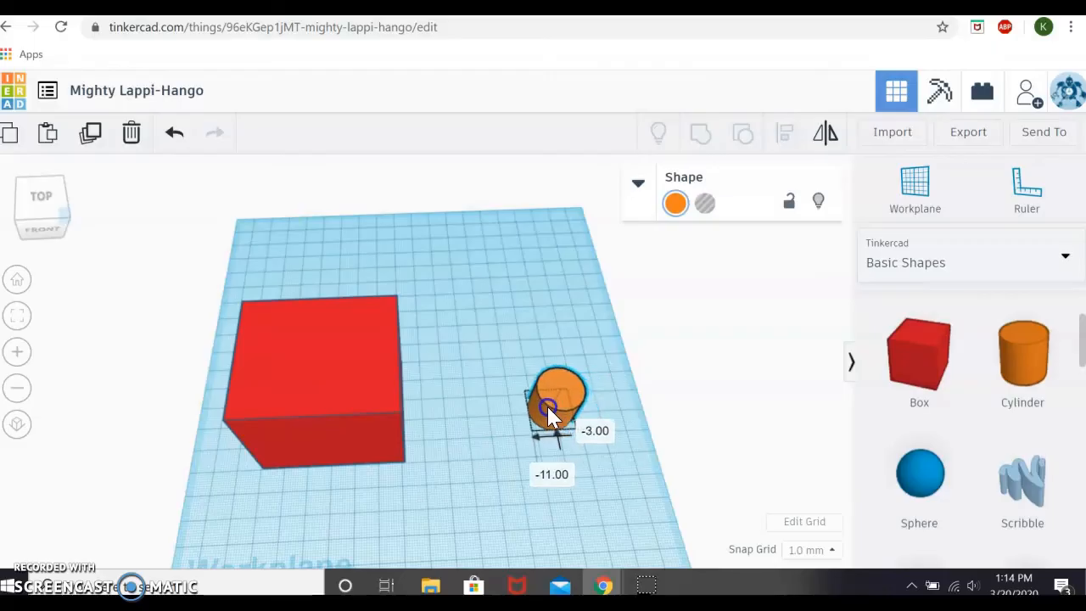
{"action": "left_click_drag", "start_coordinate": [558, 407], "coordinate": [404, 455]}
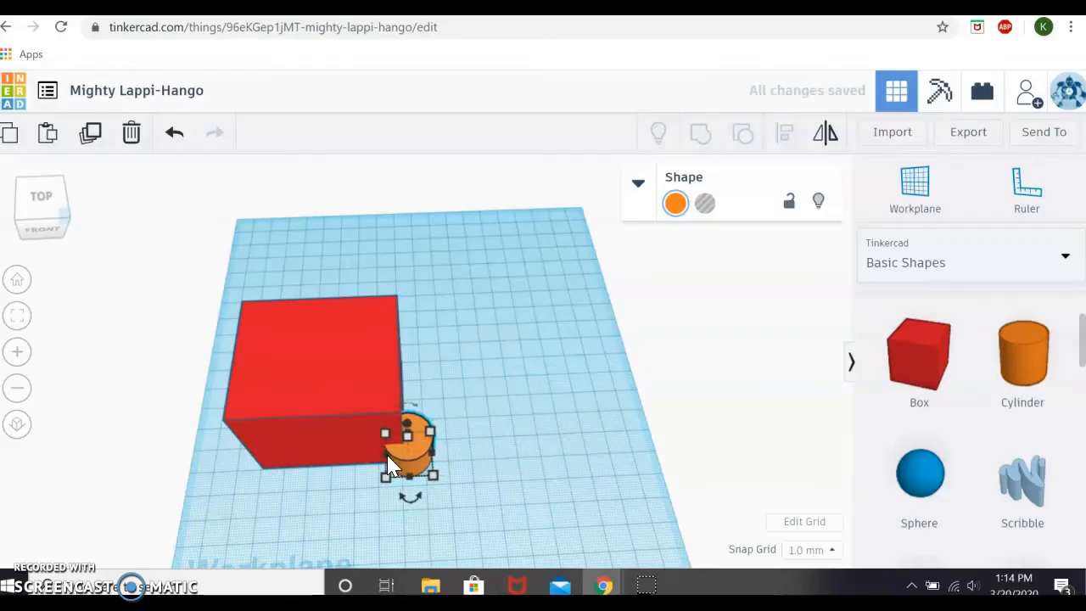
{"action": "left_click_drag", "start_coordinate": [410, 458], "coordinate": [403, 441]}
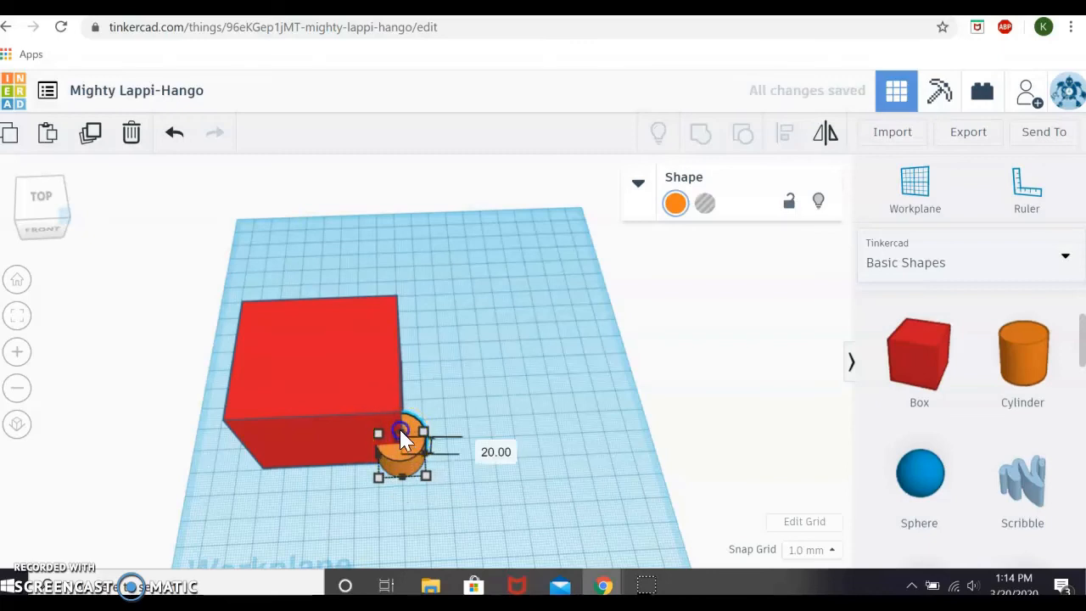
{"action": "left_click_drag", "start_coordinate": [403, 427], "coordinate": [390, 342]}
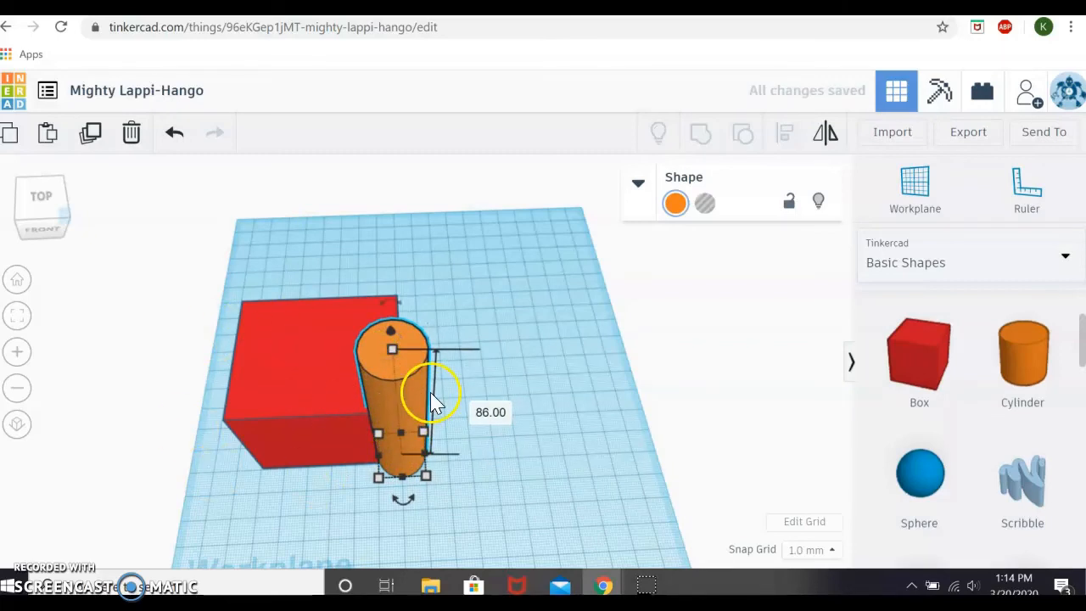
{"action": "mouse_move", "coordinate": [424, 438]}
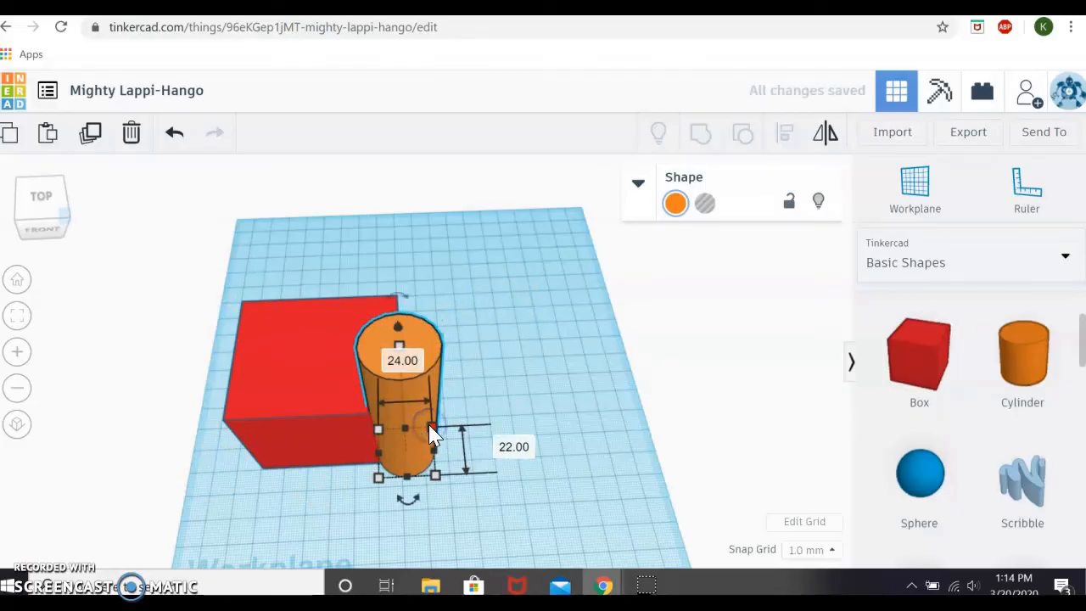
Step: Marquee-select the box and cylinder and group them into one red shape
{"action": "left_click", "coordinate": [449, 254]}
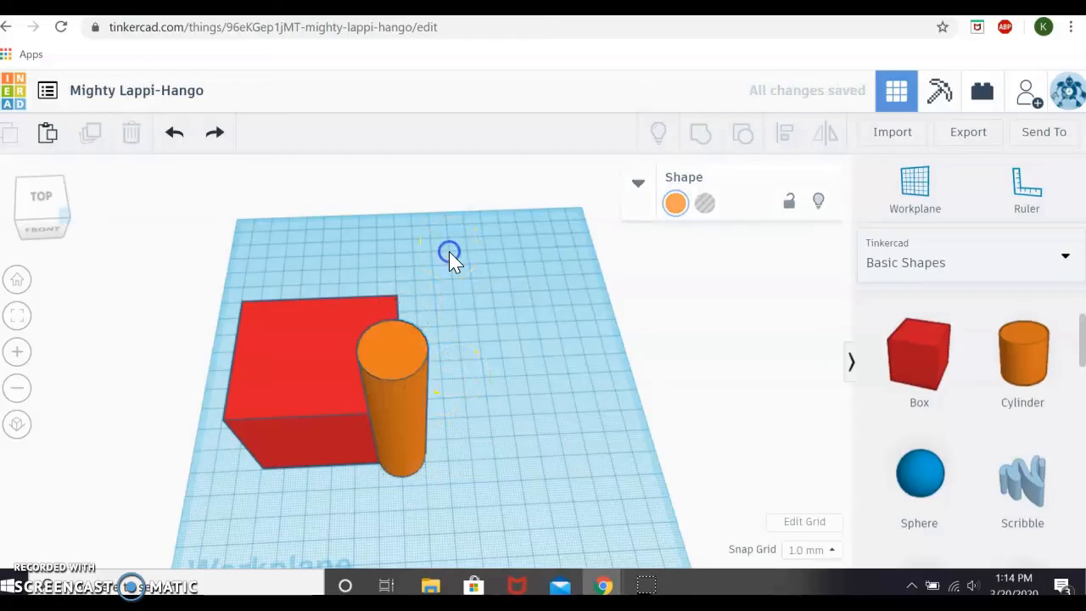
{"action": "mouse_move", "coordinate": [370, 364]}
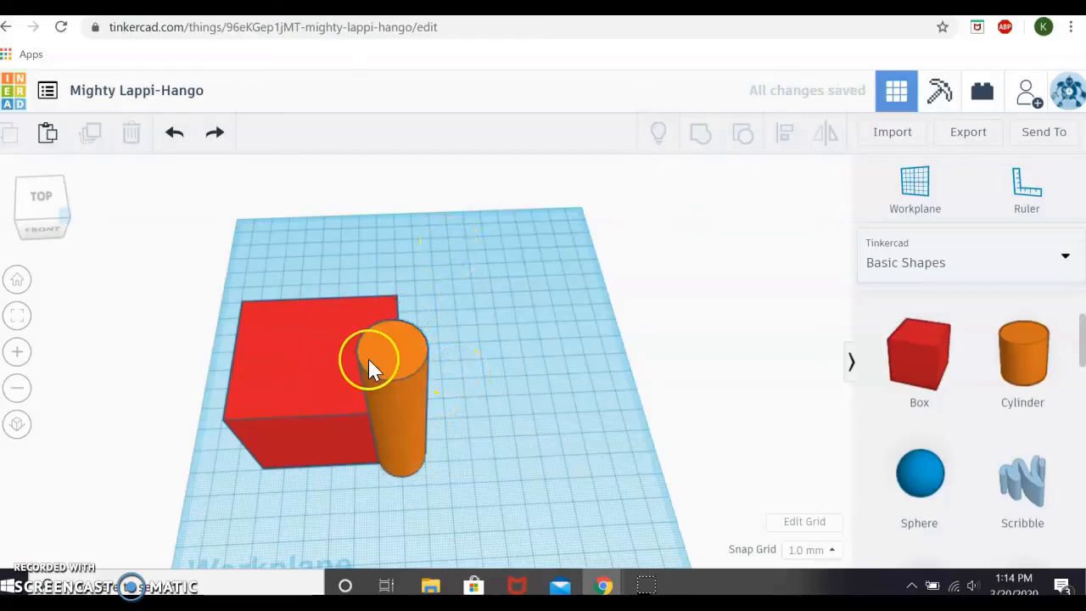
{"action": "mouse_move", "coordinate": [439, 268]}
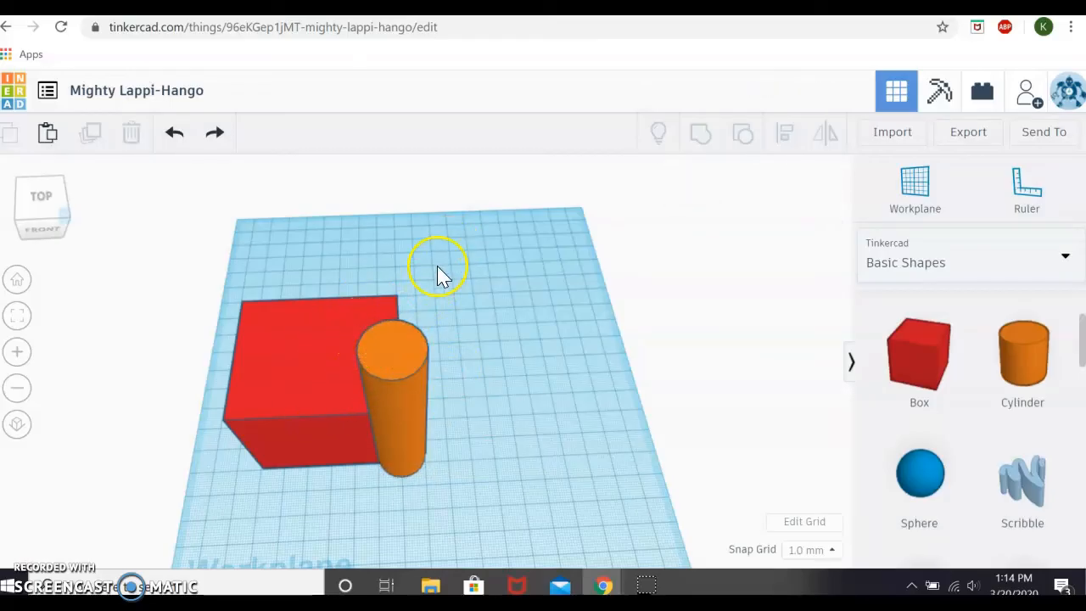
{"action": "left_click_drag", "start_coordinate": [441, 271], "coordinate": [387, 314]}
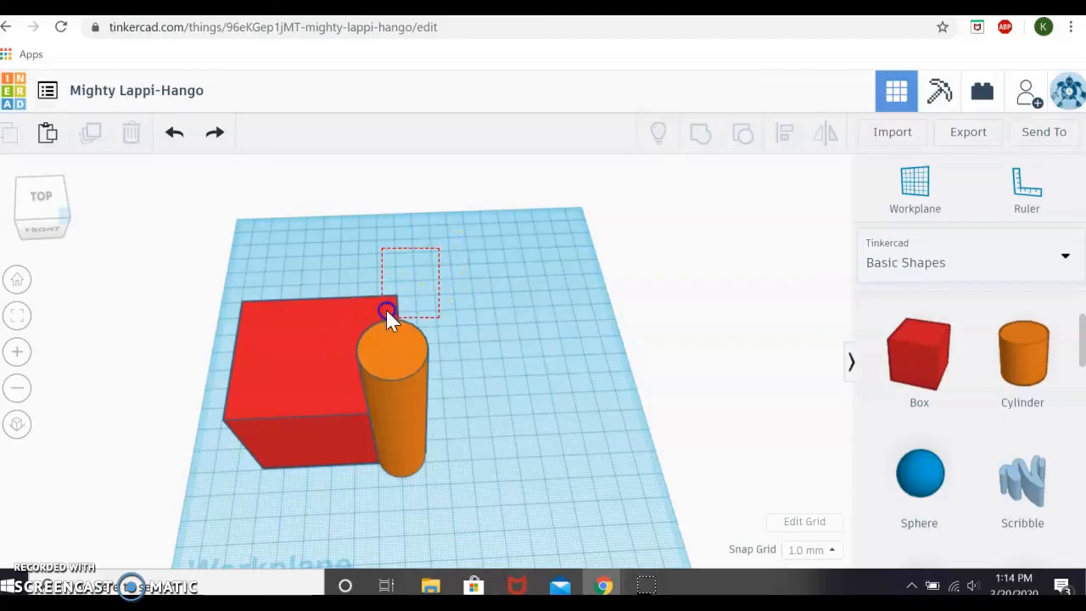
{"action": "left_click_drag", "start_coordinate": [387, 309], "coordinate": [227, 478]}
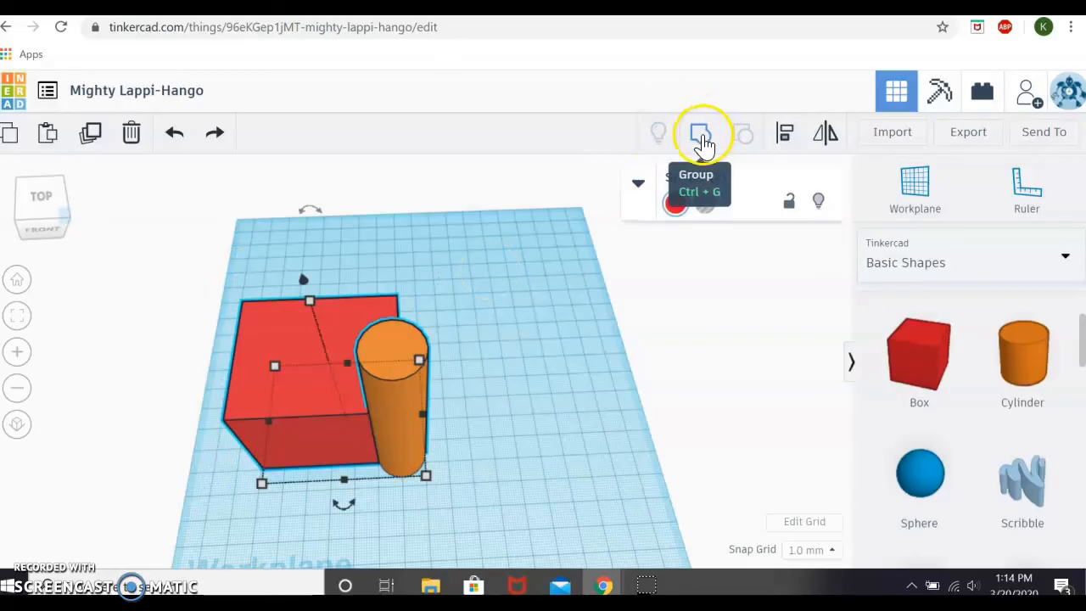
{"action": "left_click", "coordinate": [700, 133]}
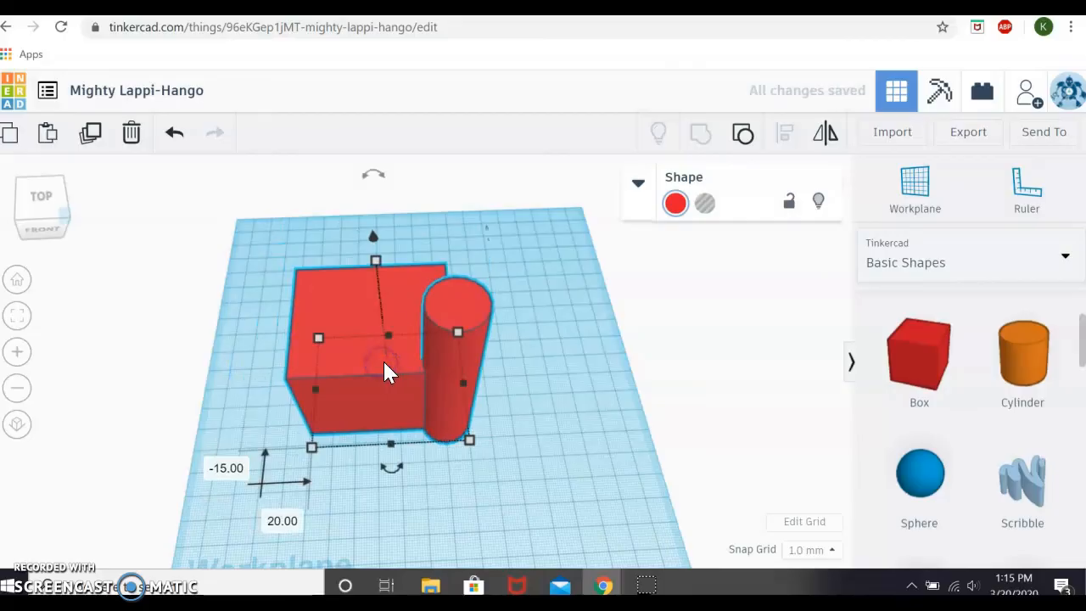
{"action": "left_click_drag", "start_coordinate": [386, 370], "coordinate": [506, 319]}
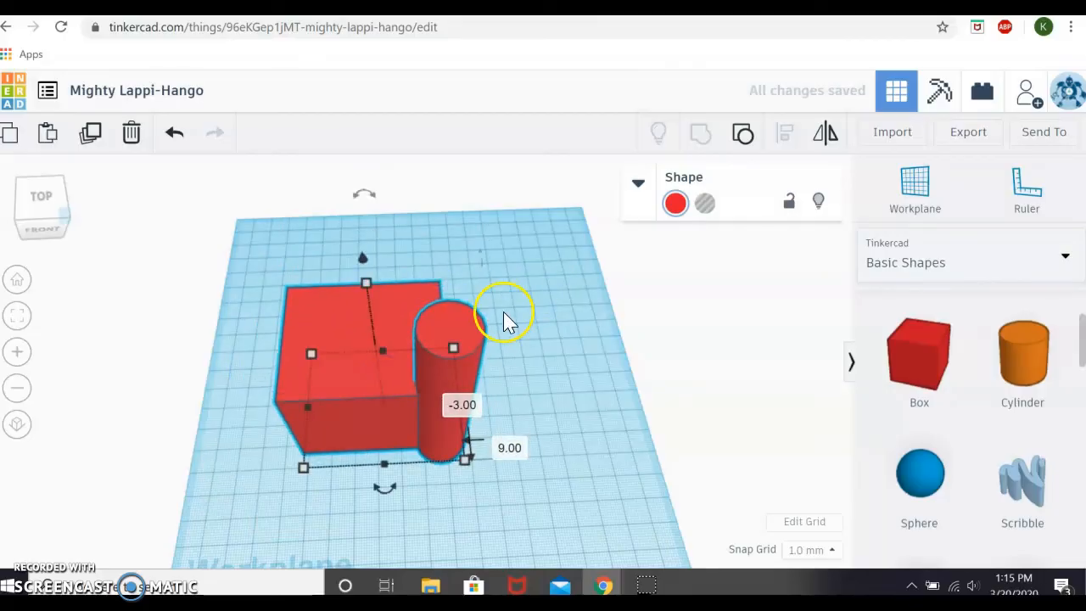
{"action": "mouse_move", "coordinate": [365, 356]}
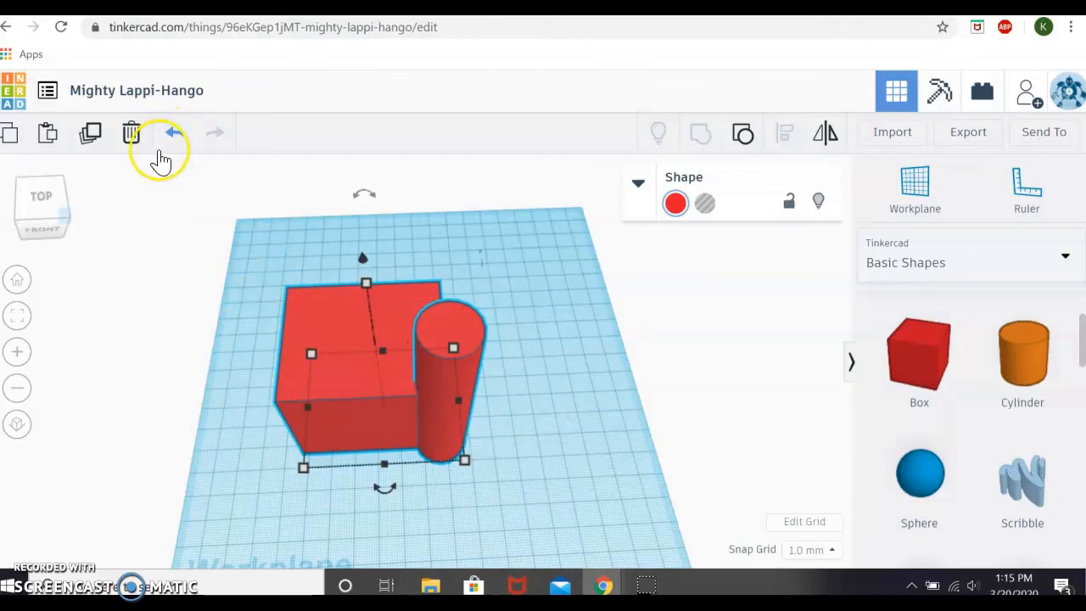
Step: Undo the grouping to restore the orange cylinder and move it onto the red box
{"action": "left_click", "coordinate": [171, 132]}
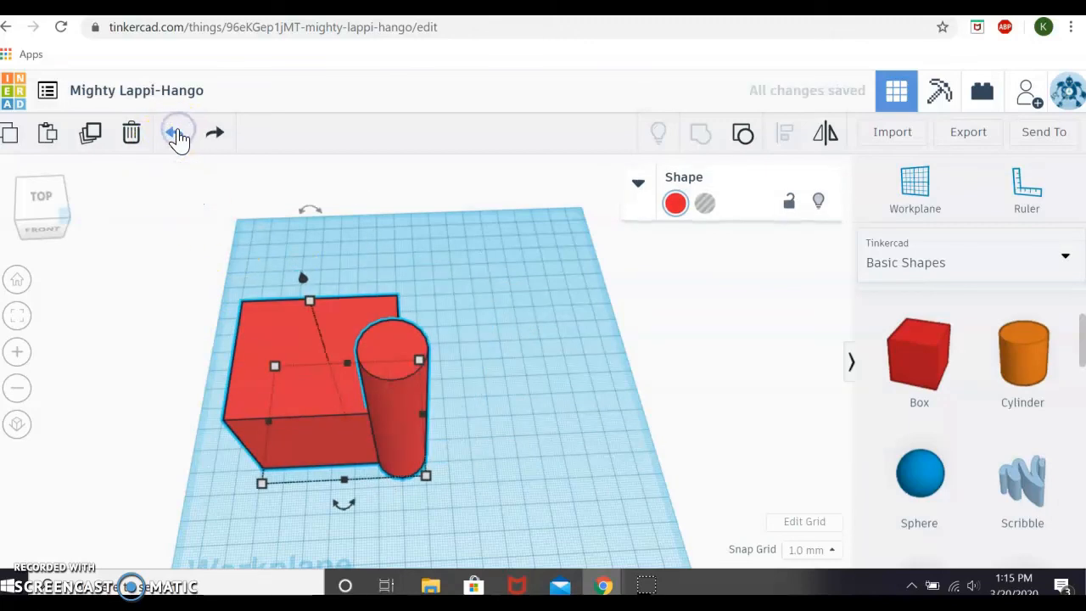
{"action": "left_click", "coordinate": [178, 132]}
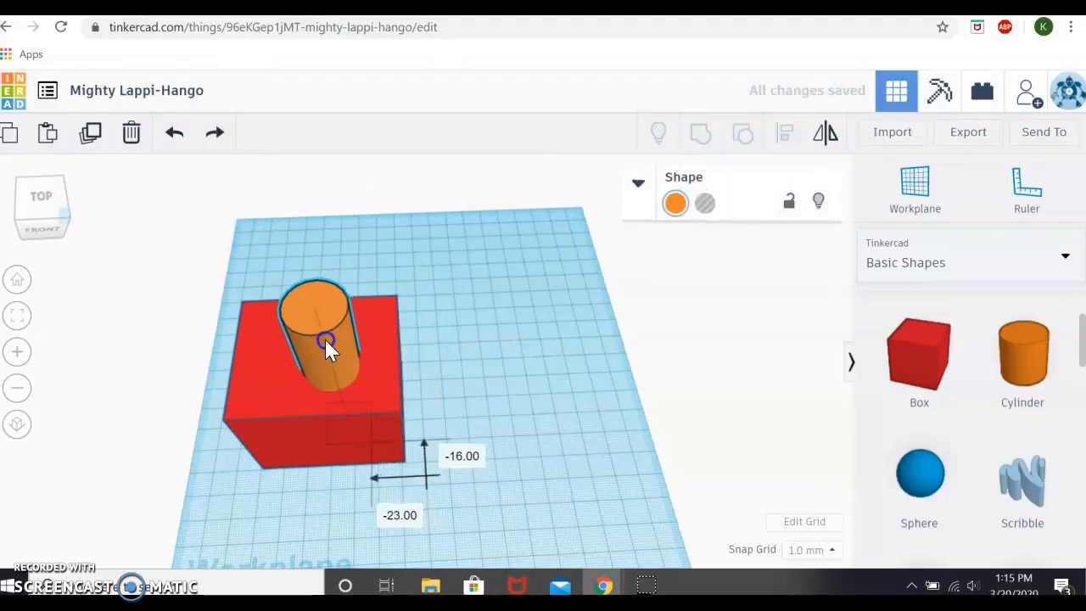
{"action": "left_click_drag", "start_coordinate": [329, 350], "coordinate": [309, 340]}
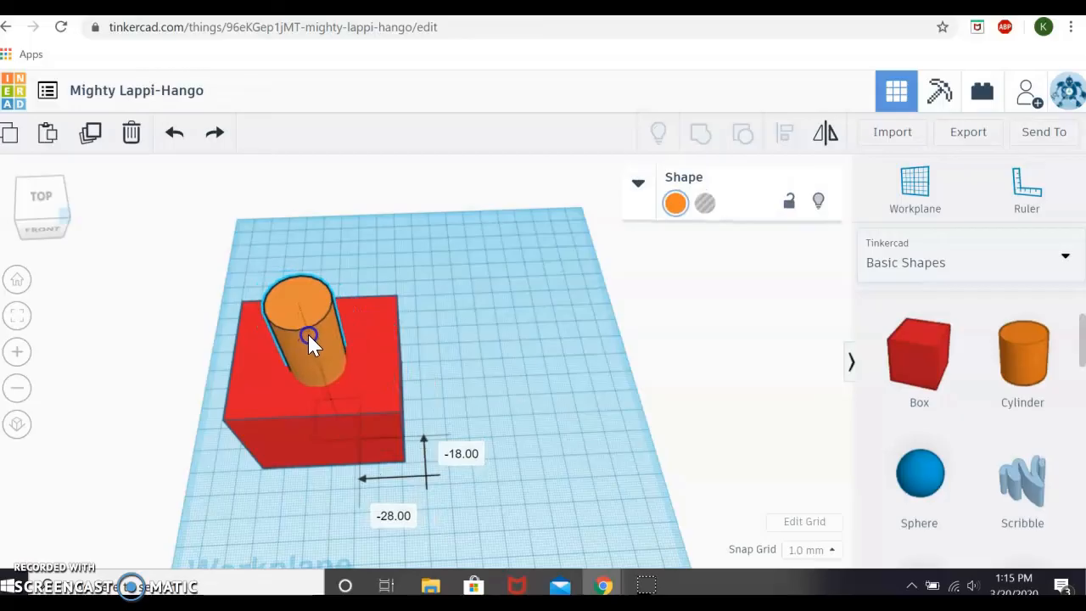
{"action": "left_click_drag", "start_coordinate": [309, 336], "coordinate": [336, 331]}
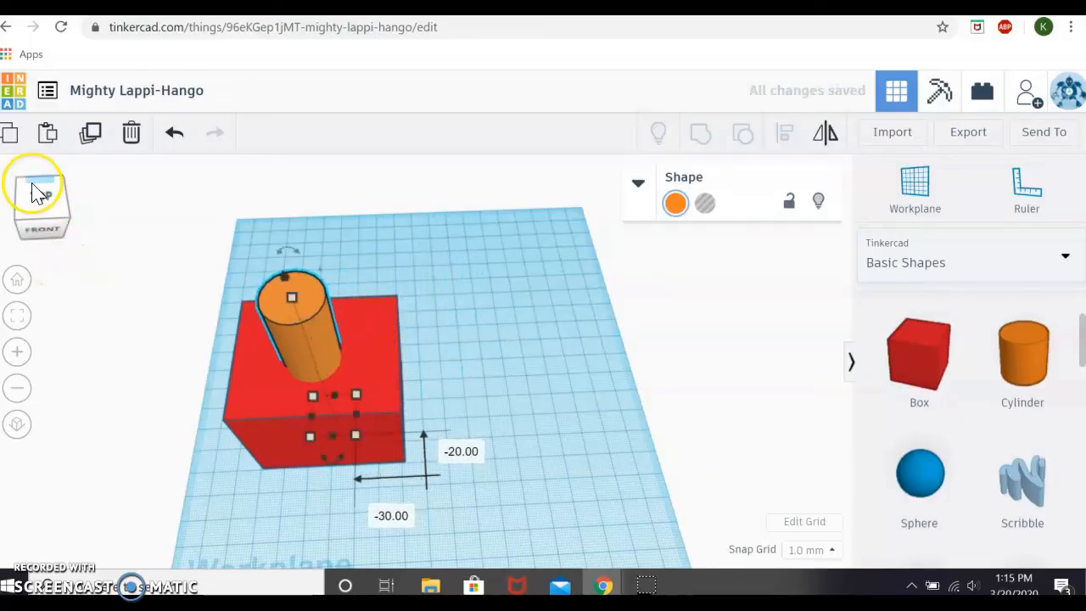
Step: From the top view, marquee-select the box and cylinder together
{"action": "left_click", "coordinate": [40, 197]}
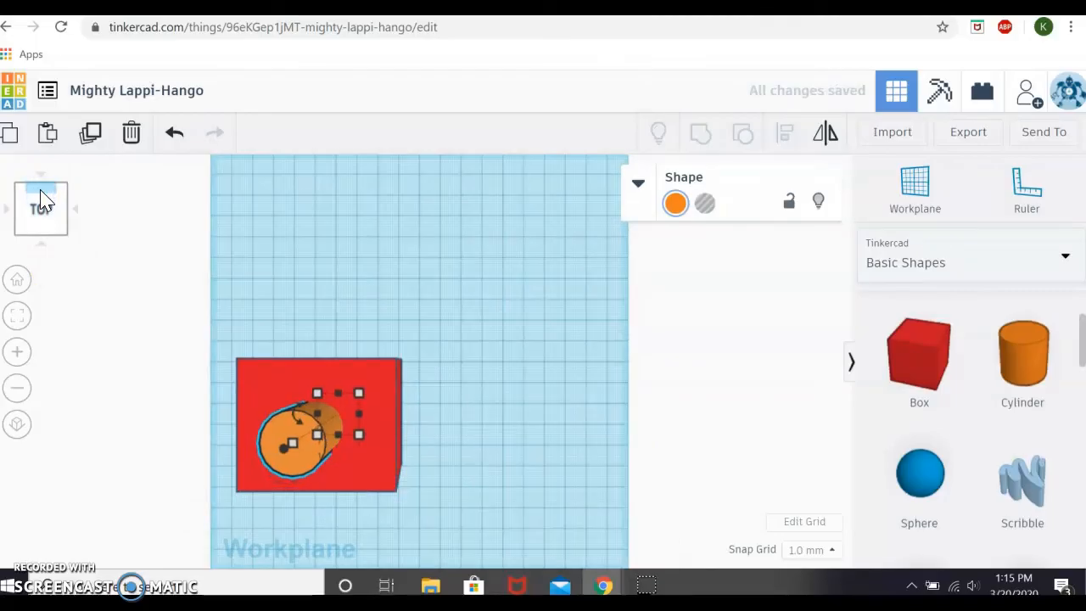
{"action": "left_click", "coordinate": [441, 312]}
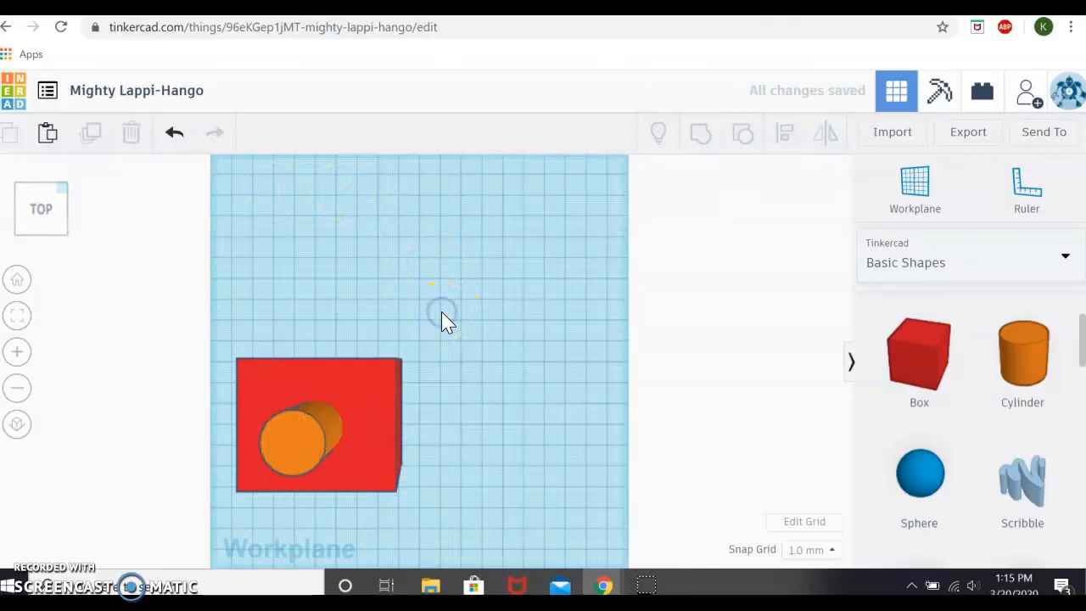
{"action": "left_click_drag", "start_coordinate": [444, 314], "coordinate": [348, 428]}
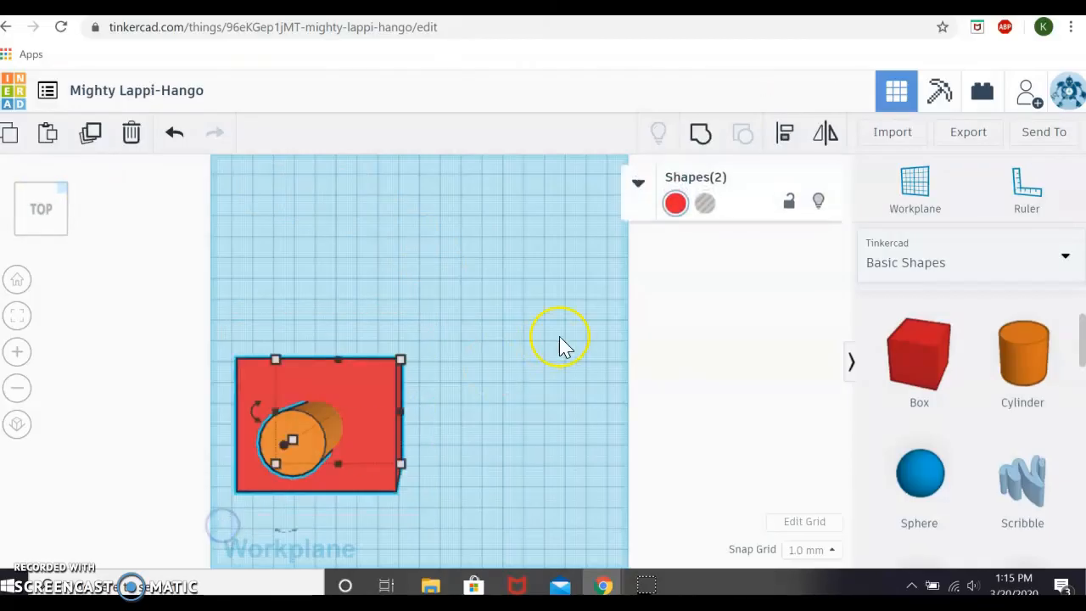
{"action": "mouse_move", "coordinate": [783, 132]}
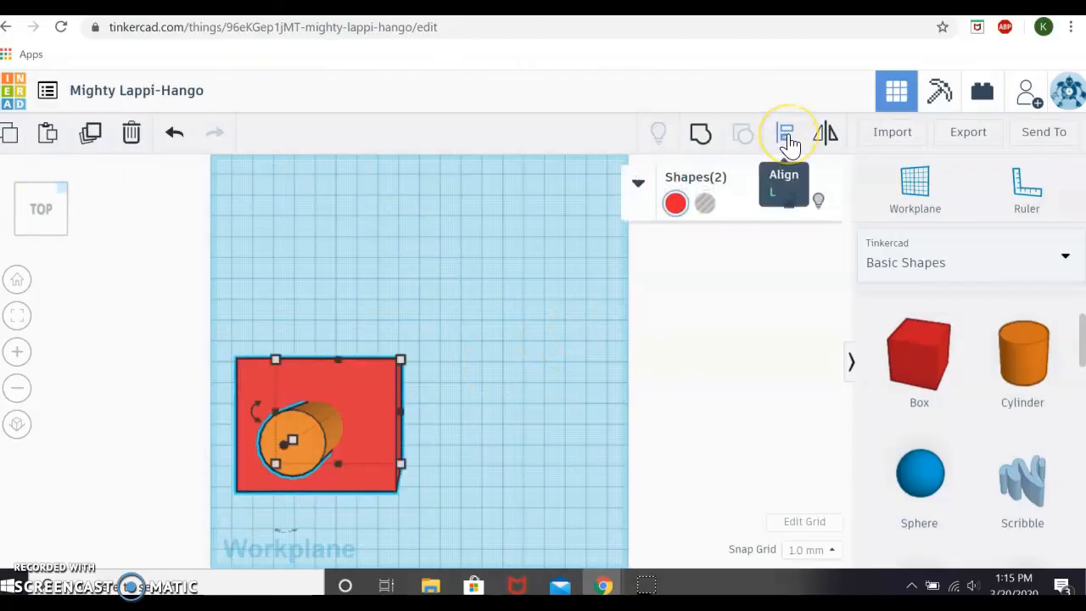
Step: Bring up the Align handles for the selected box and cylinder
{"action": "left_click", "coordinate": [784, 132]}
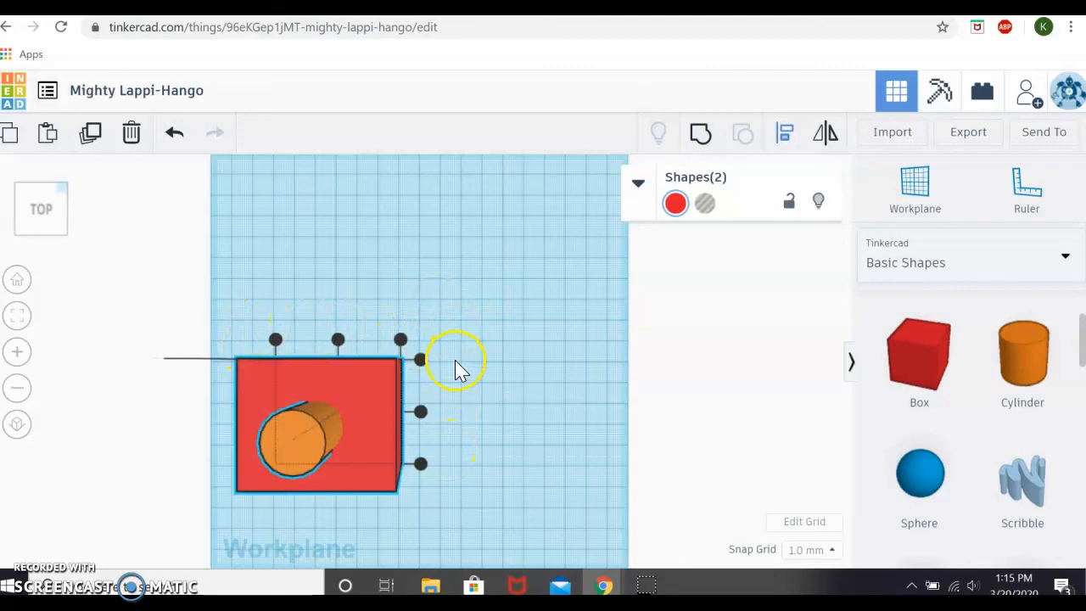
{"action": "mouse_move", "coordinate": [454, 416]}
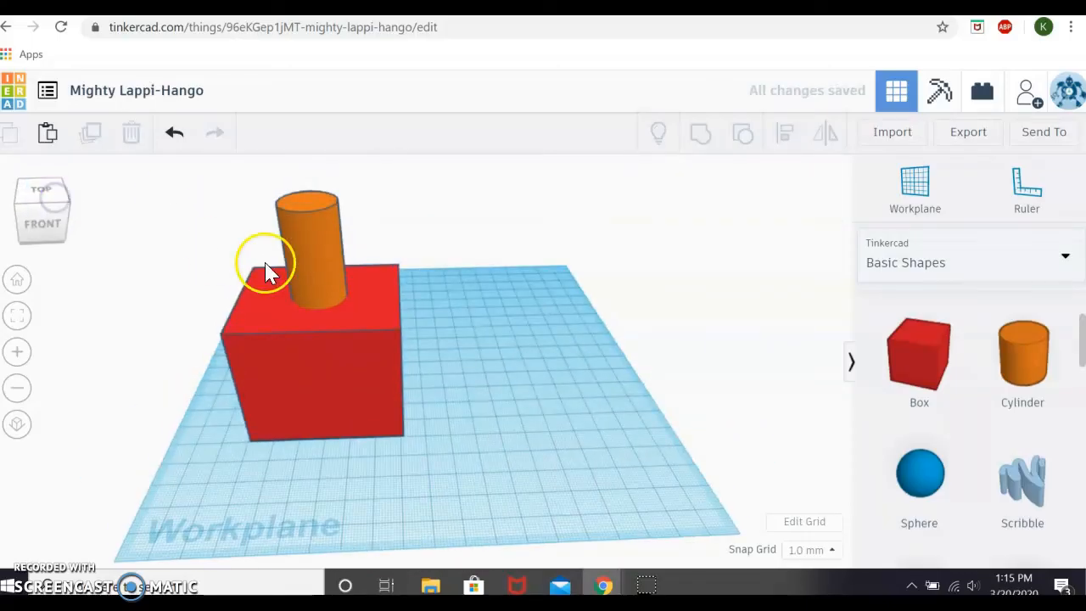
Step: Set the cylinder to Hole in the Shape panel so it cuts a round hole in the box
{"action": "left_click", "coordinate": [307, 246]}
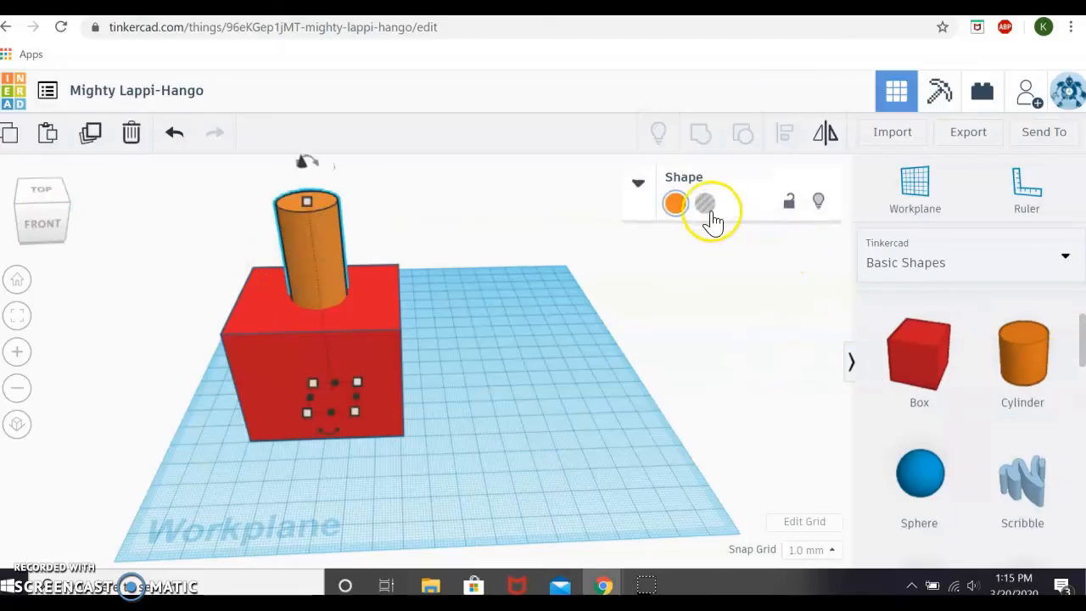
{"action": "left_click", "coordinate": [637, 184]}
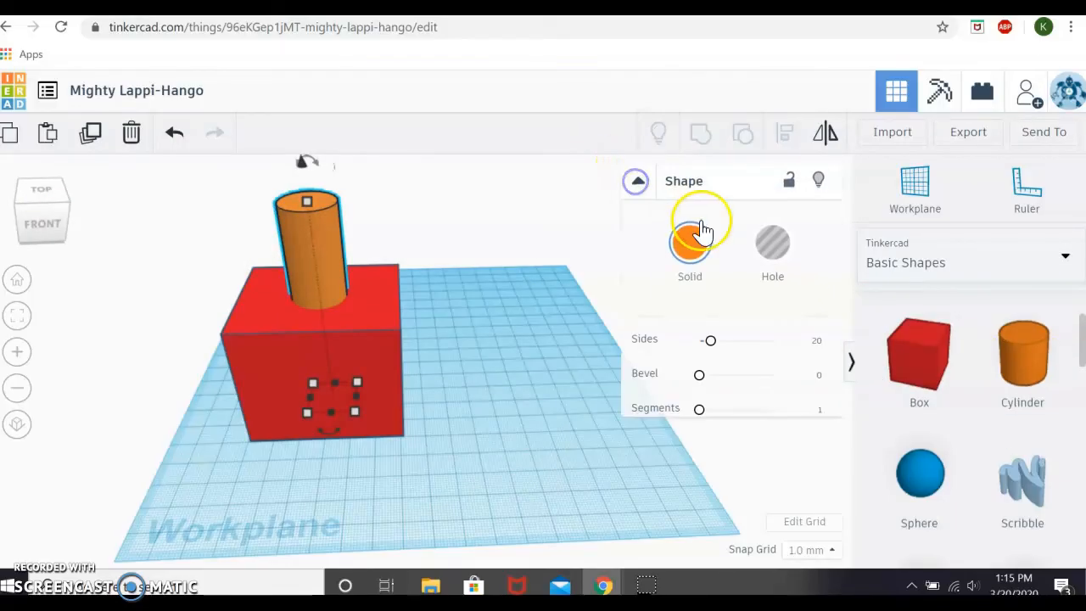
{"action": "left_click", "coordinate": [688, 241]}
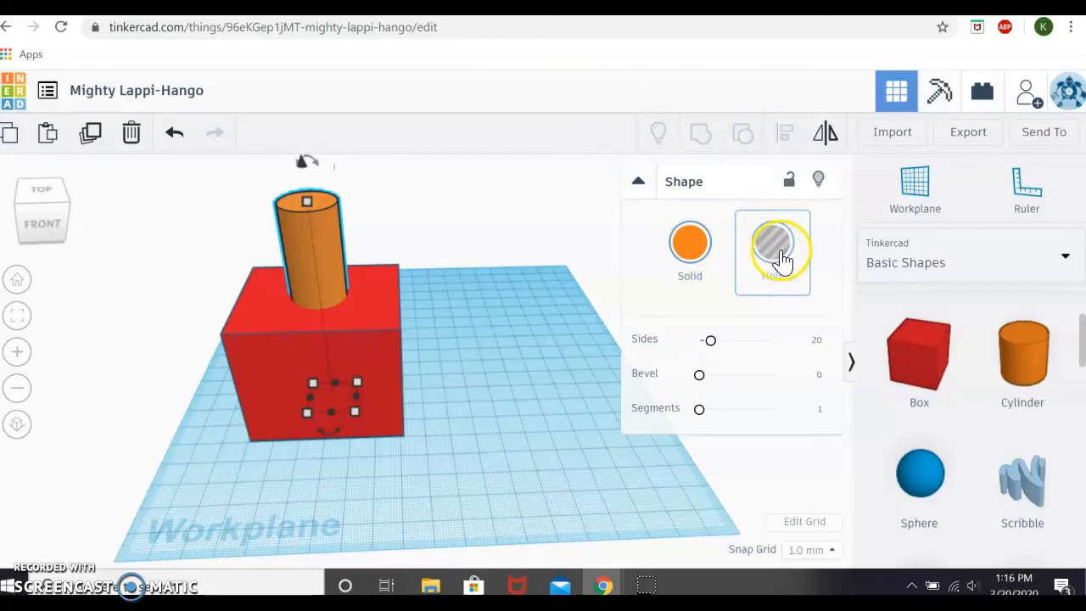
{"action": "left_click", "coordinate": [772, 244]}
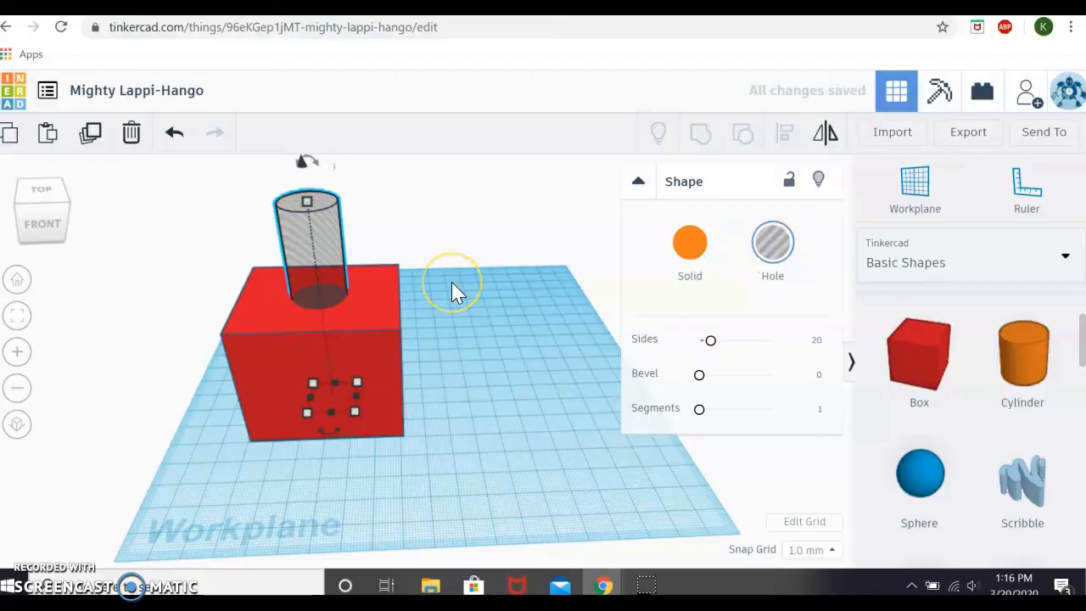
{"action": "left_click", "coordinate": [451, 282]}
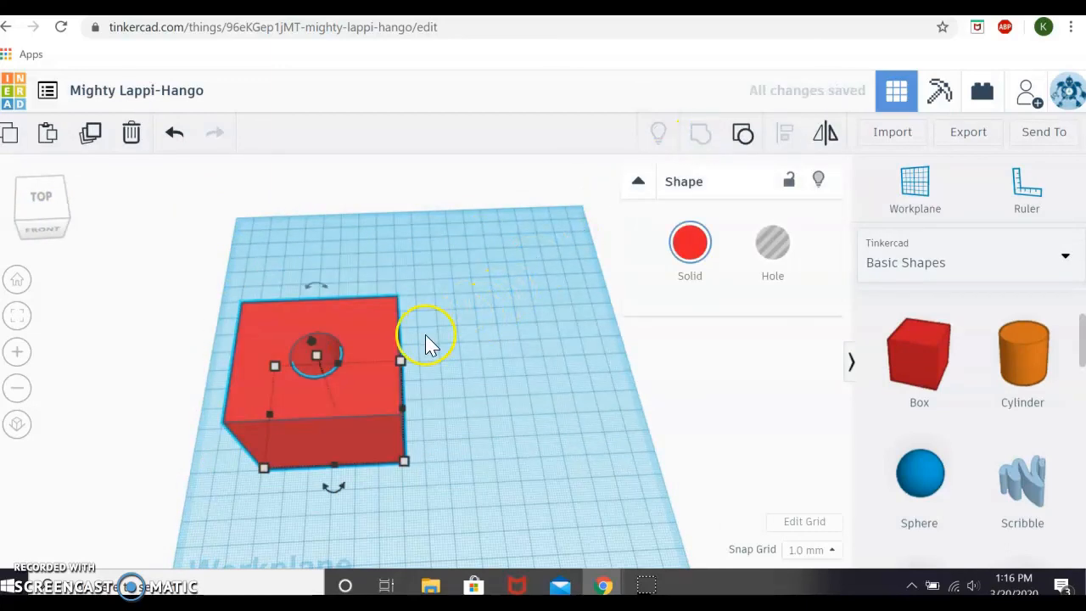
{"action": "mouse_move", "coordinate": [382, 272]}
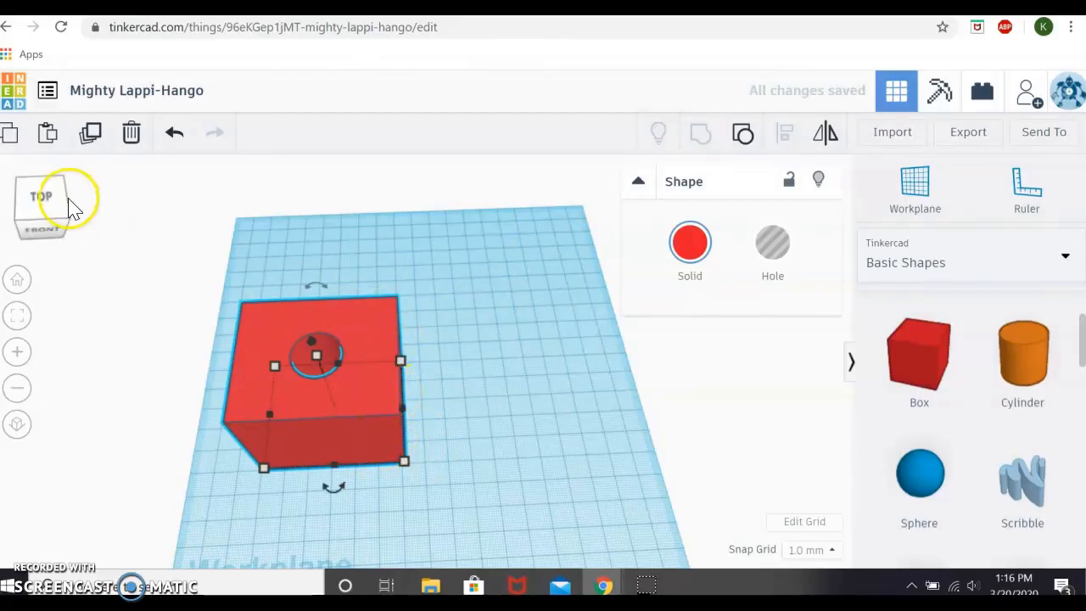
Step: From the top view, move the holed red box toward the workplane centre
{"action": "left_click", "coordinate": [41, 197]}
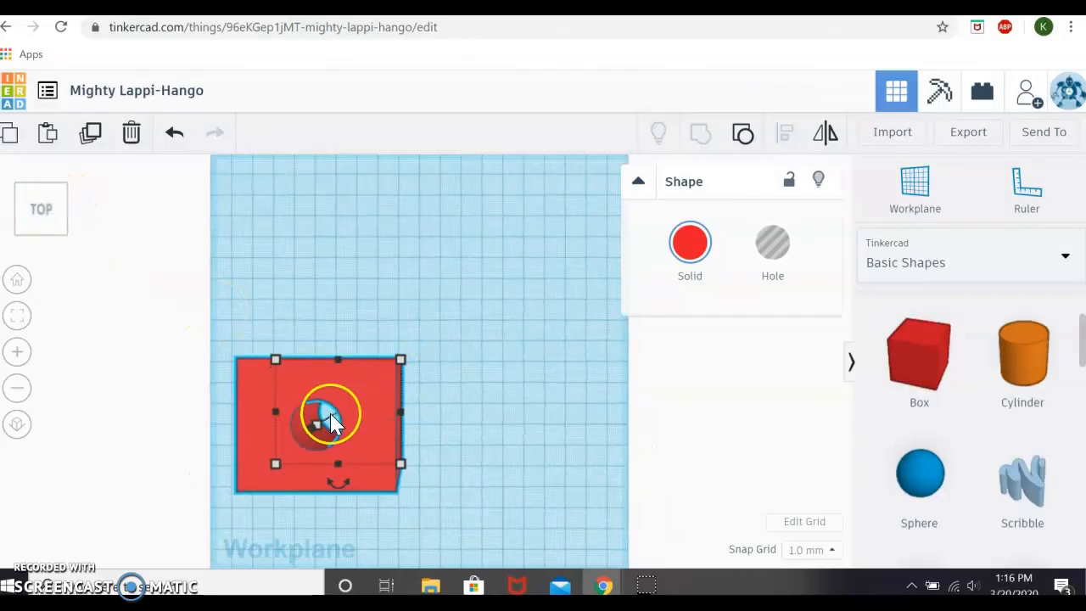
{"action": "left_click_drag", "start_coordinate": [331, 424], "coordinate": [475, 263]}
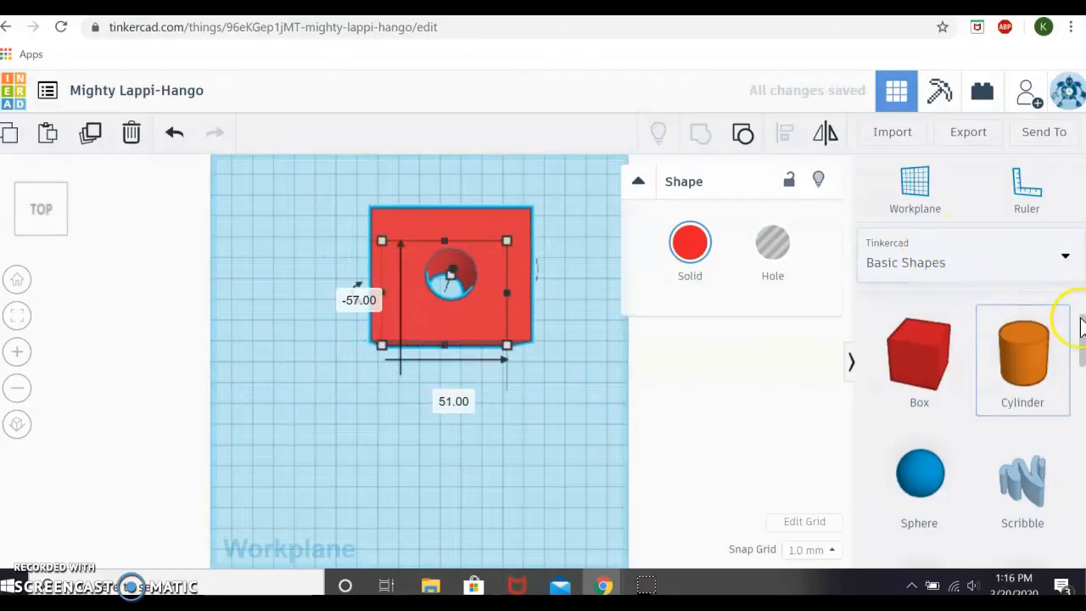
{"action": "scroll", "scroll_direction": "down", "scroll_amount": 3}
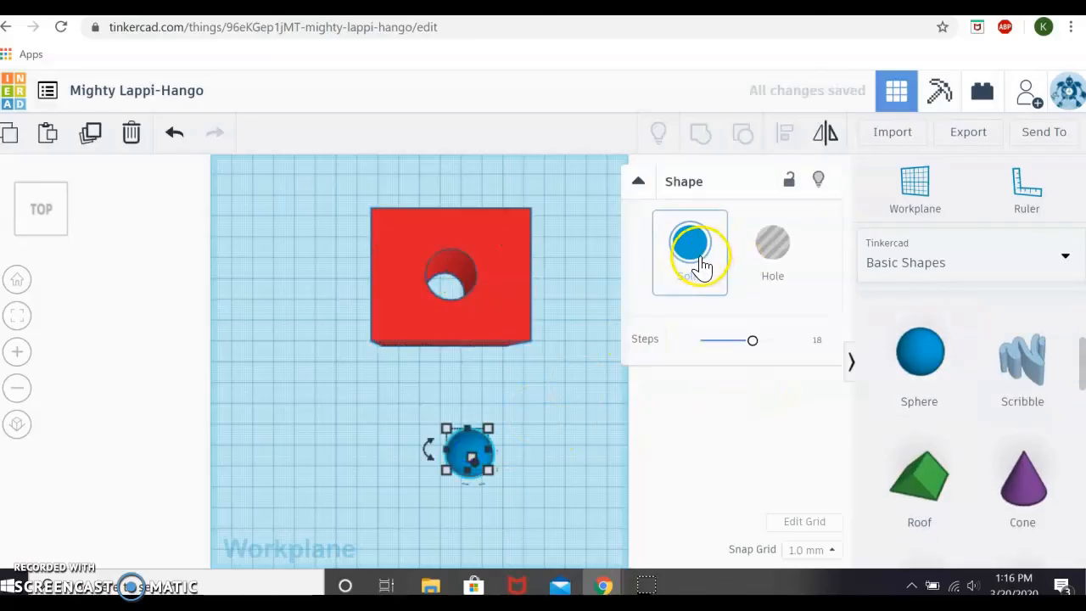
Step: Set a newly dropped sphere to Hole in the Shape panel
{"action": "left_click", "coordinate": [689, 241]}
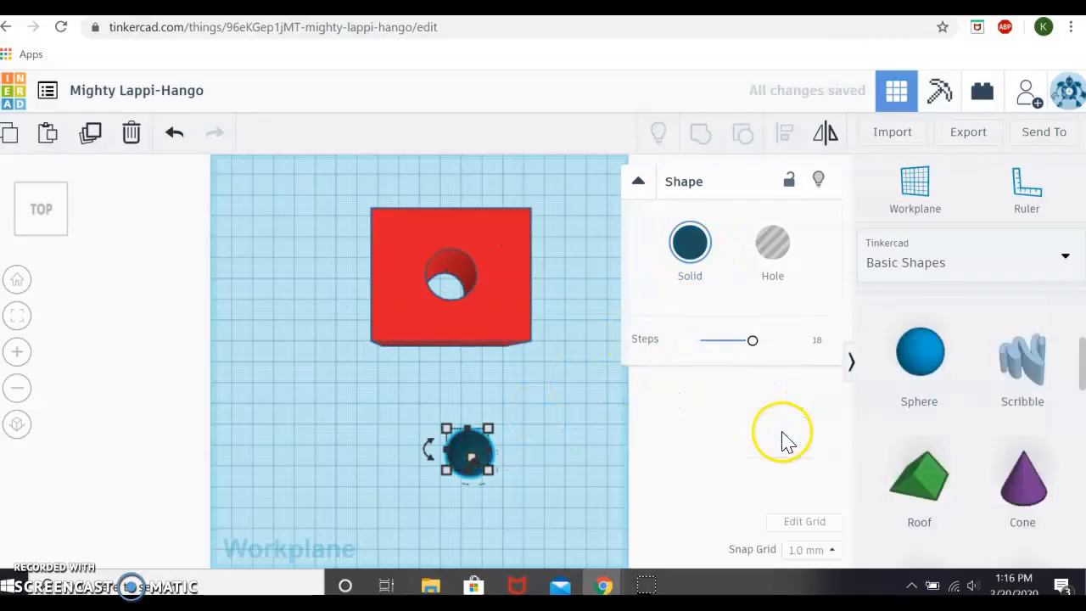
{"action": "left_click", "coordinate": [771, 246]}
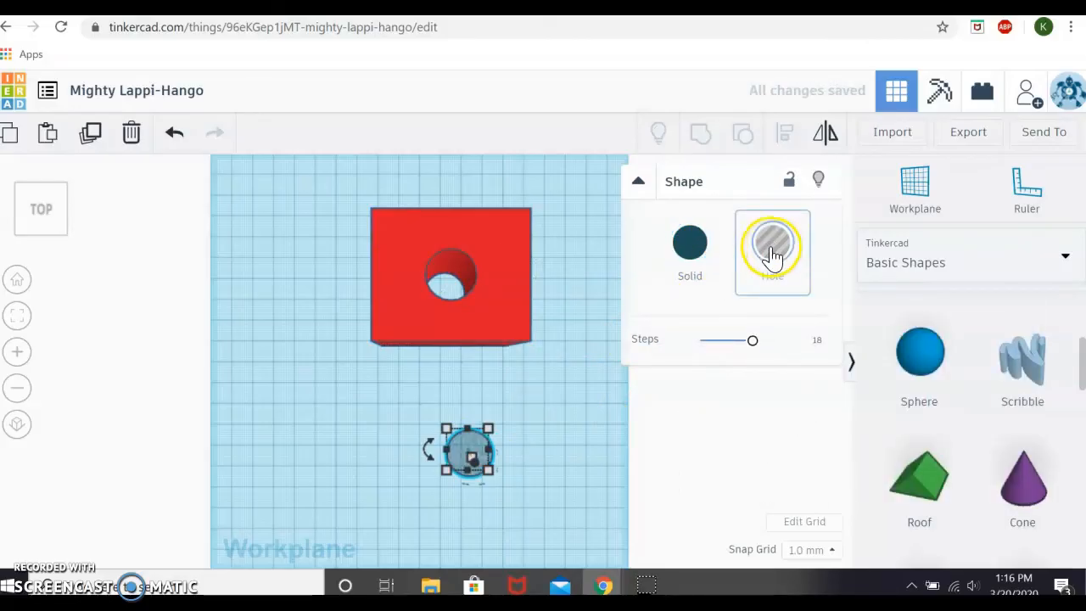
{"action": "mouse_move", "coordinate": [500, 335]}
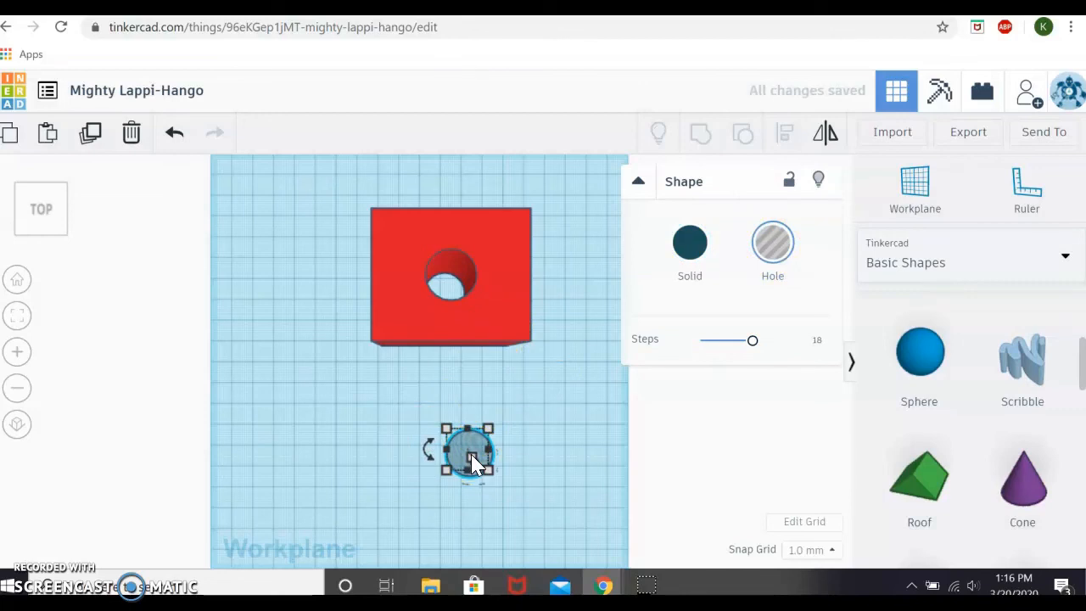
{"action": "left_click", "coordinate": [130, 132]}
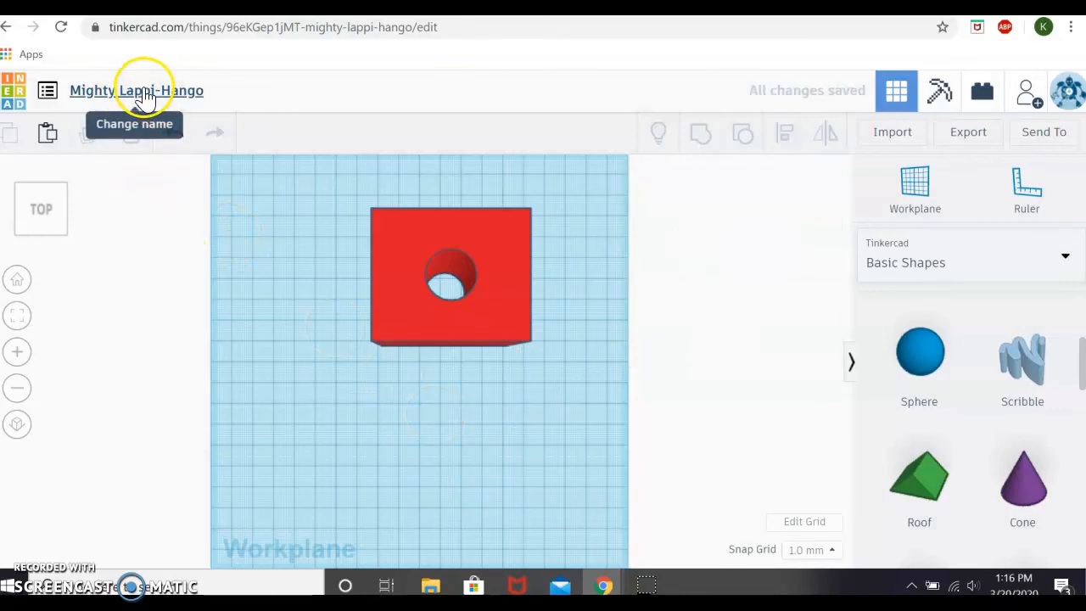
Step: Rename the design to 'Test'
{"action": "left_click", "coordinate": [135, 90]}
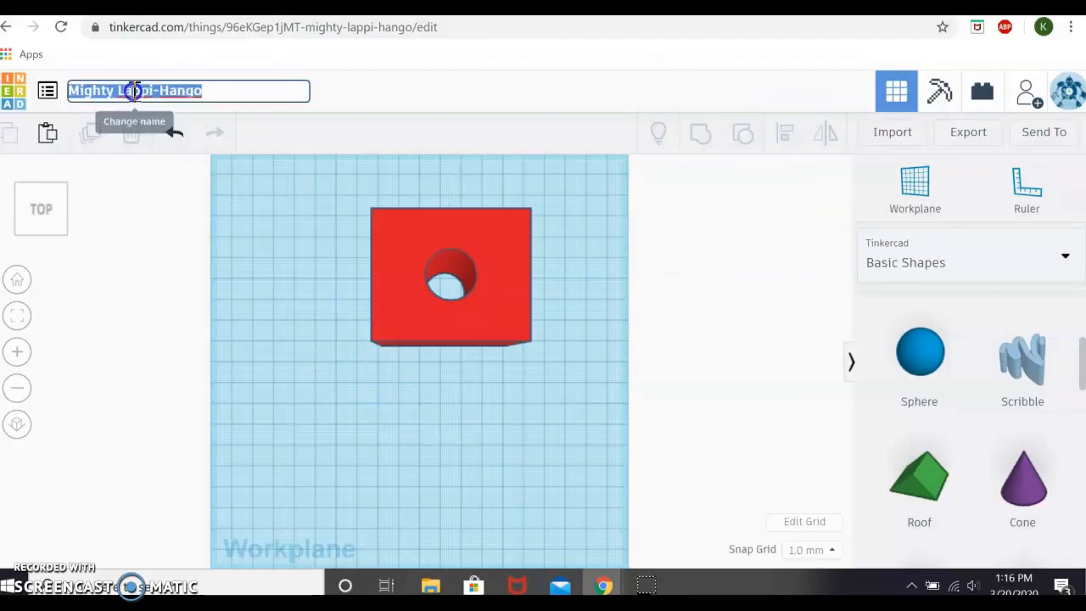
{"action": "type", "text": "Test"}
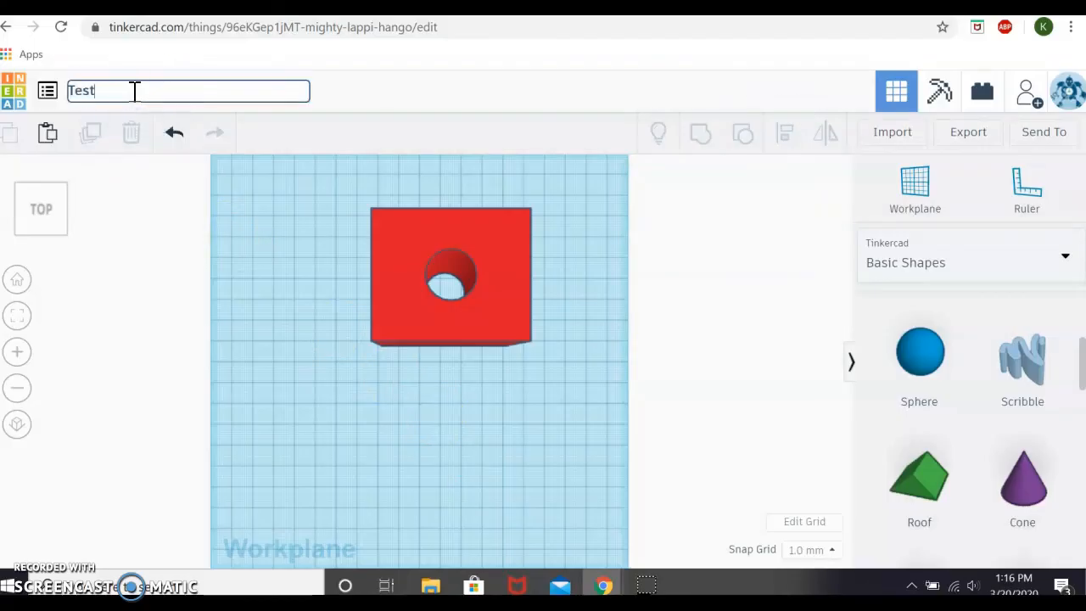